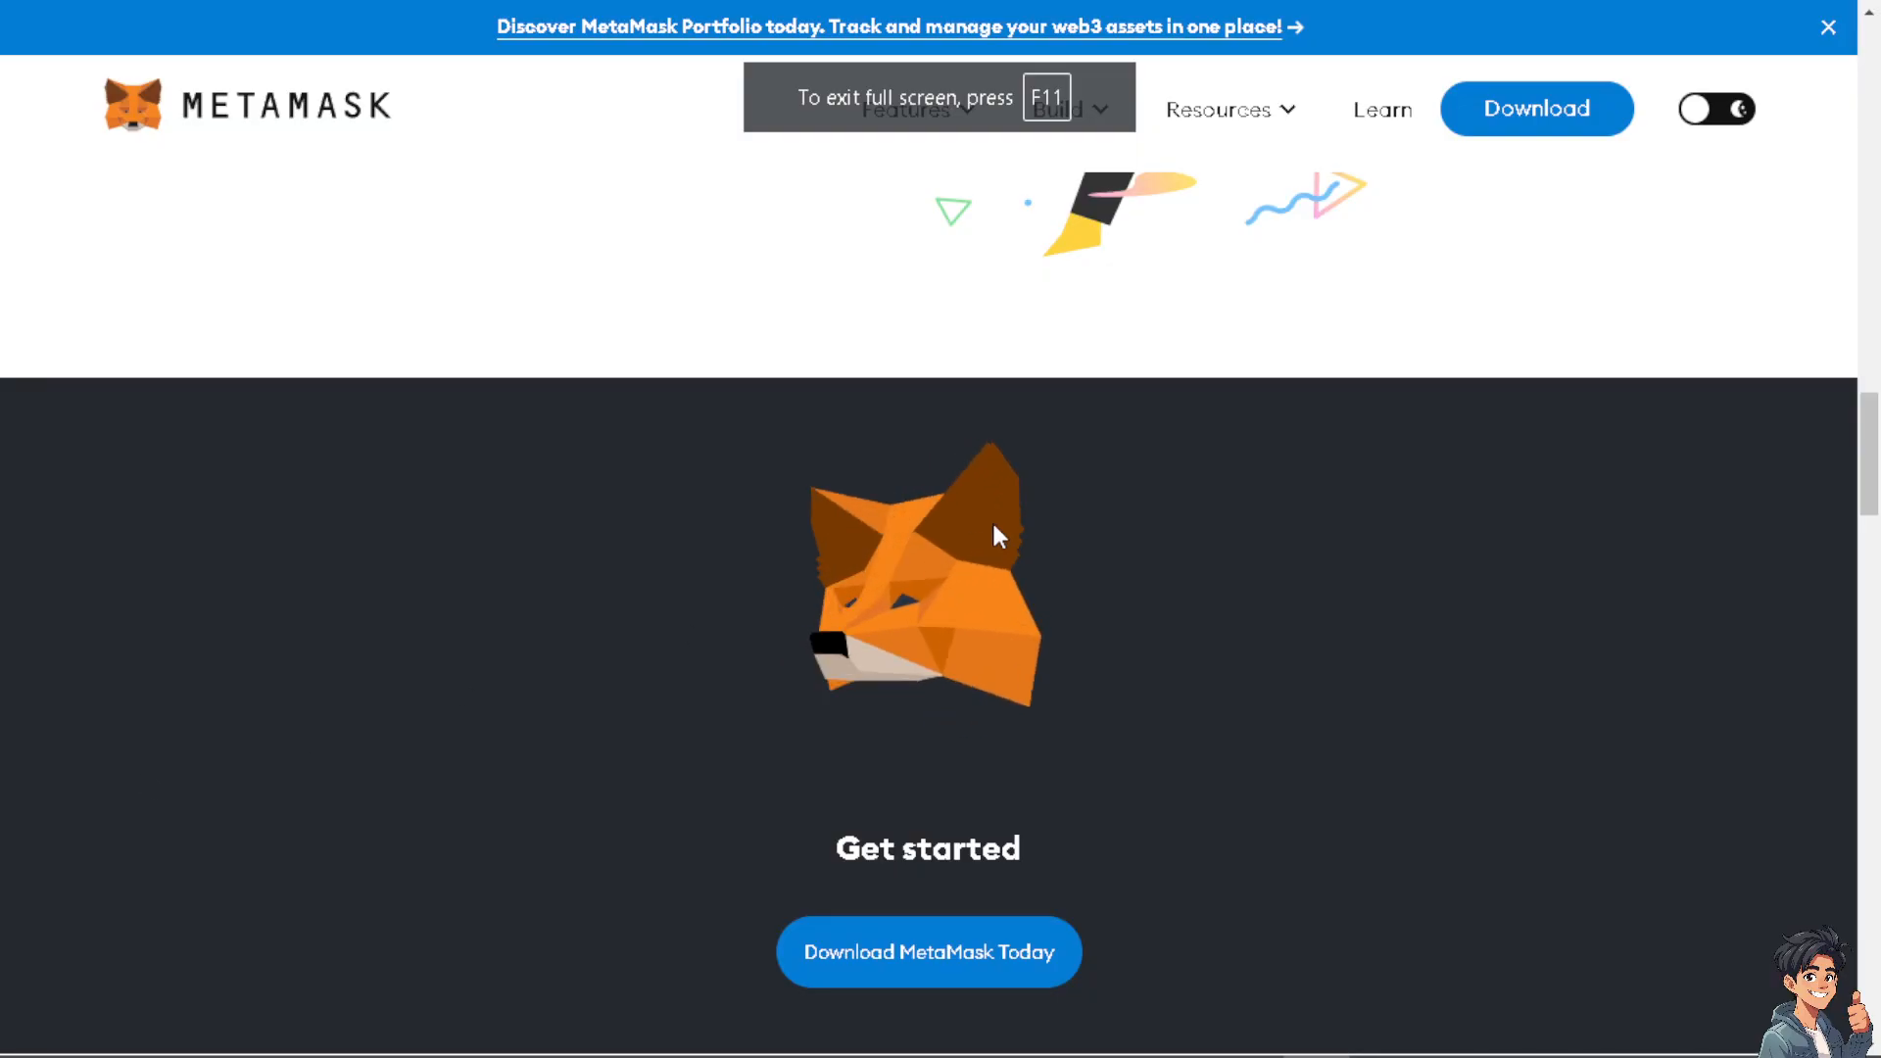
pyautogui.moveTo(1219, 635)
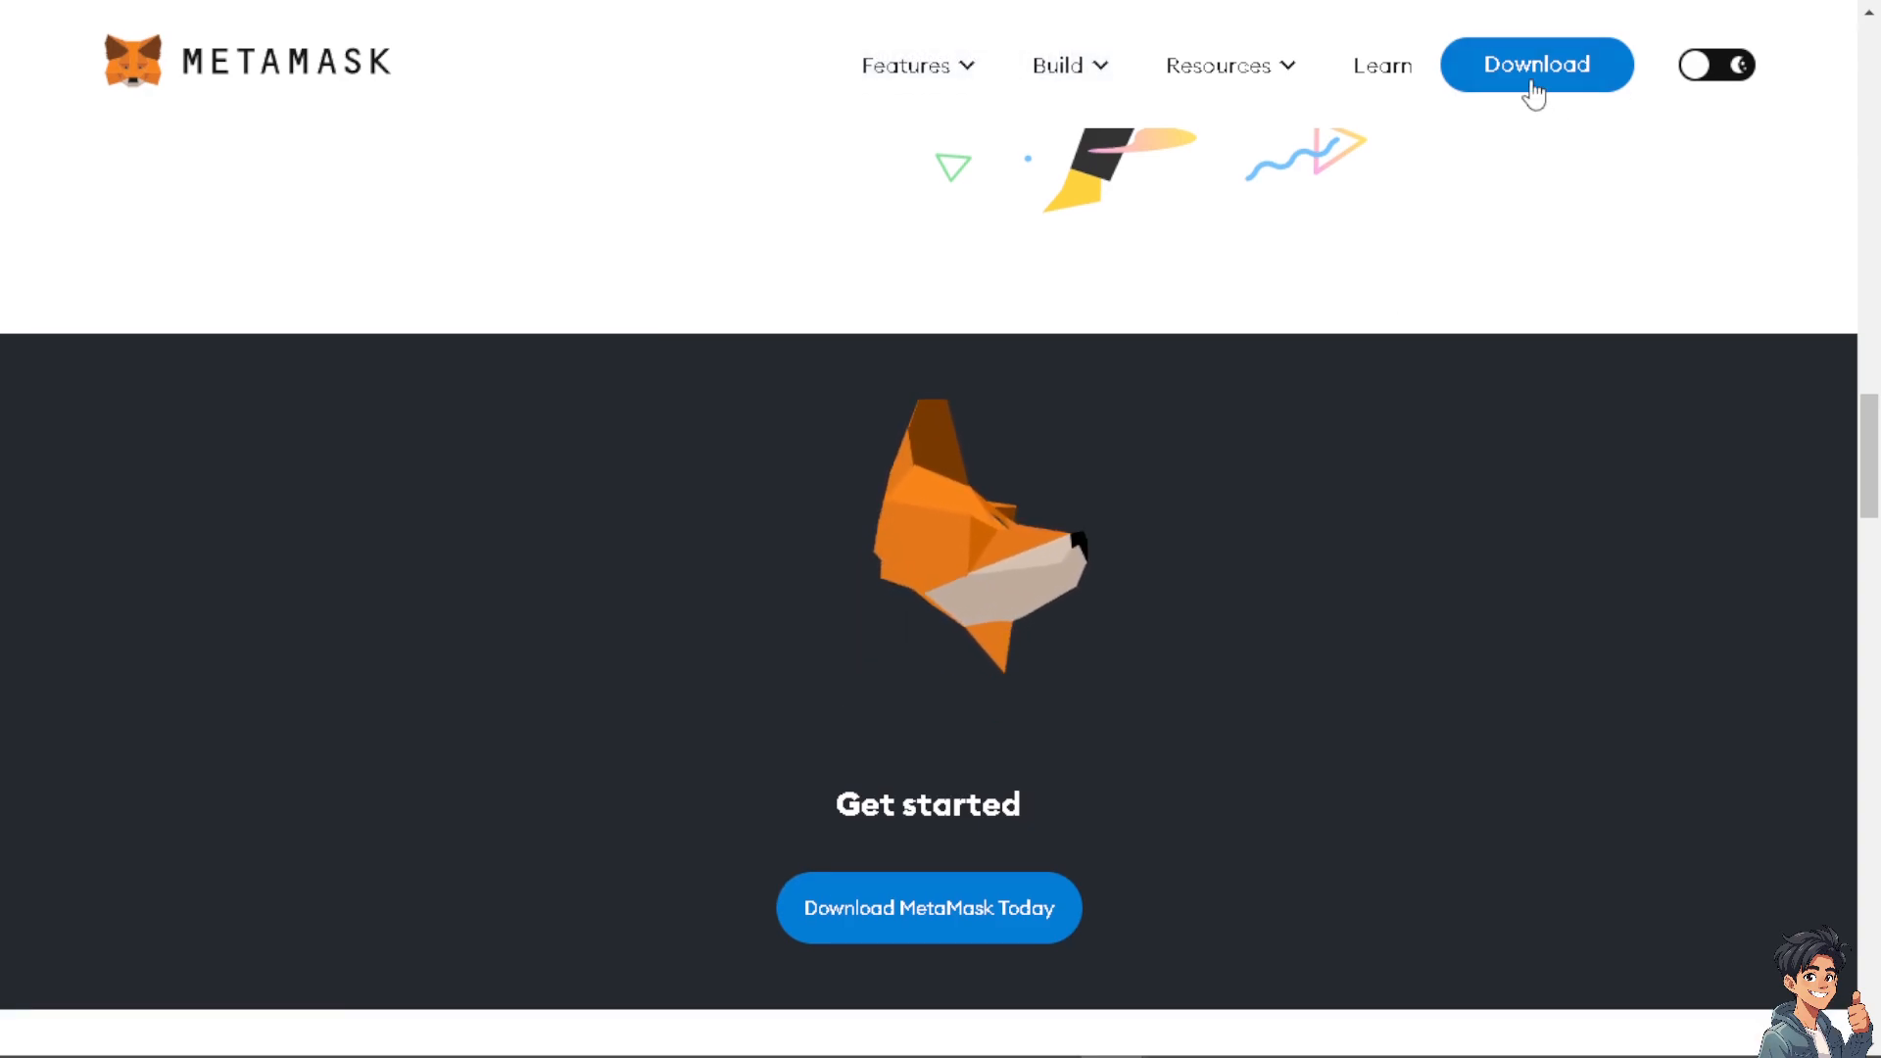
# View the MetaMask download page's install instructions for iOS and then Android
pyautogui.click(1537, 65)
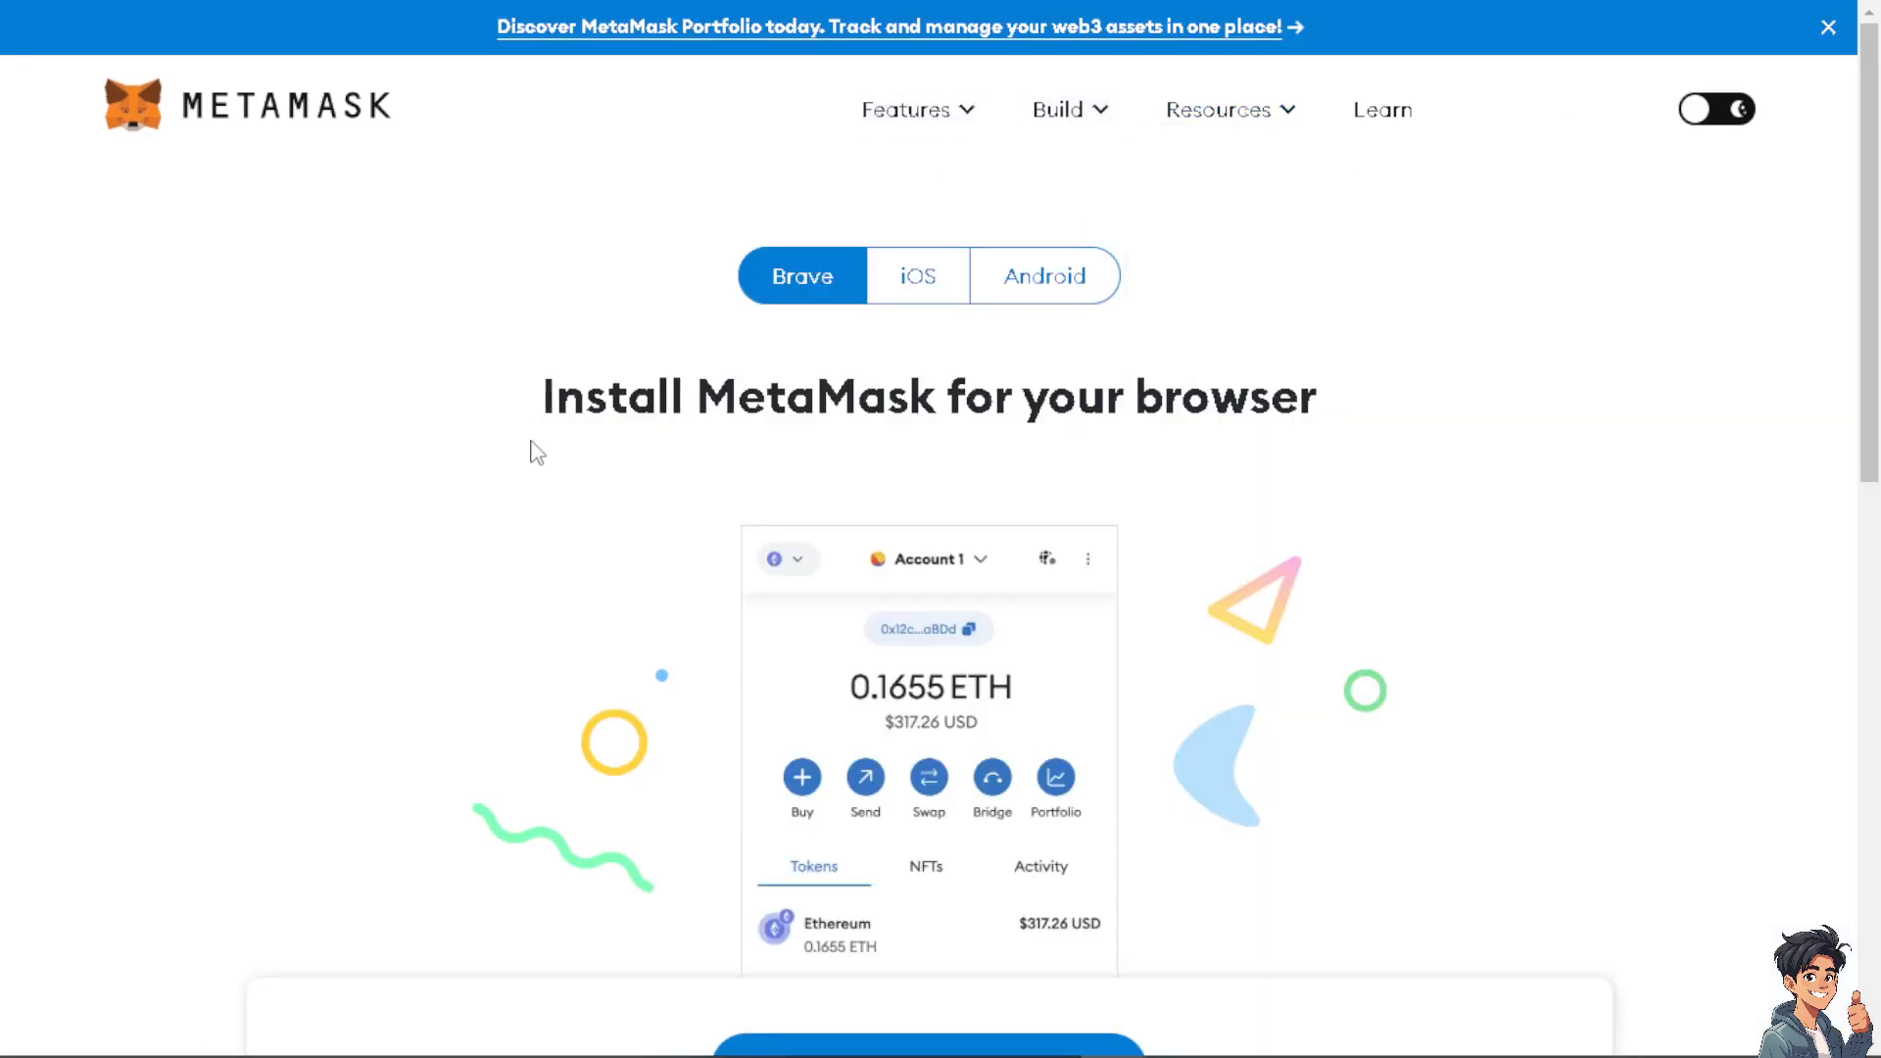
pyautogui.scroll(-3)
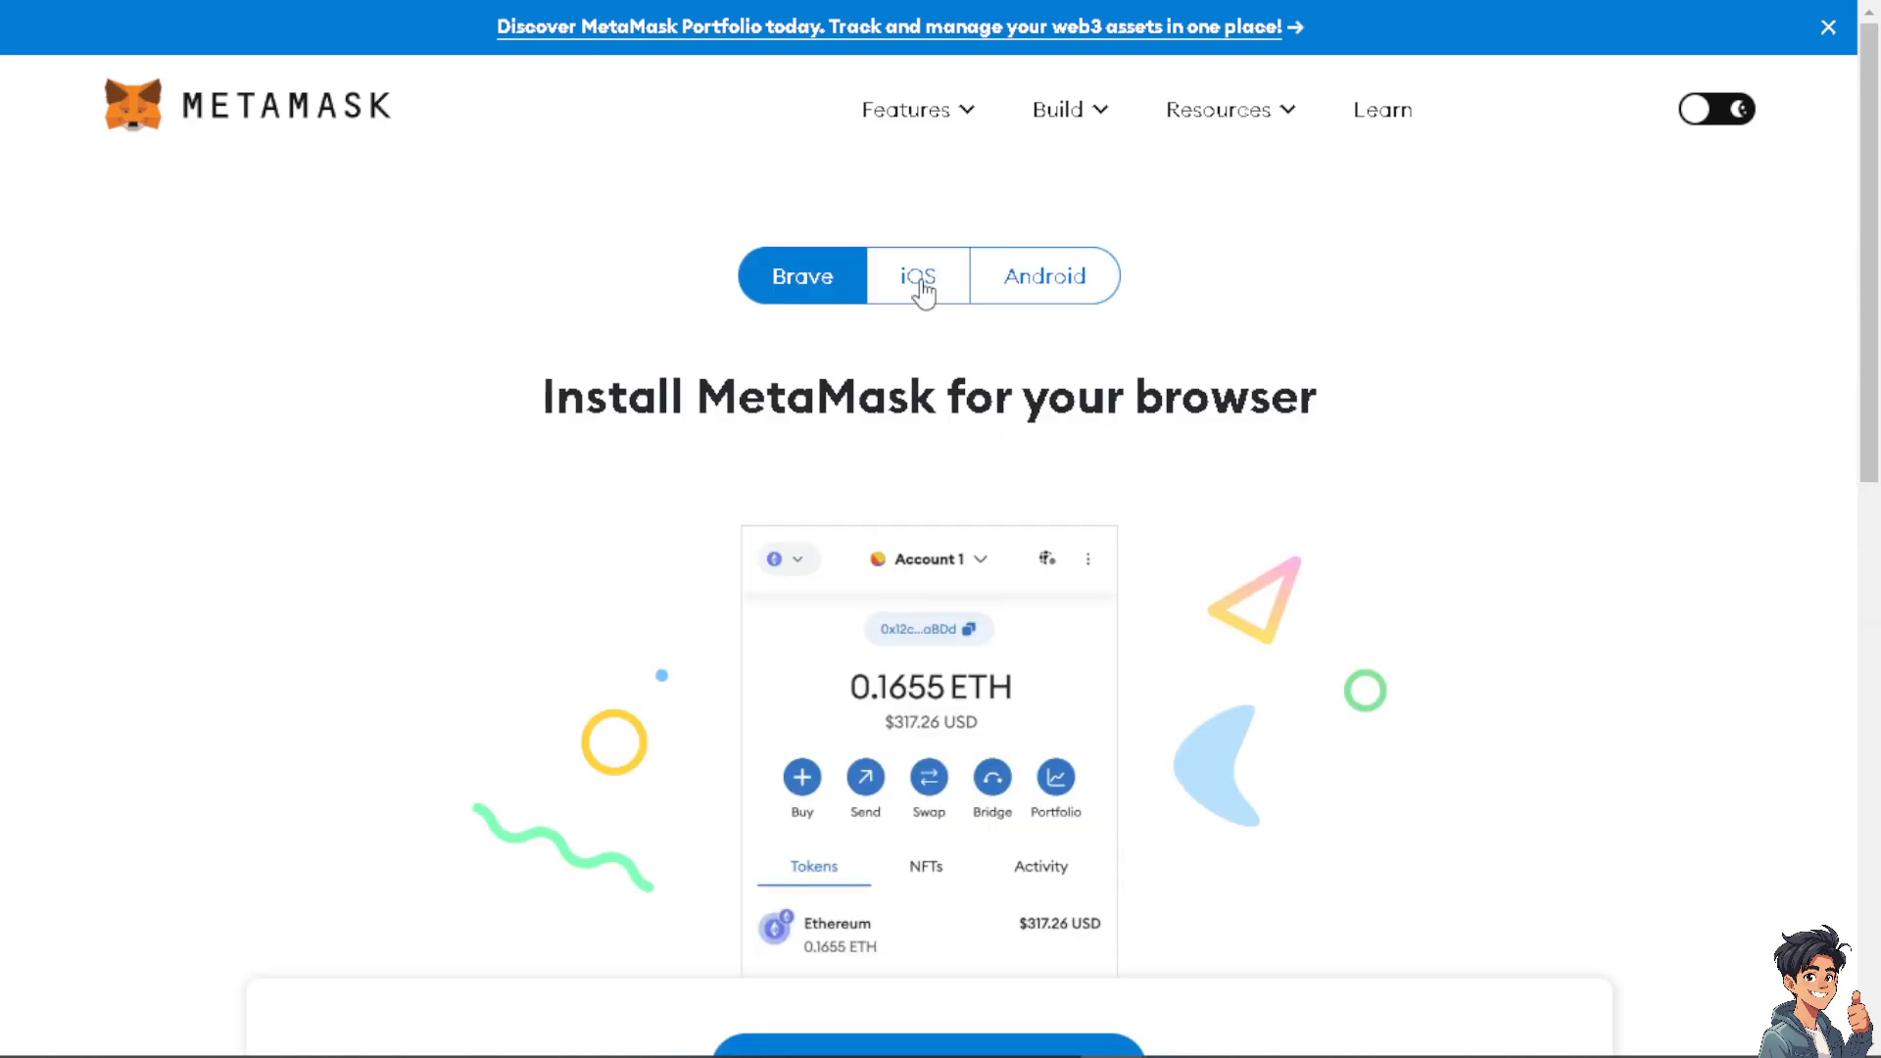
pyautogui.click(918, 274)
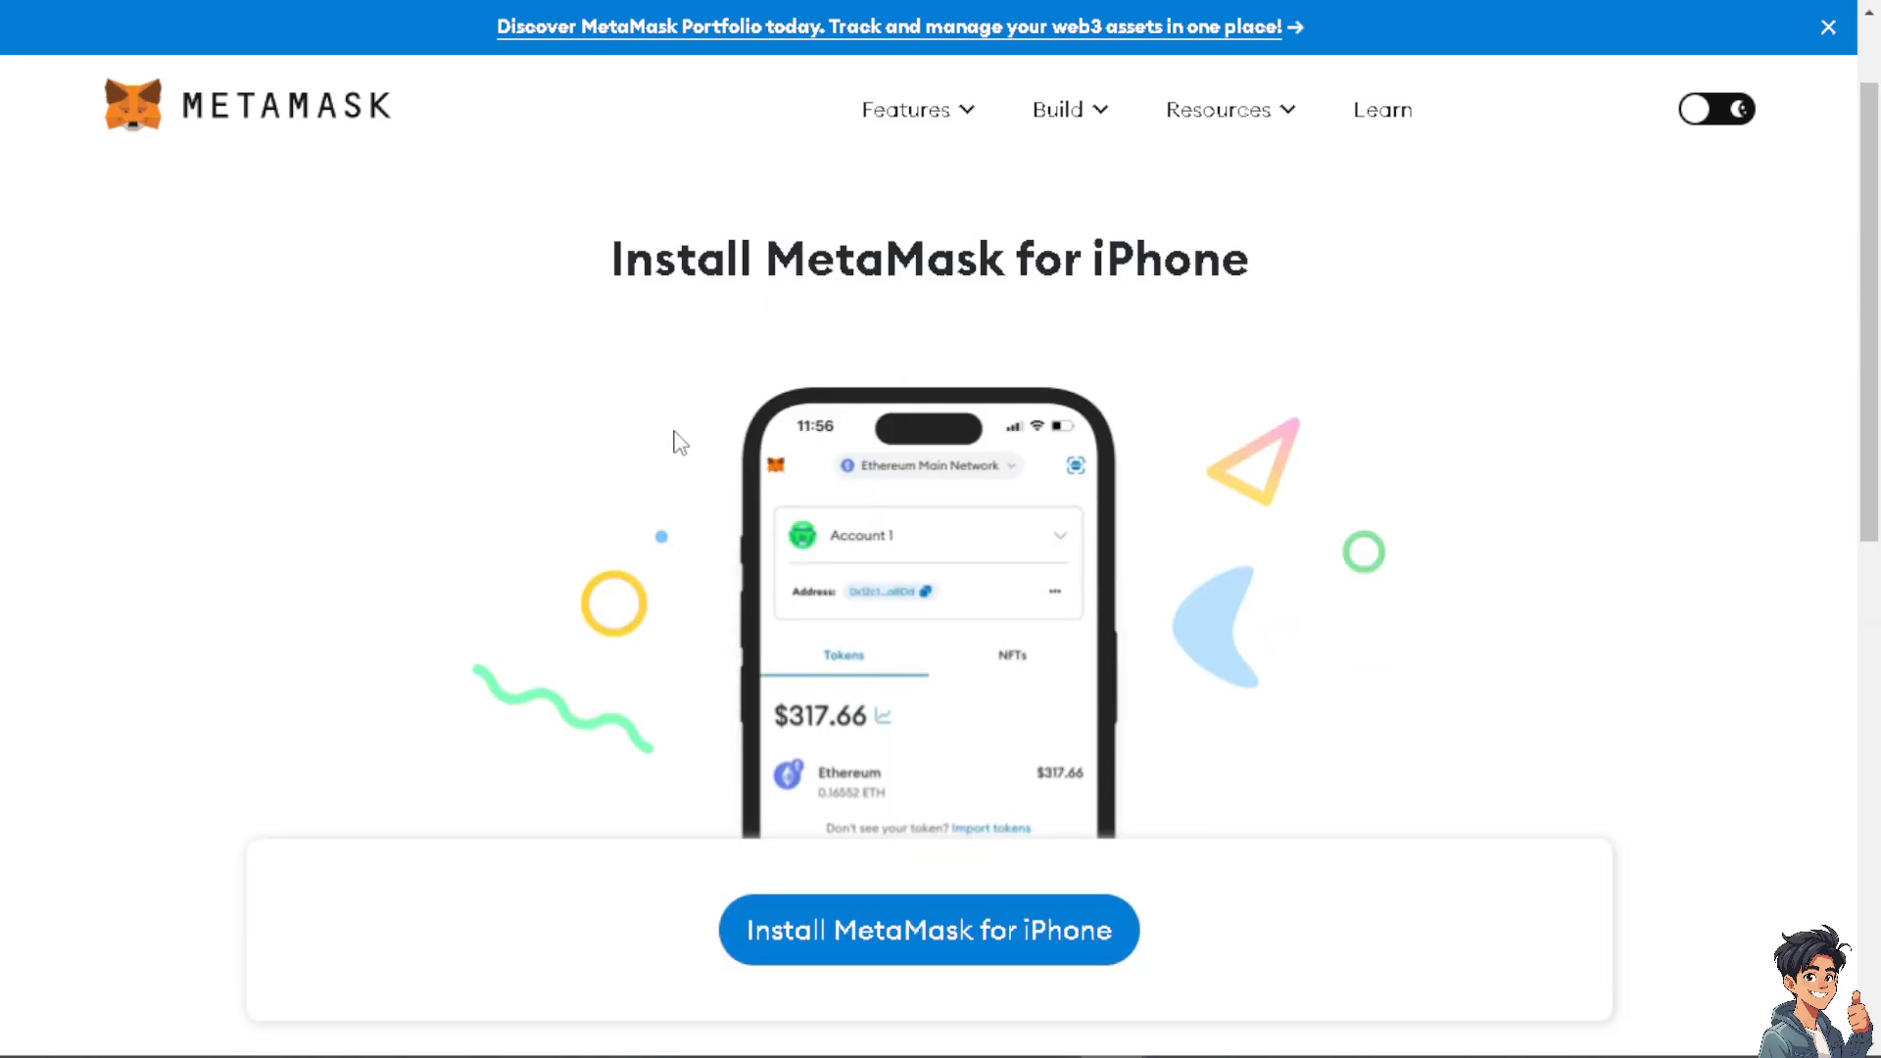
pyautogui.click(1045, 275)
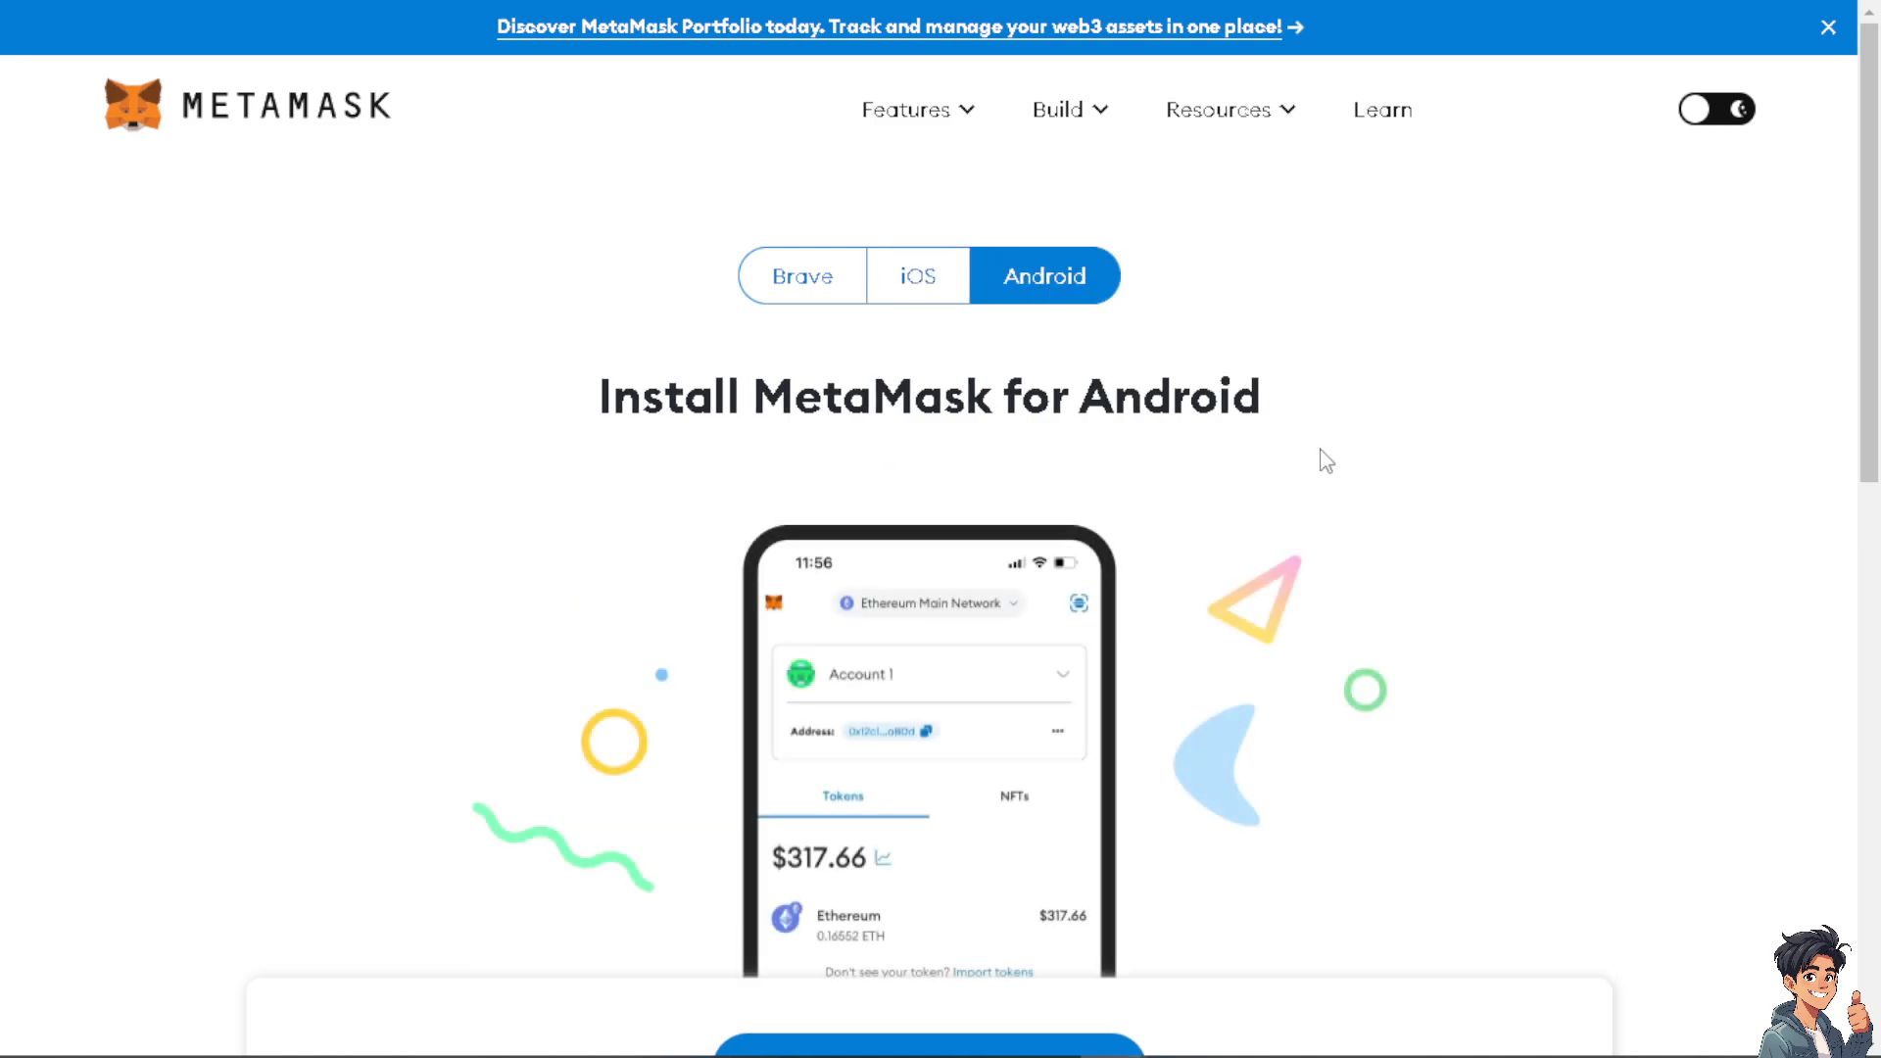
pyautogui.scroll(-3)
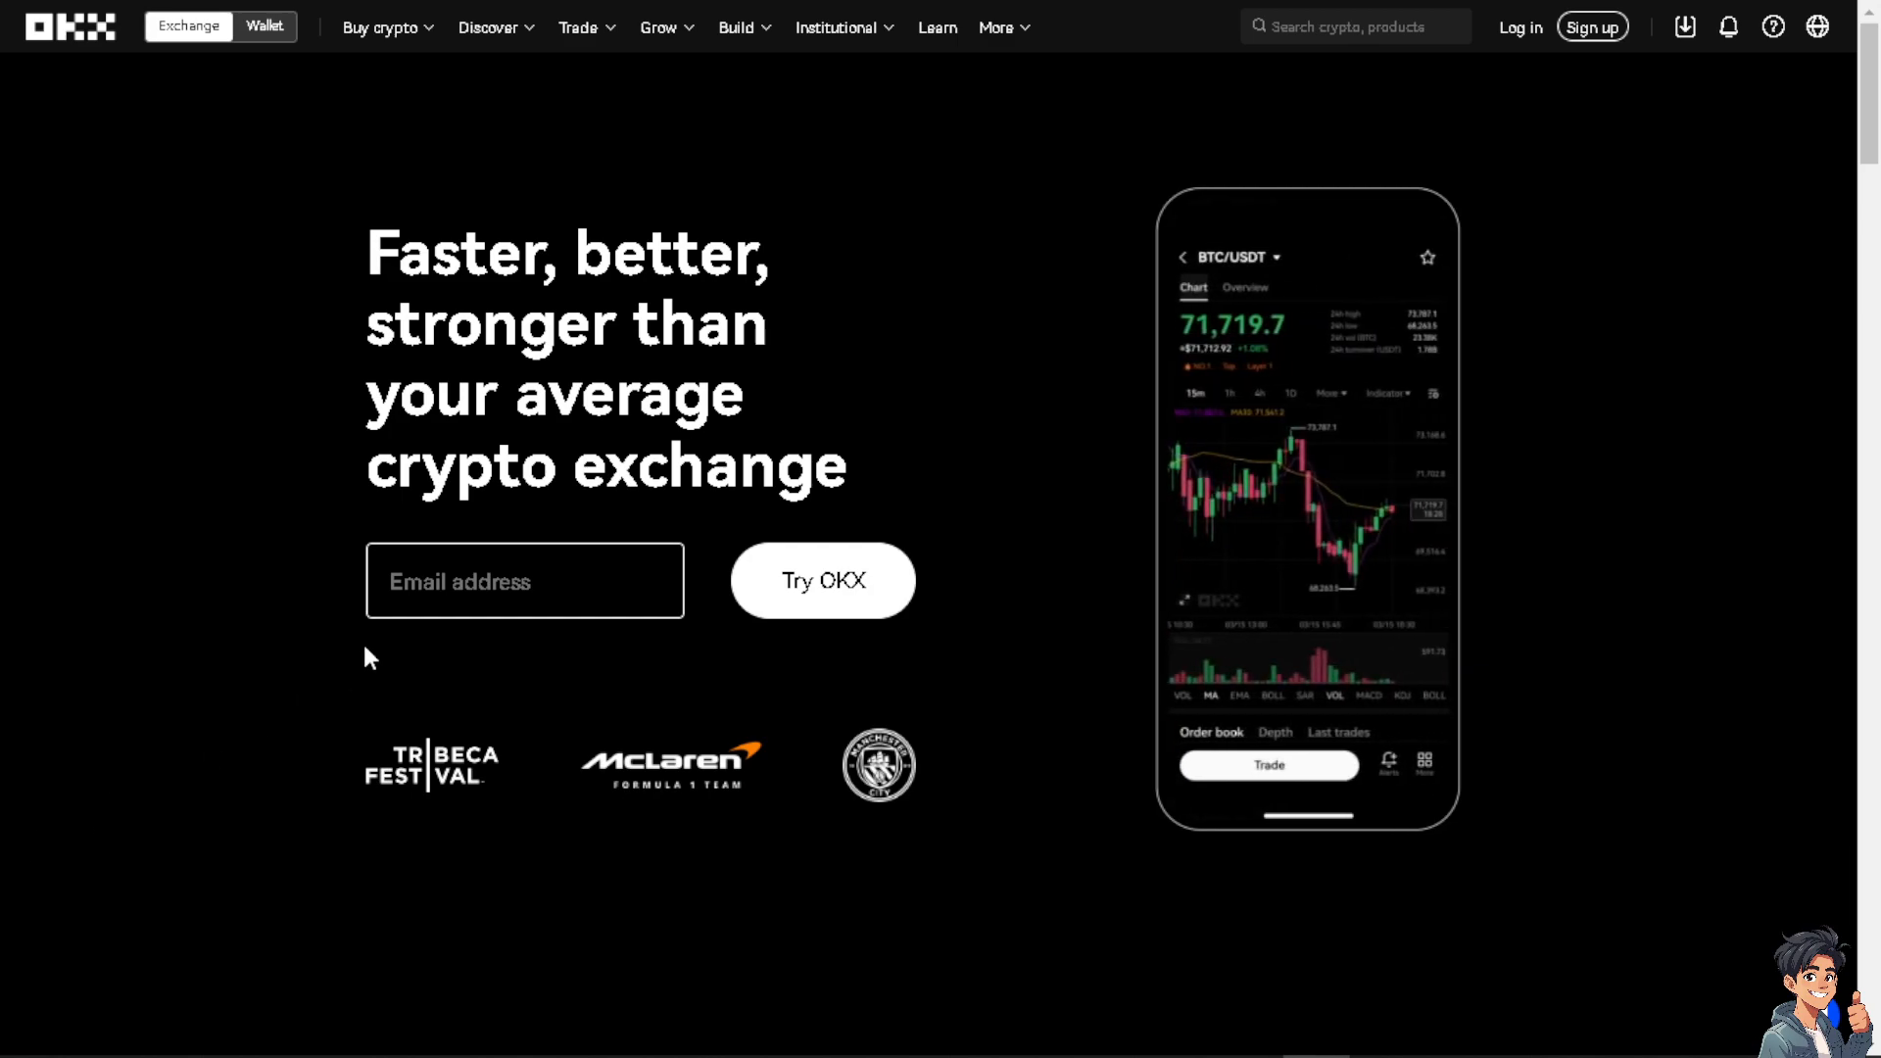
pyautogui.moveTo(1505, 90)
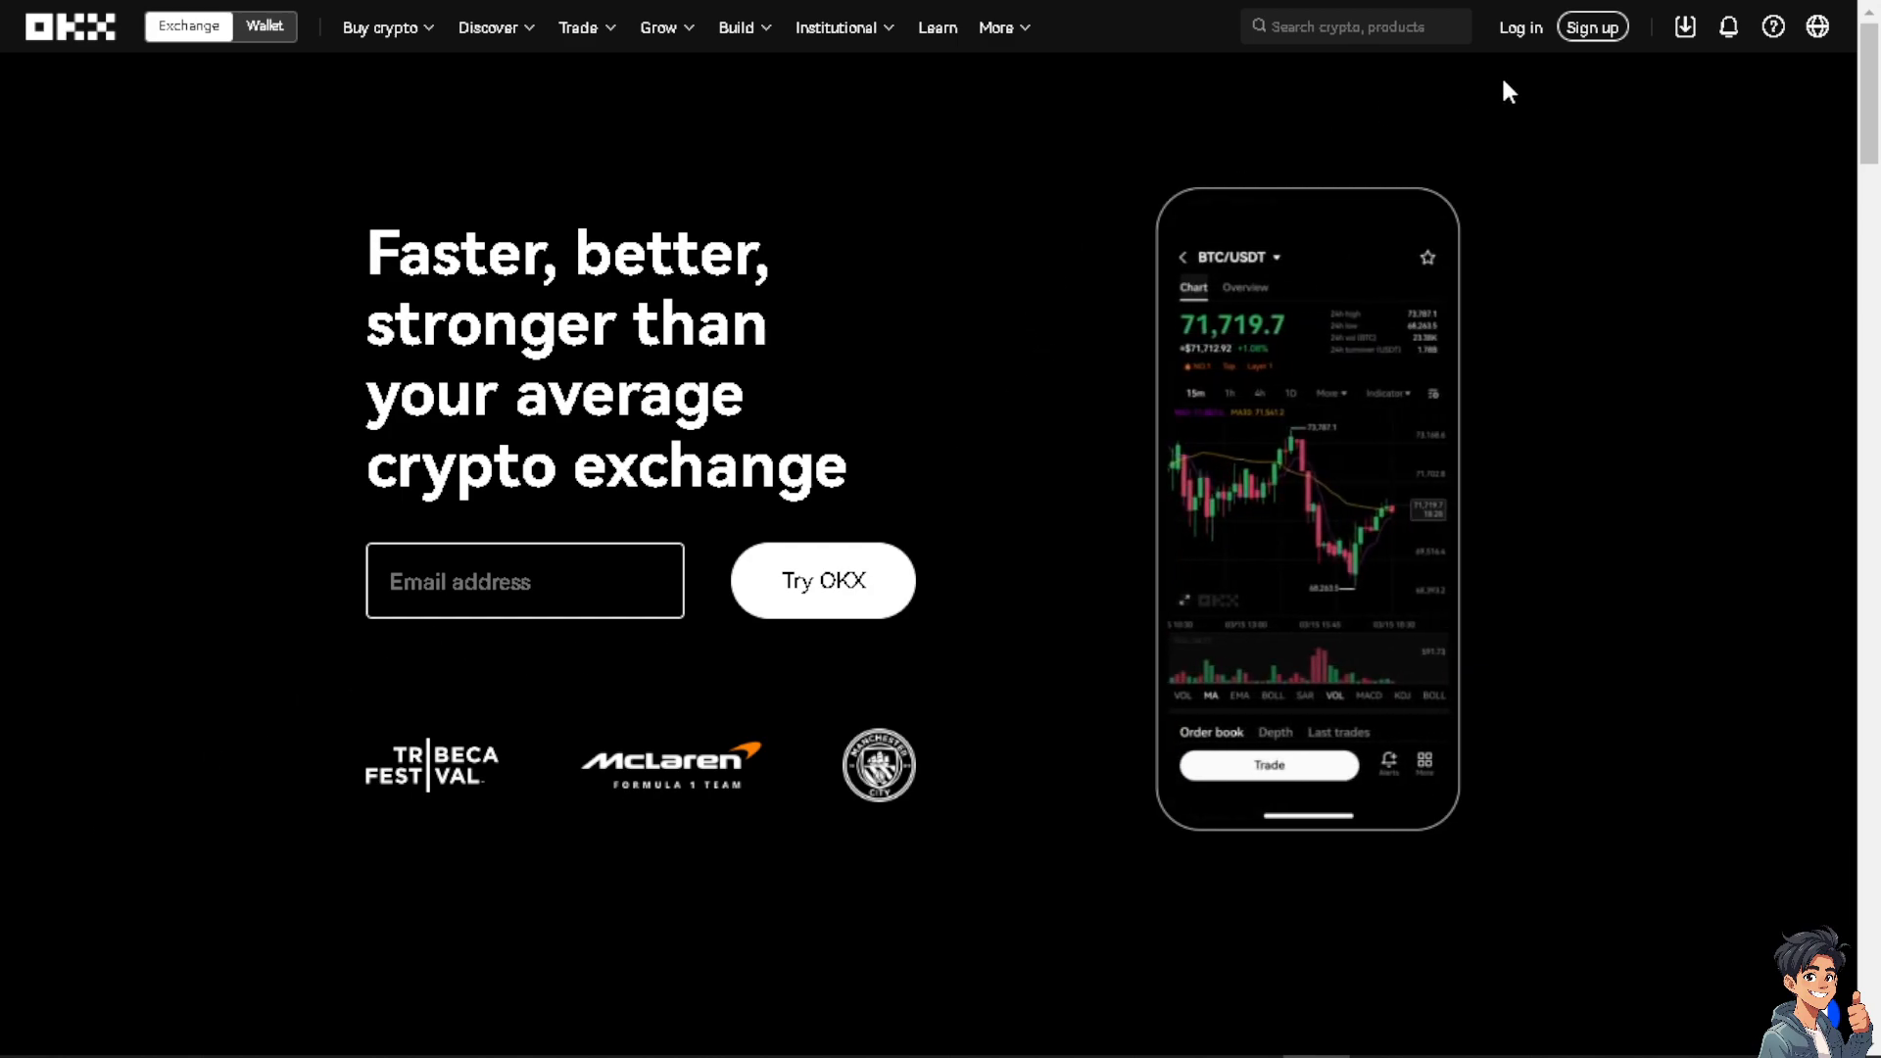
# Go to the OKX Log in page from the exchange homepage's top bar
pyautogui.click(1521, 27)
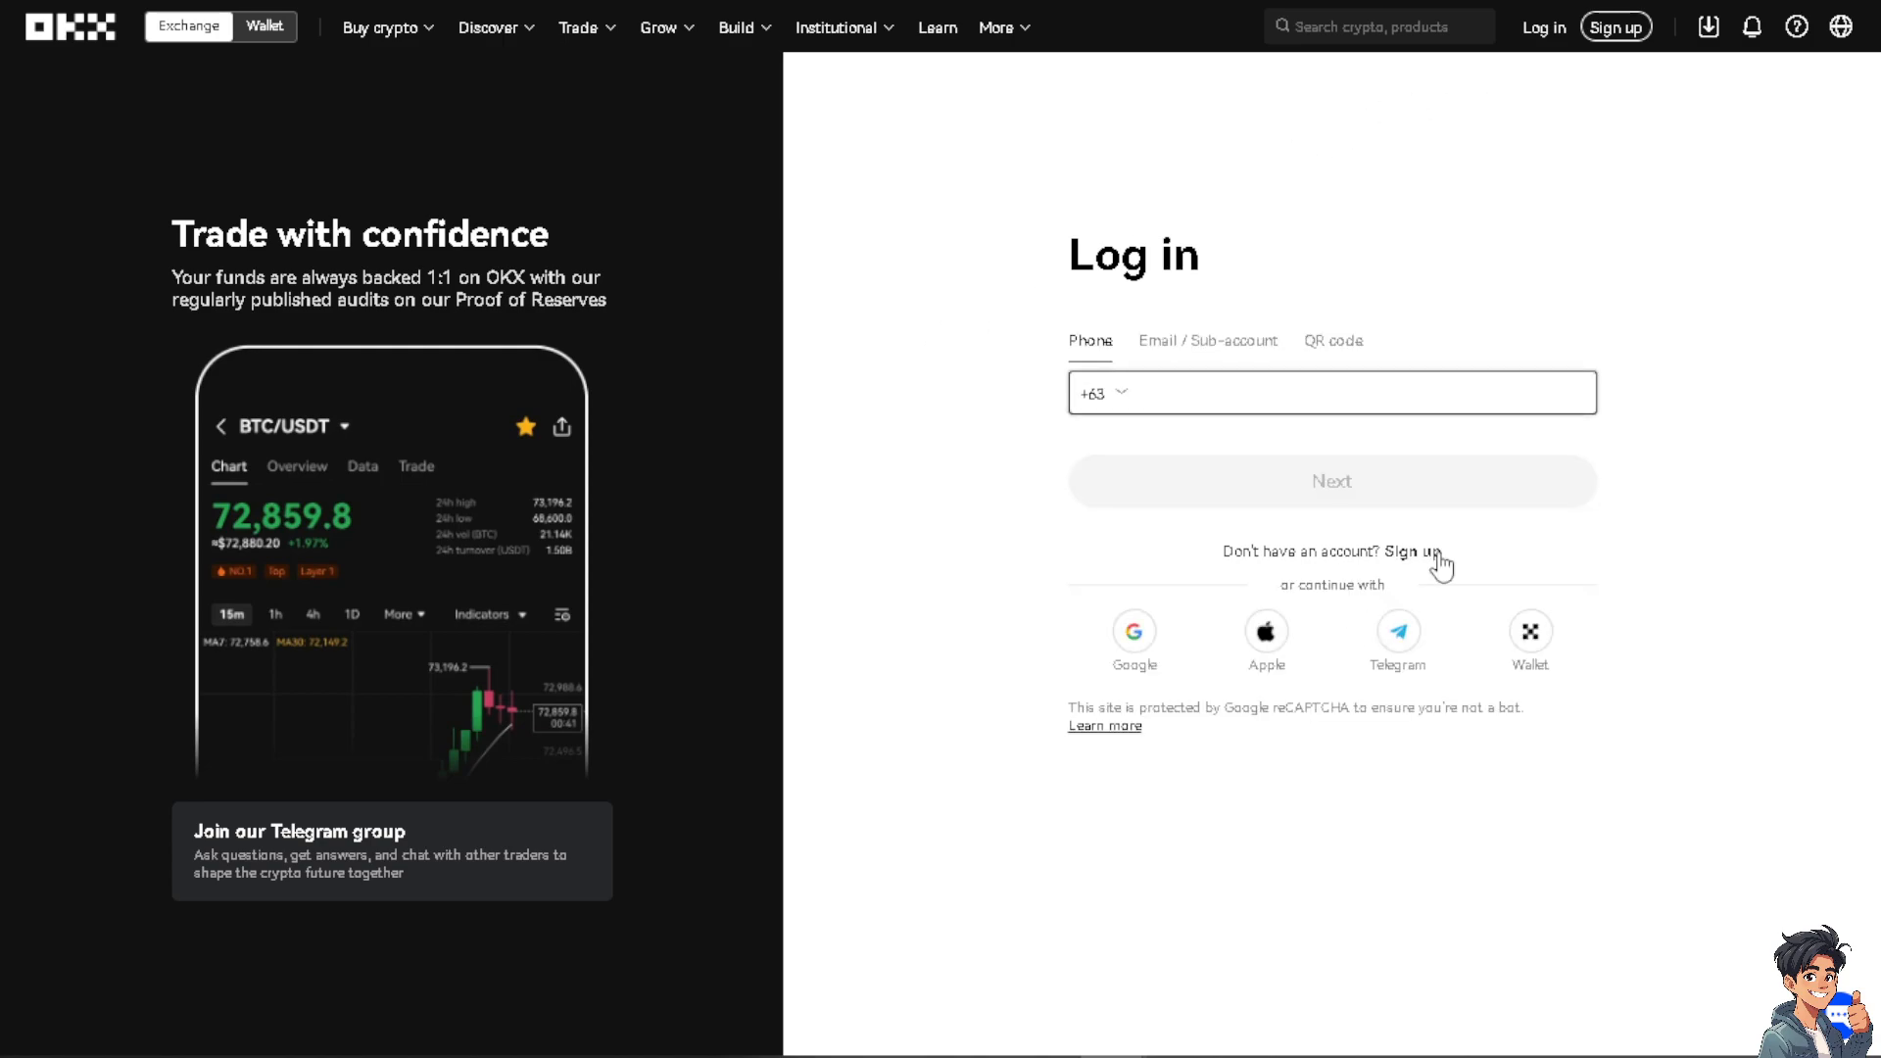
pyautogui.click(1419, 552)
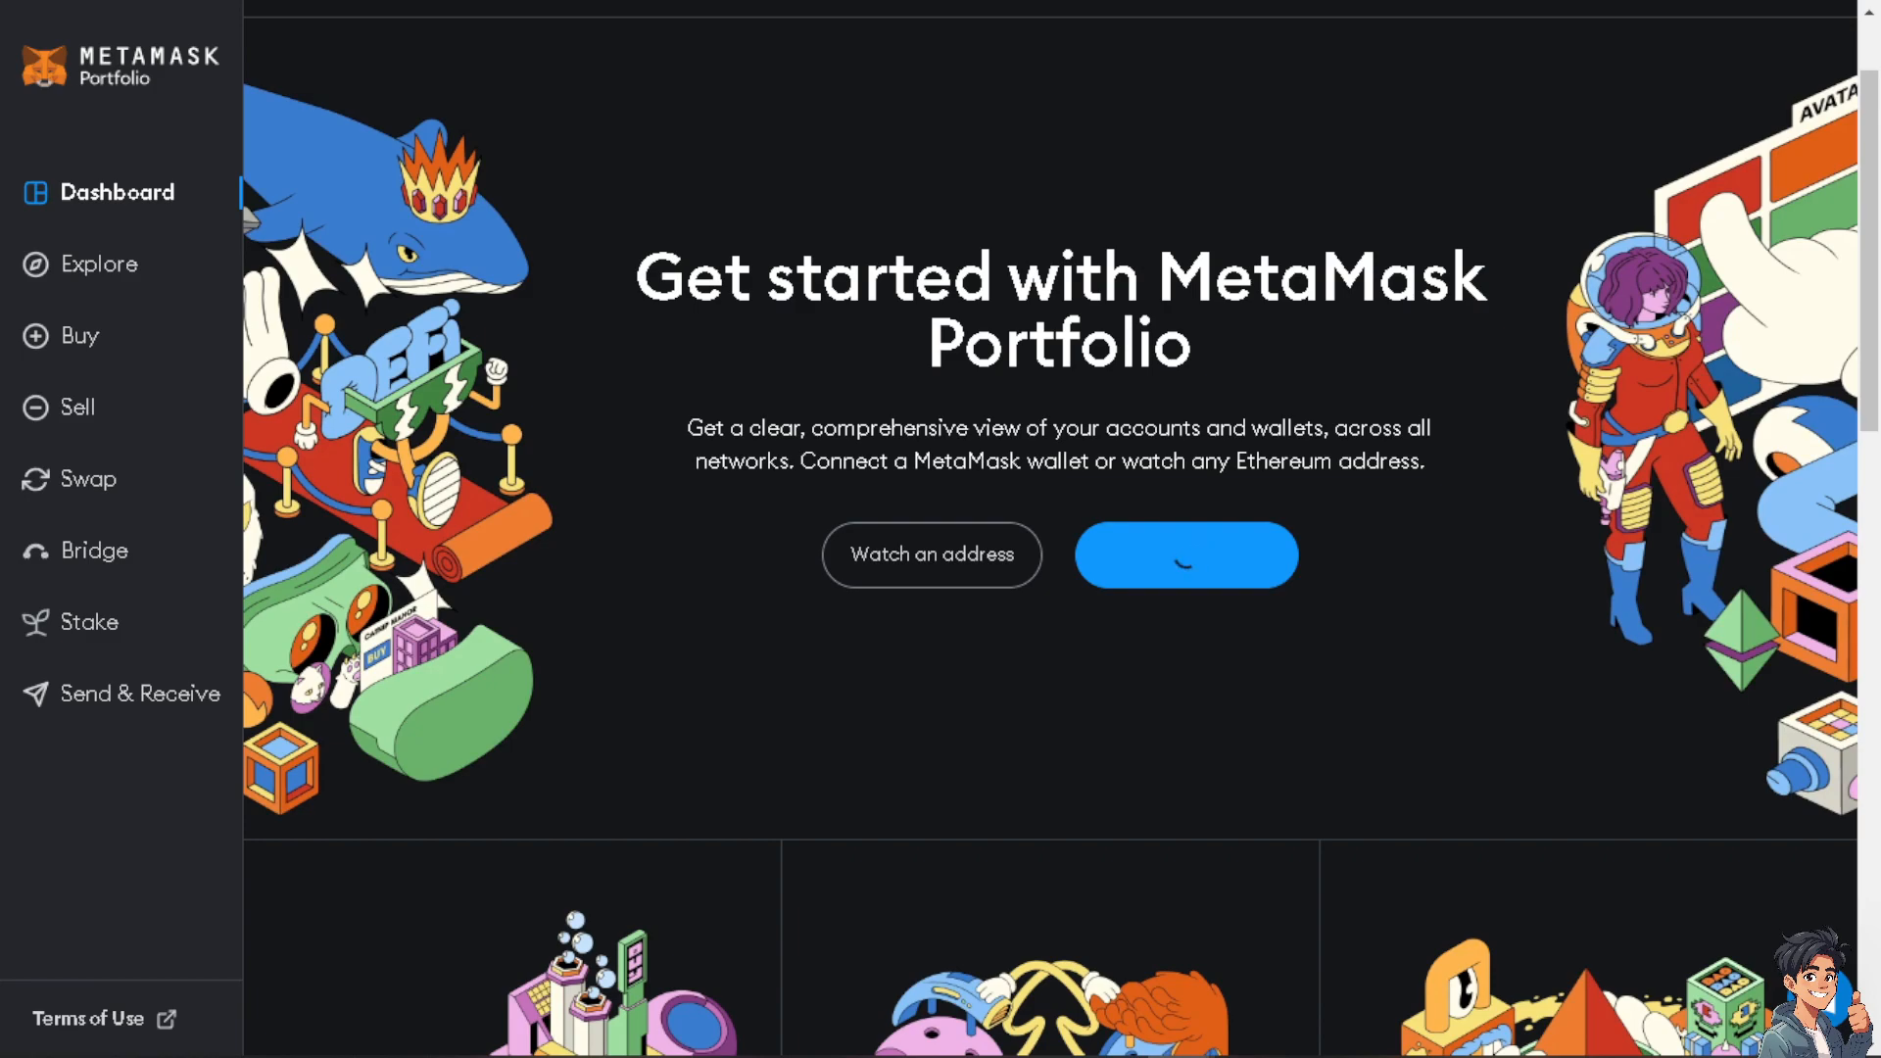
pyautogui.moveTo(842, 608)
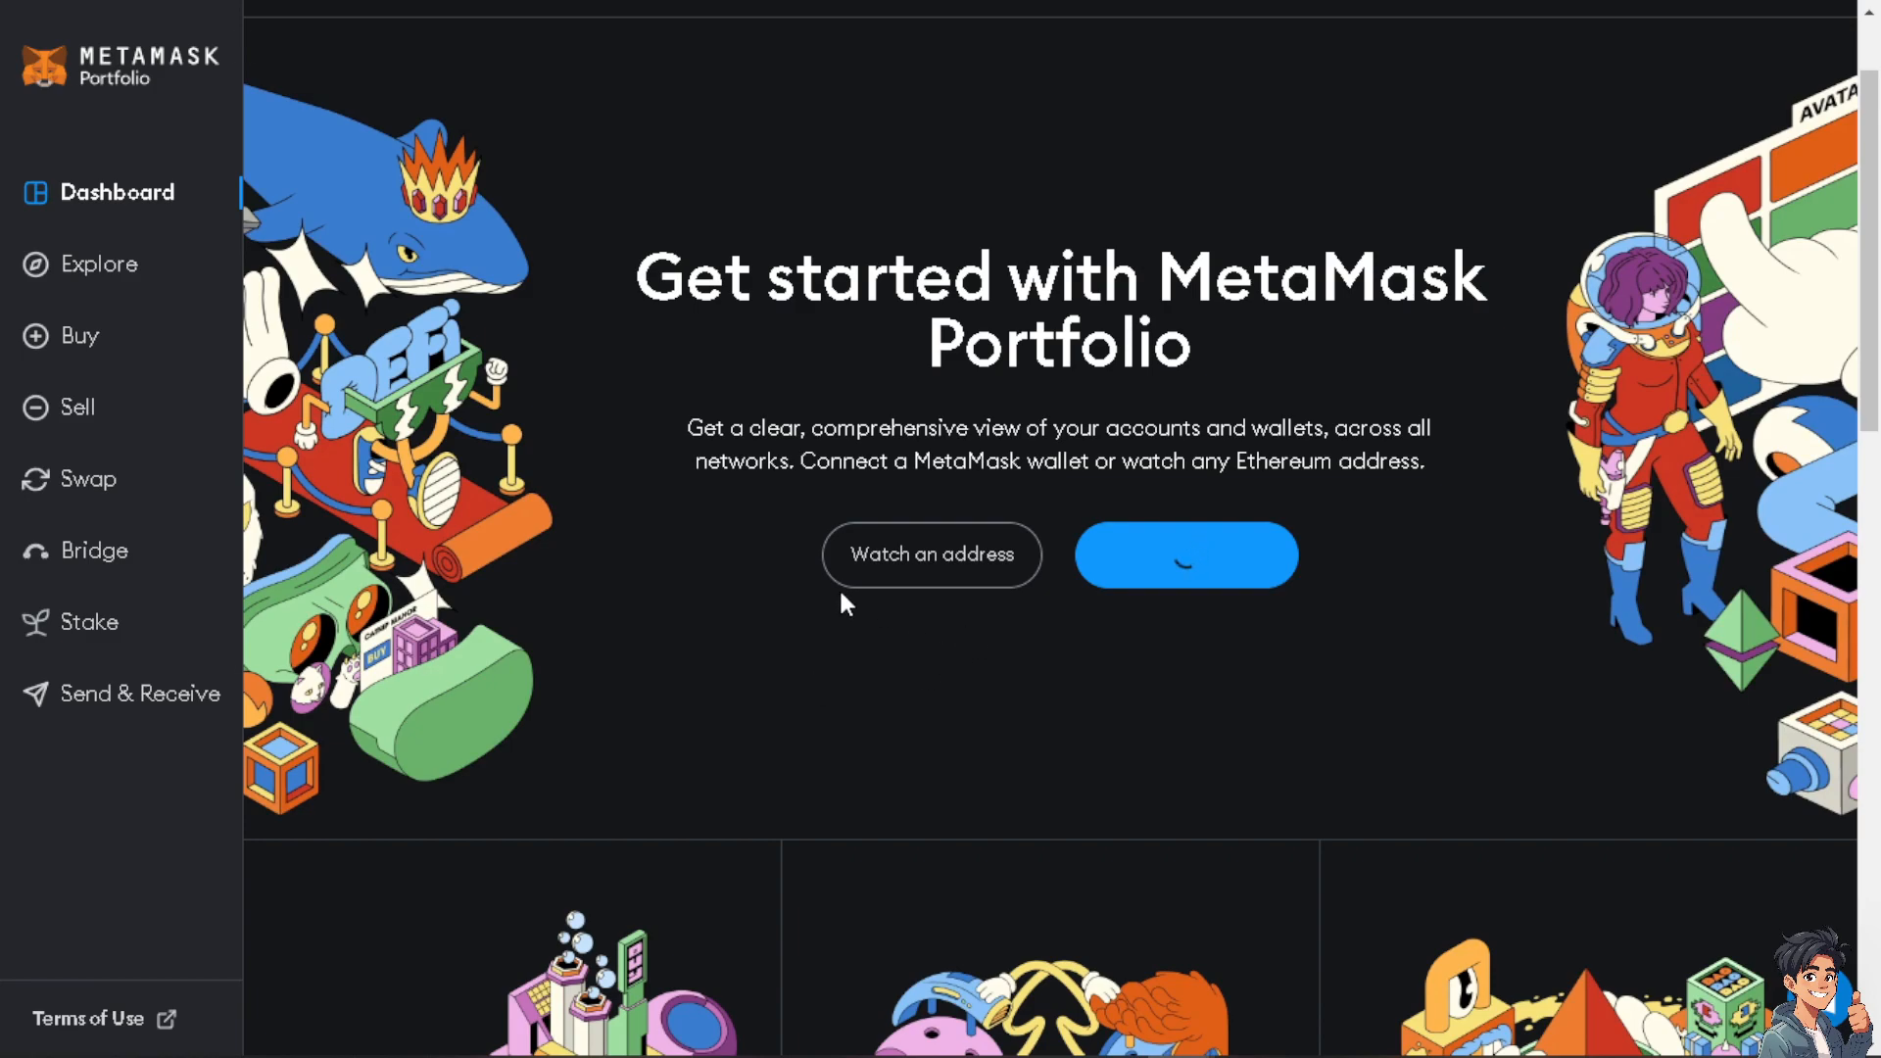
pyautogui.moveTo(729, 575)
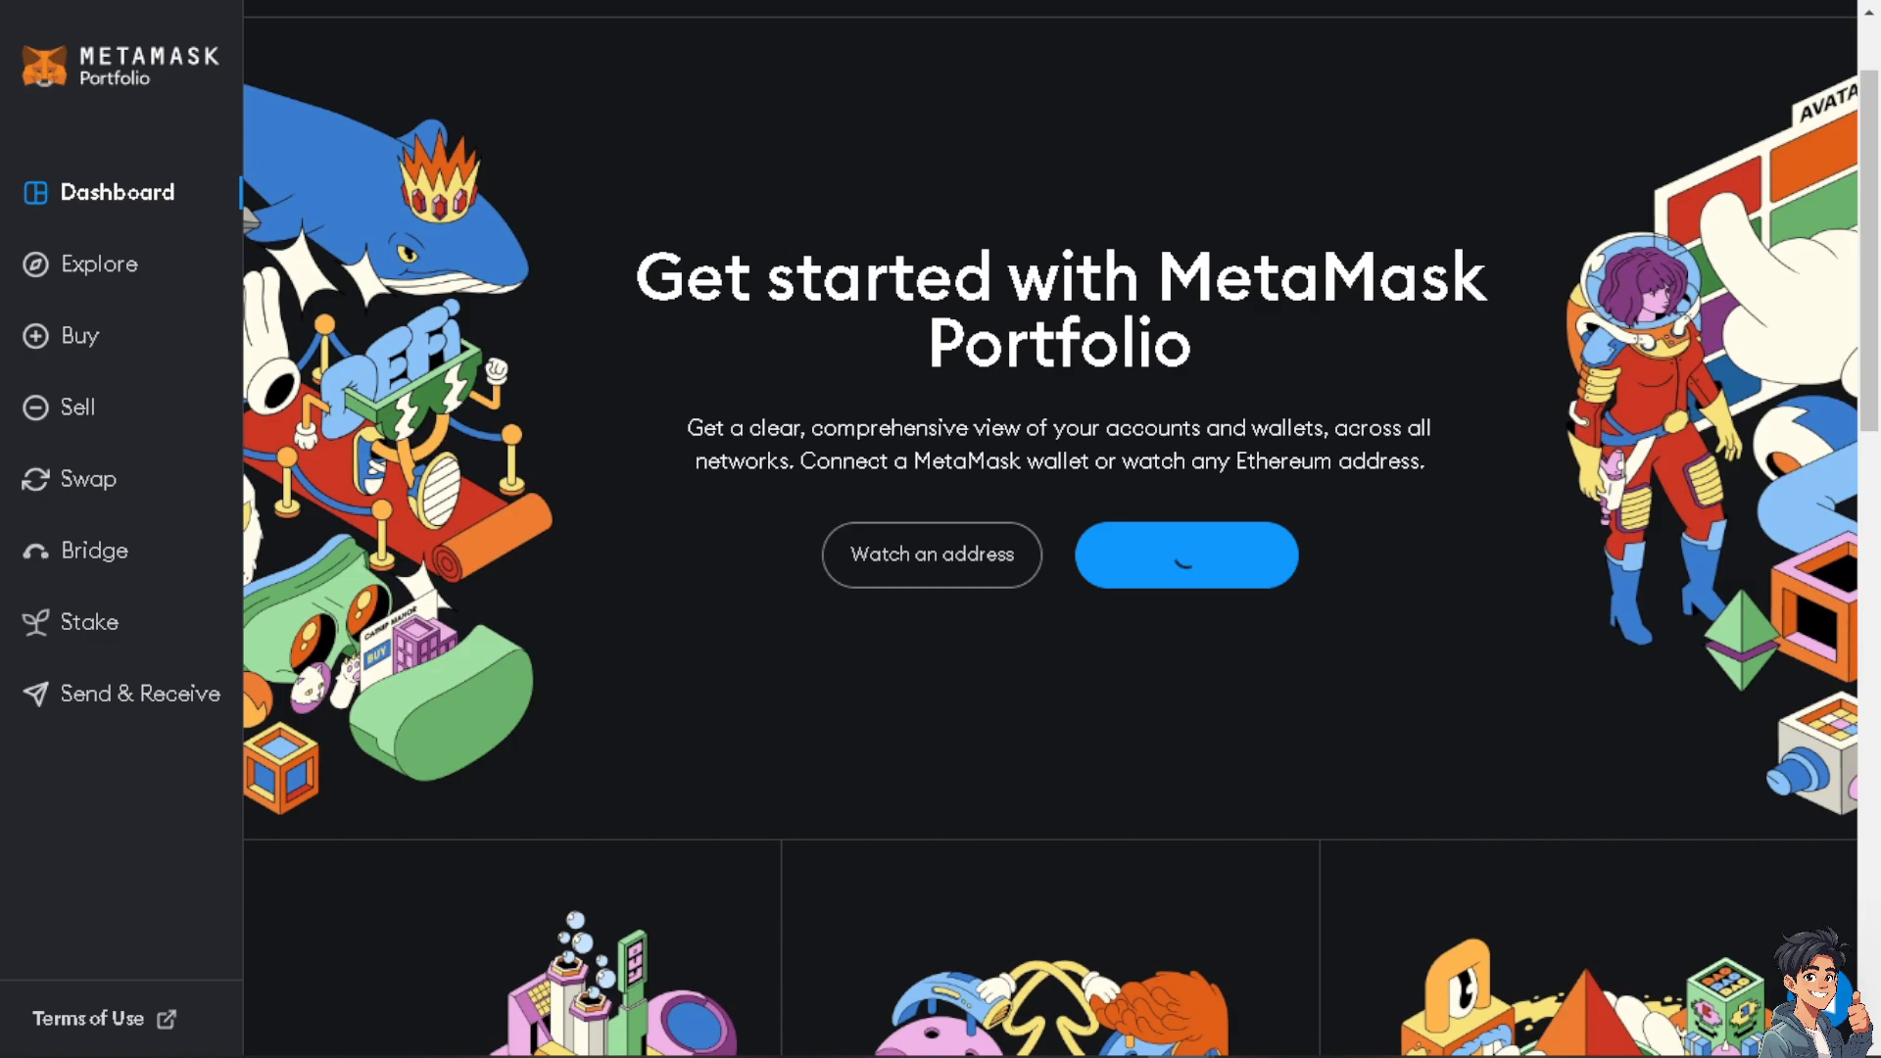
pyautogui.moveTo(154, 278)
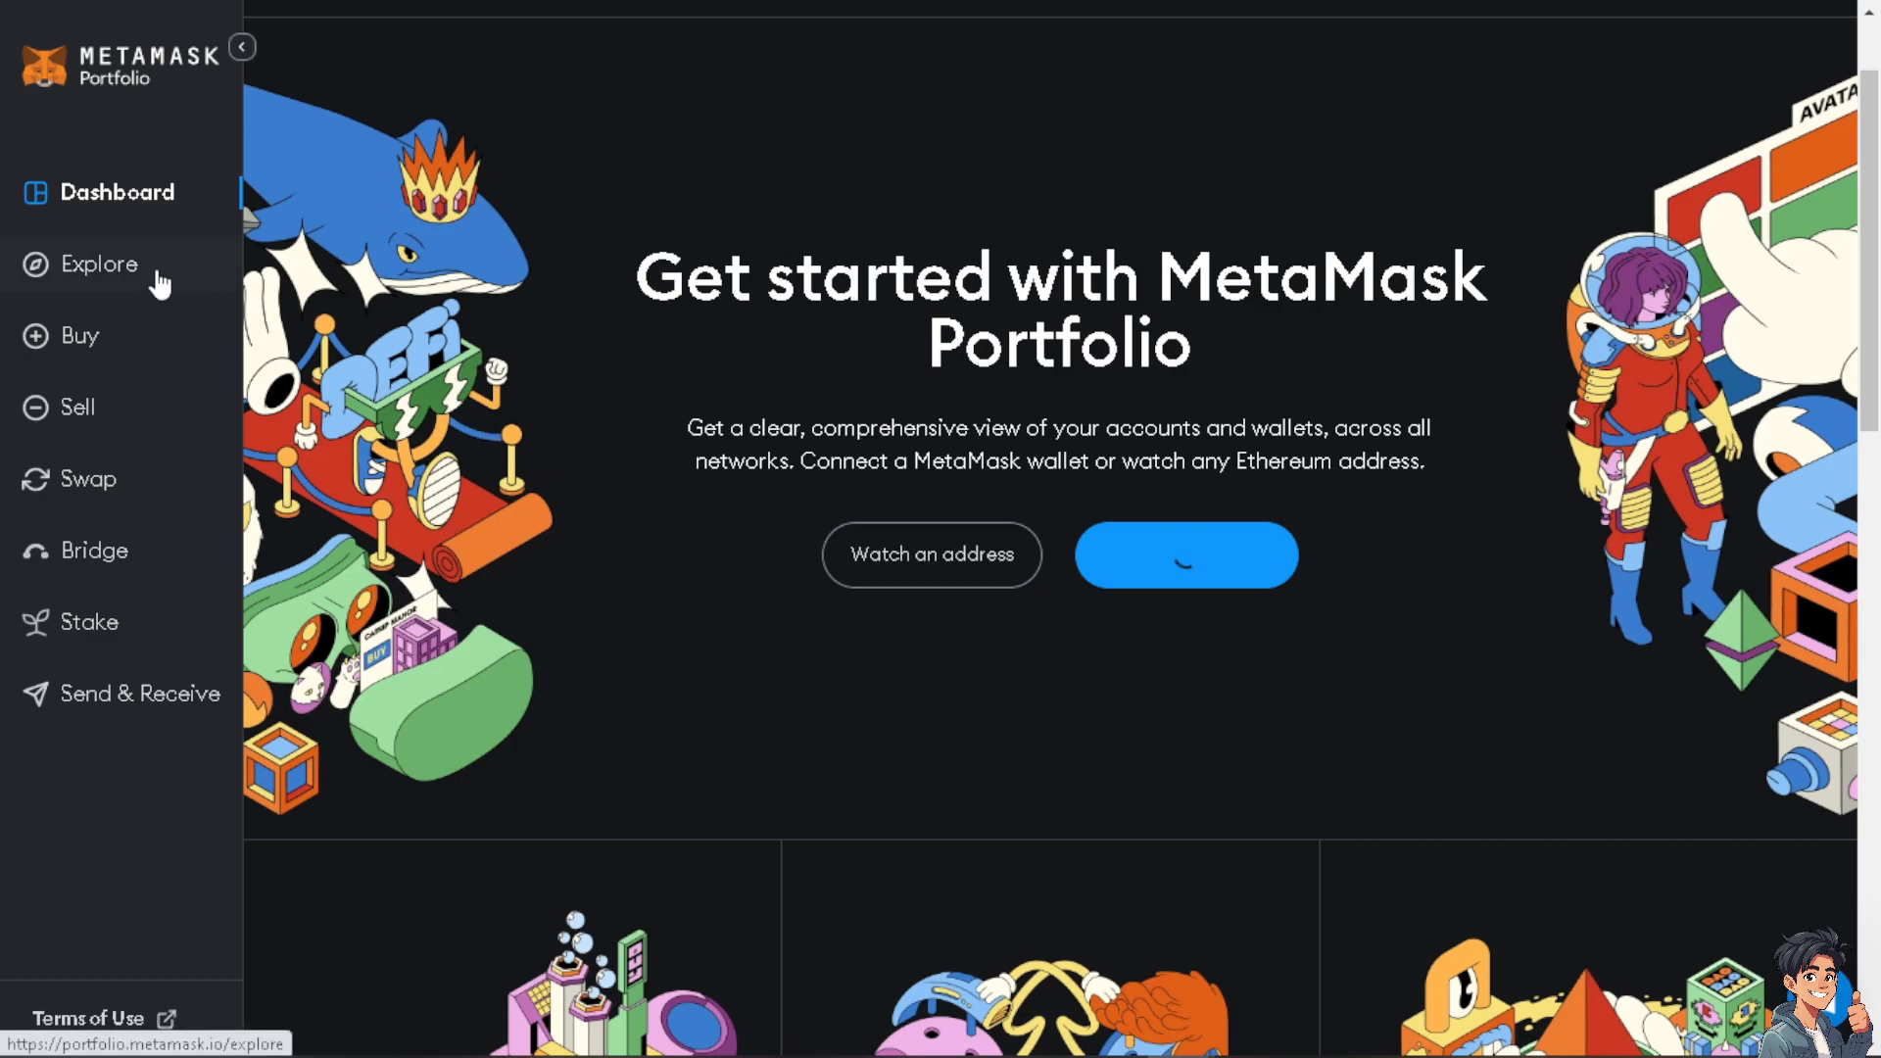
pyautogui.moveTo(167, 298)
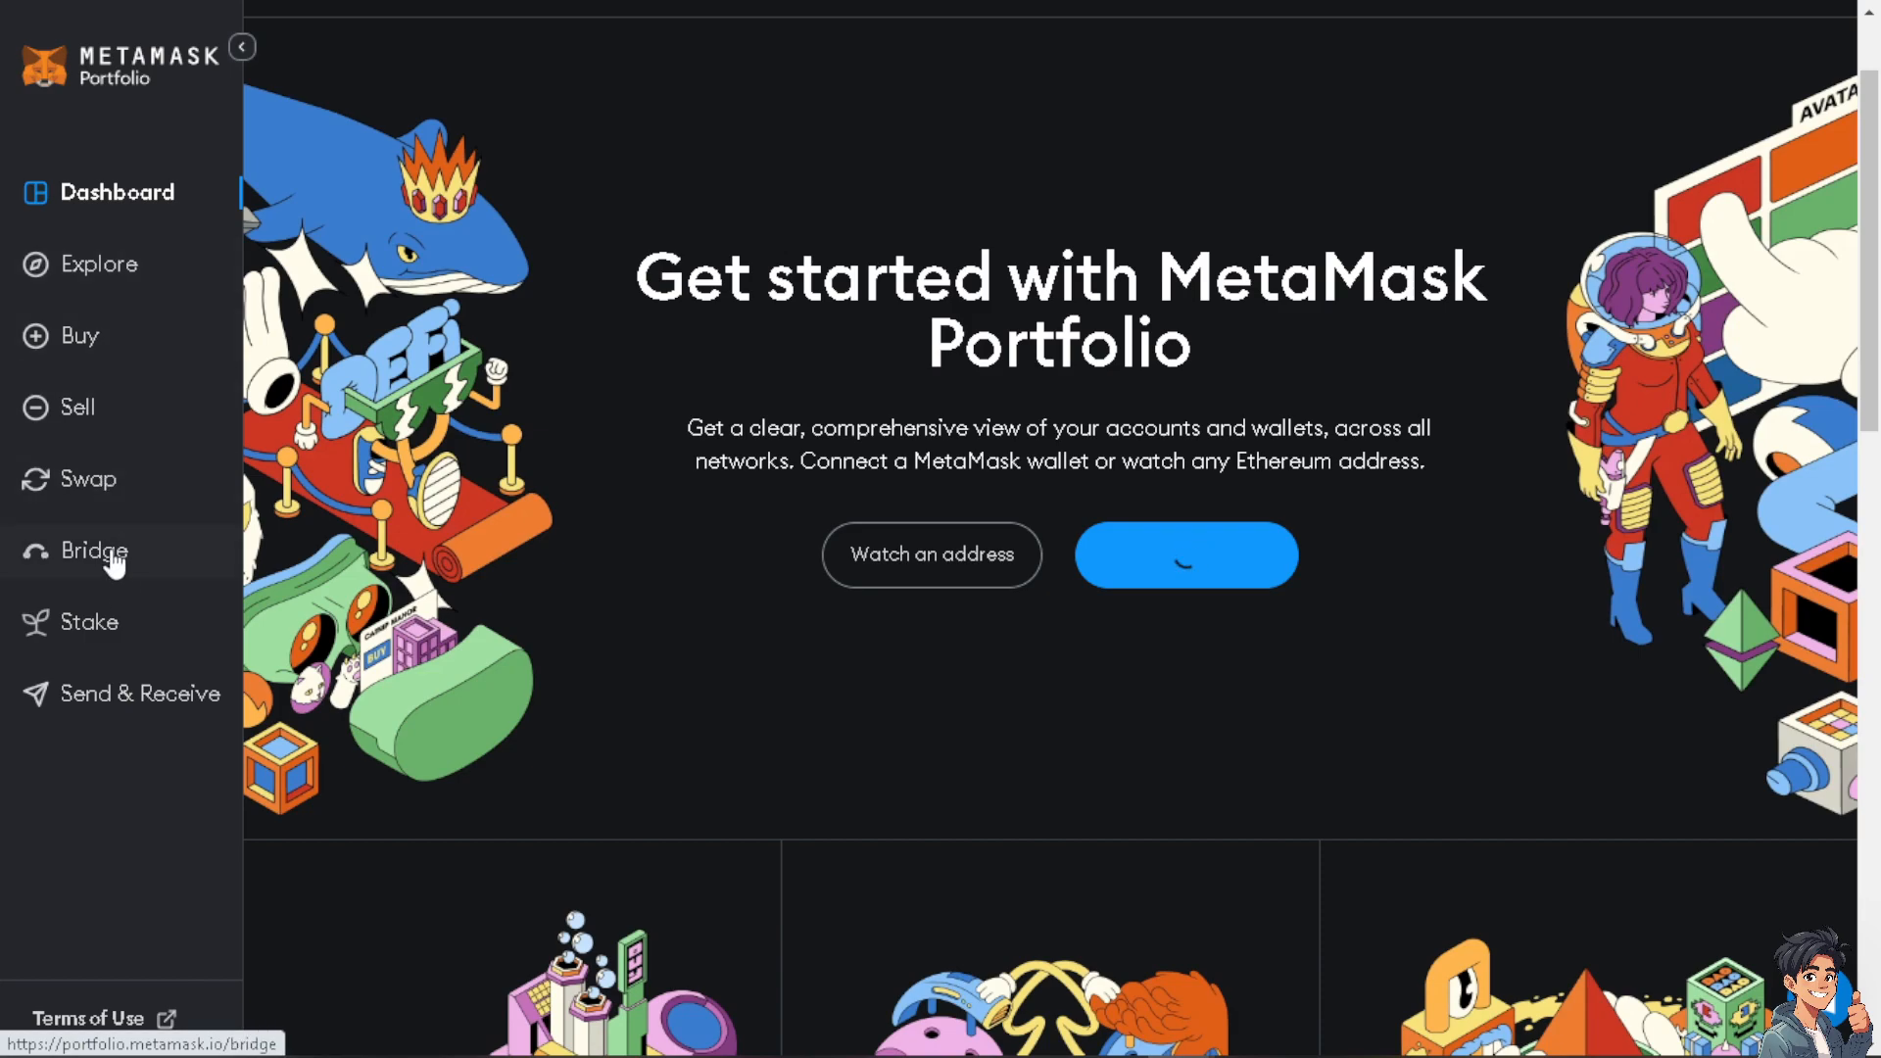
# Visit the Bridge tokens page, dismiss the first-time notice, and show the Swap page on Ethereum
pyautogui.click(94, 552)
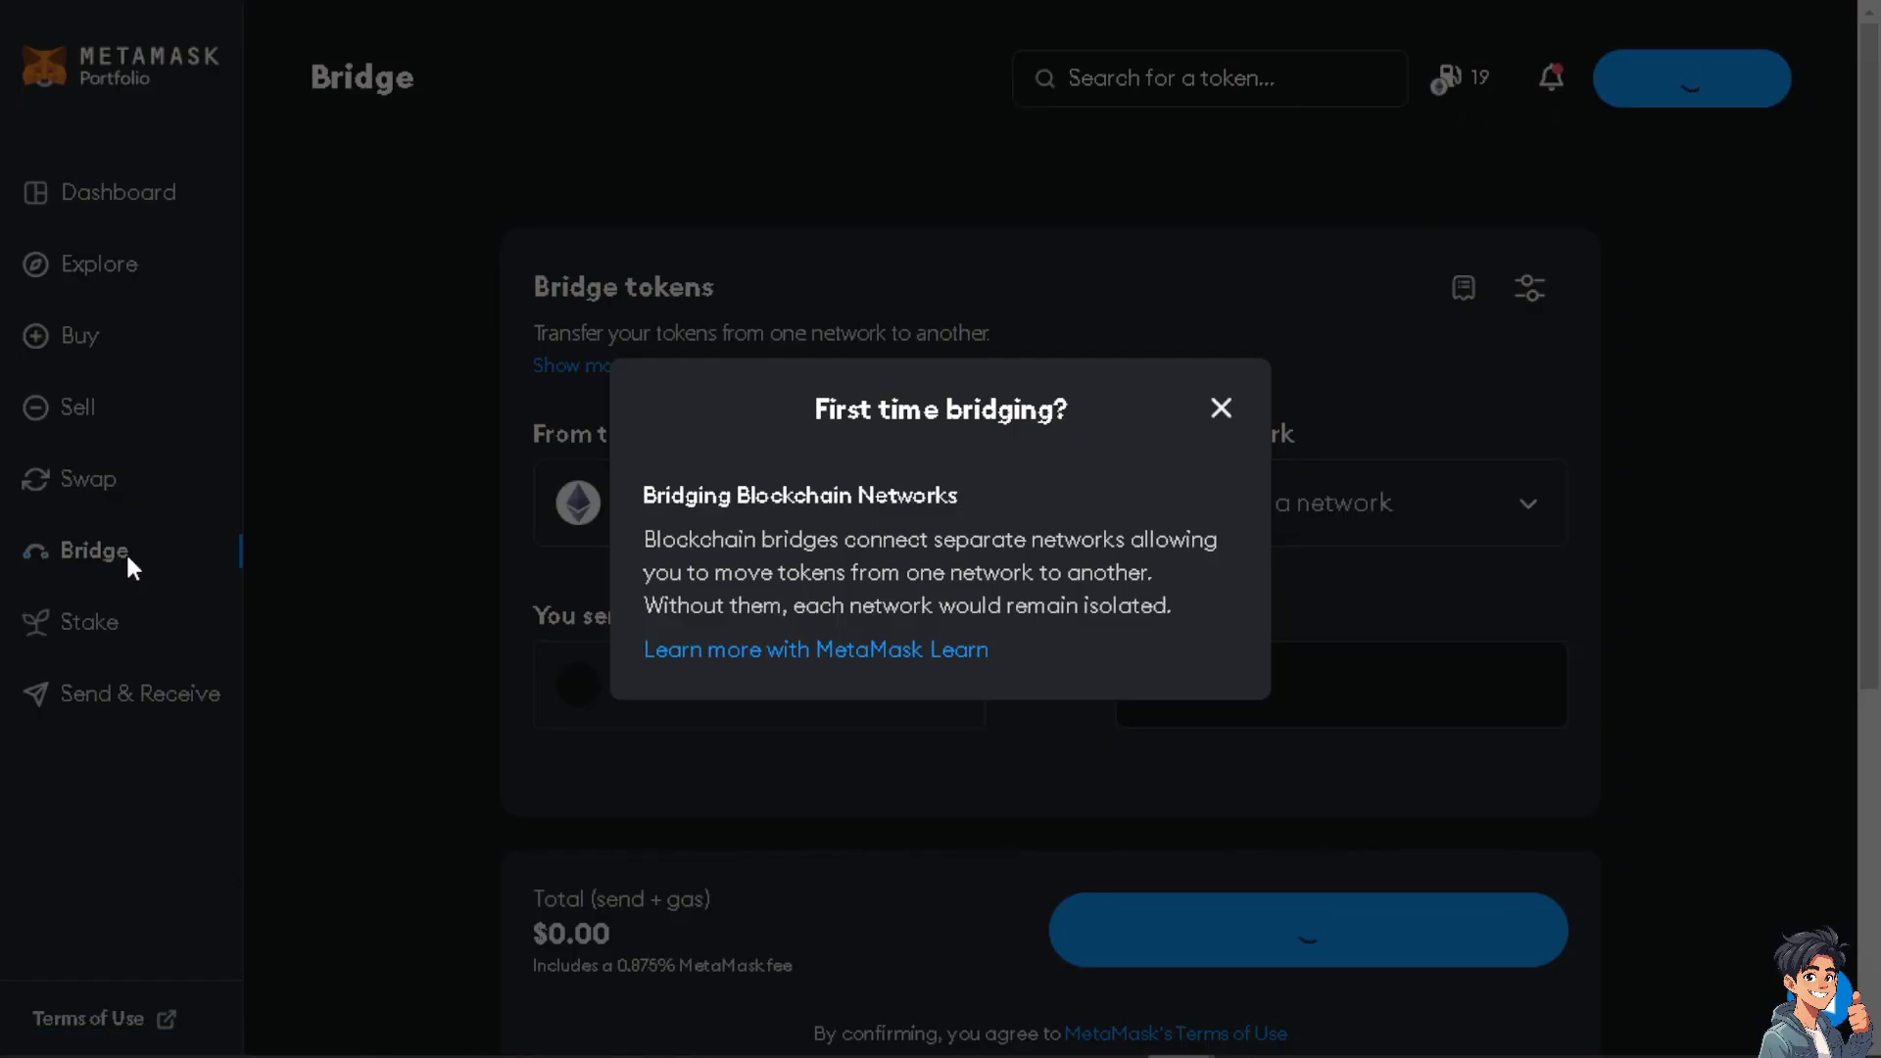
pyautogui.click(1221, 407)
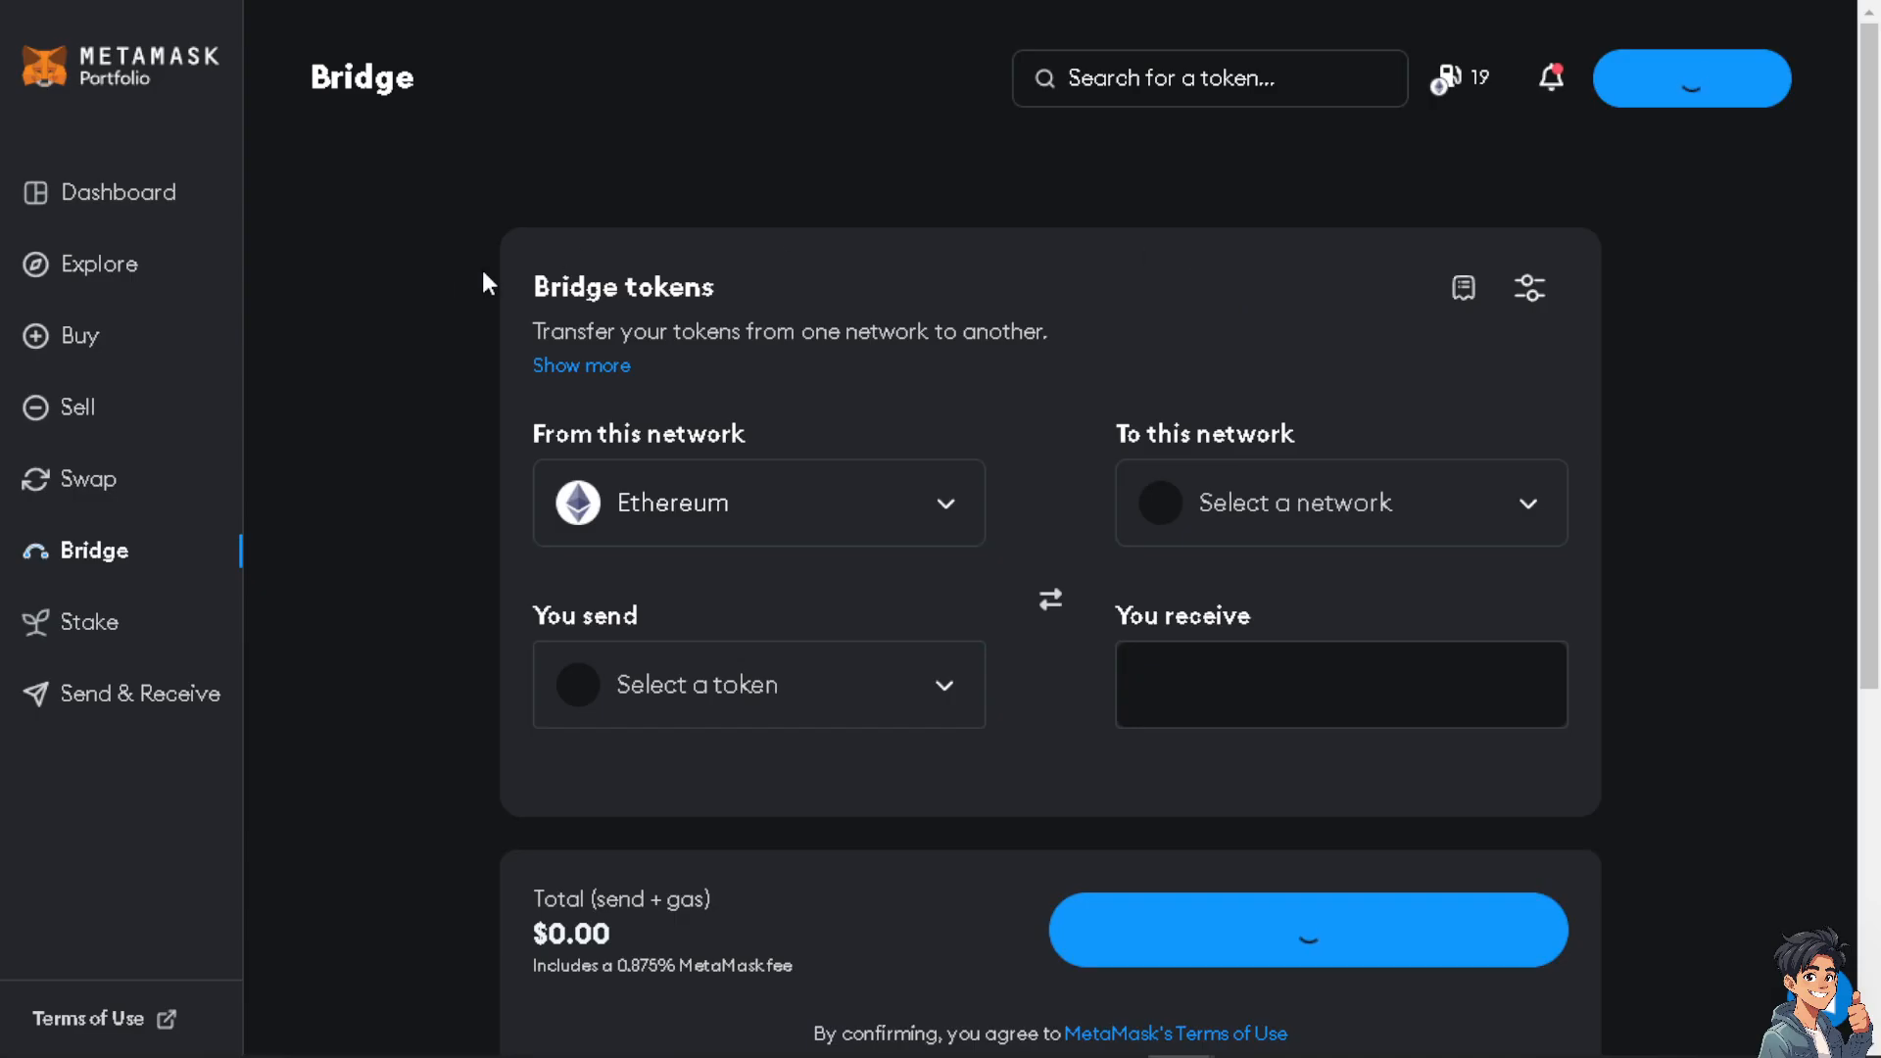
pyautogui.click(86, 478)
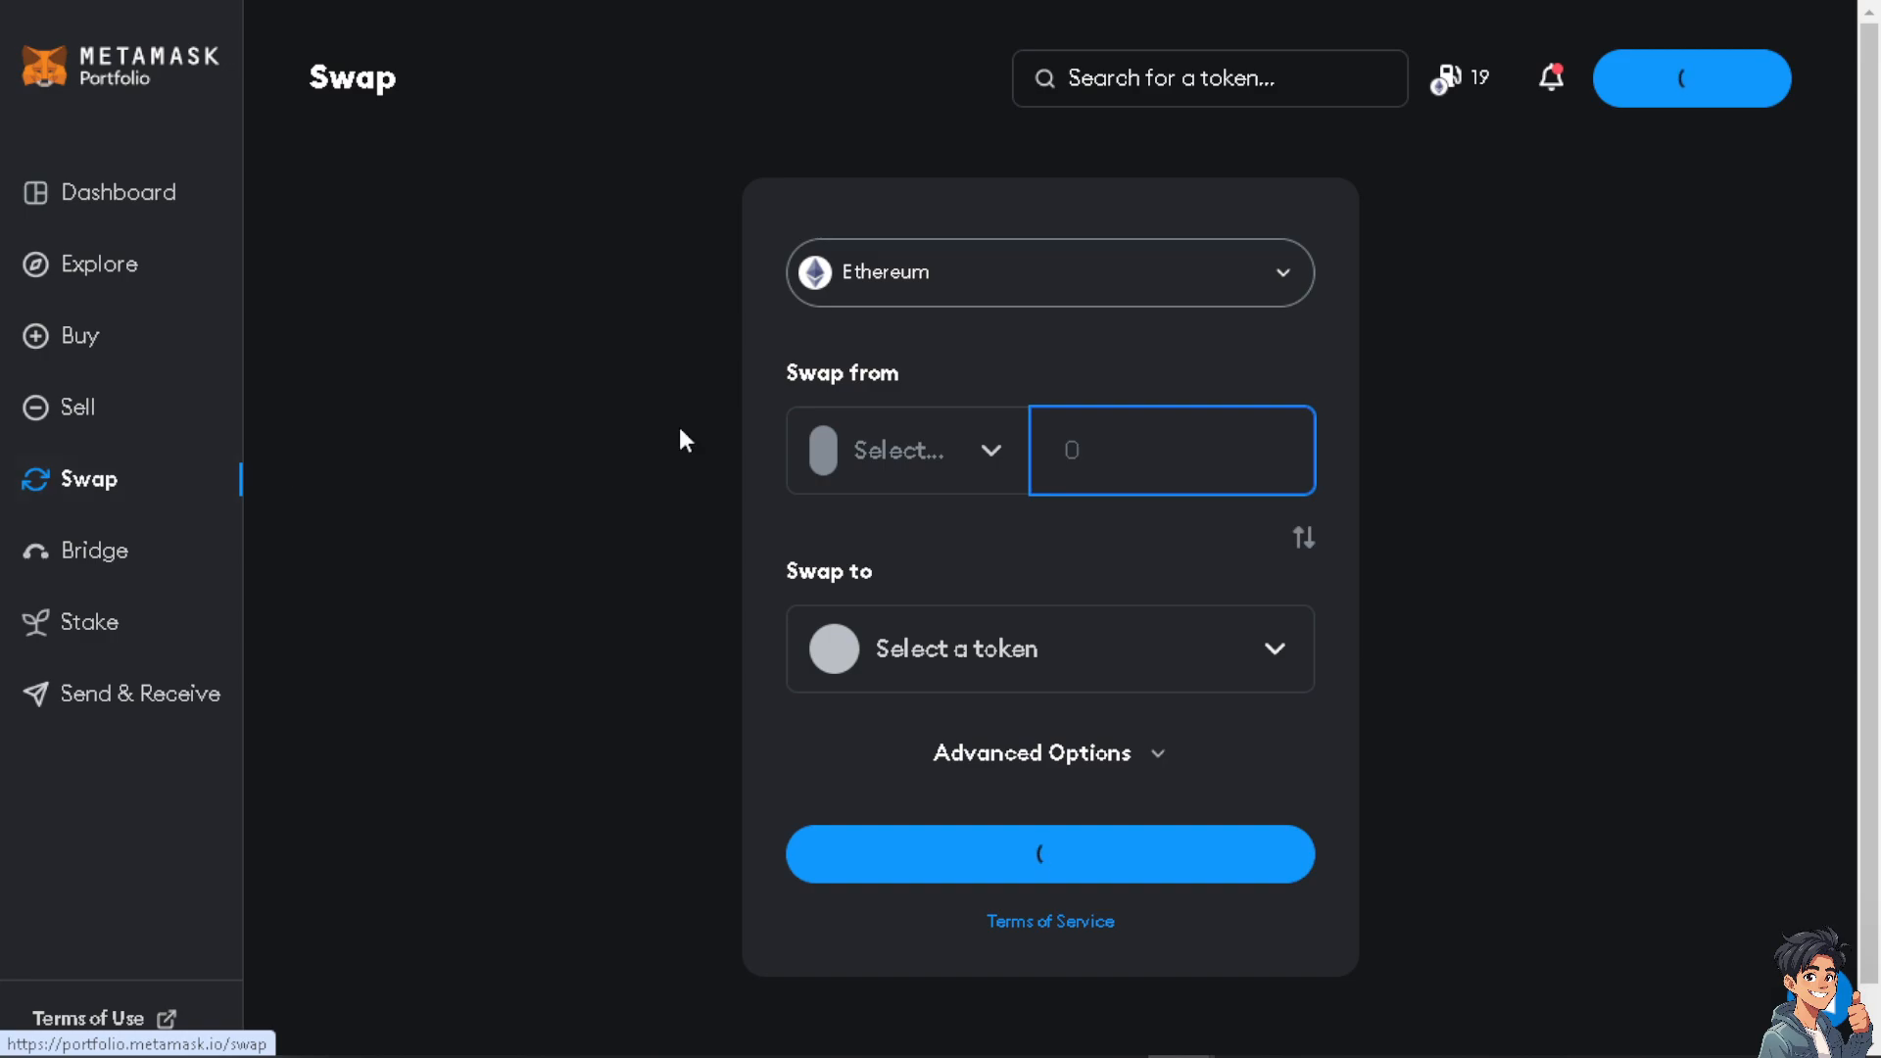
pyautogui.moveTo(1235, 337)
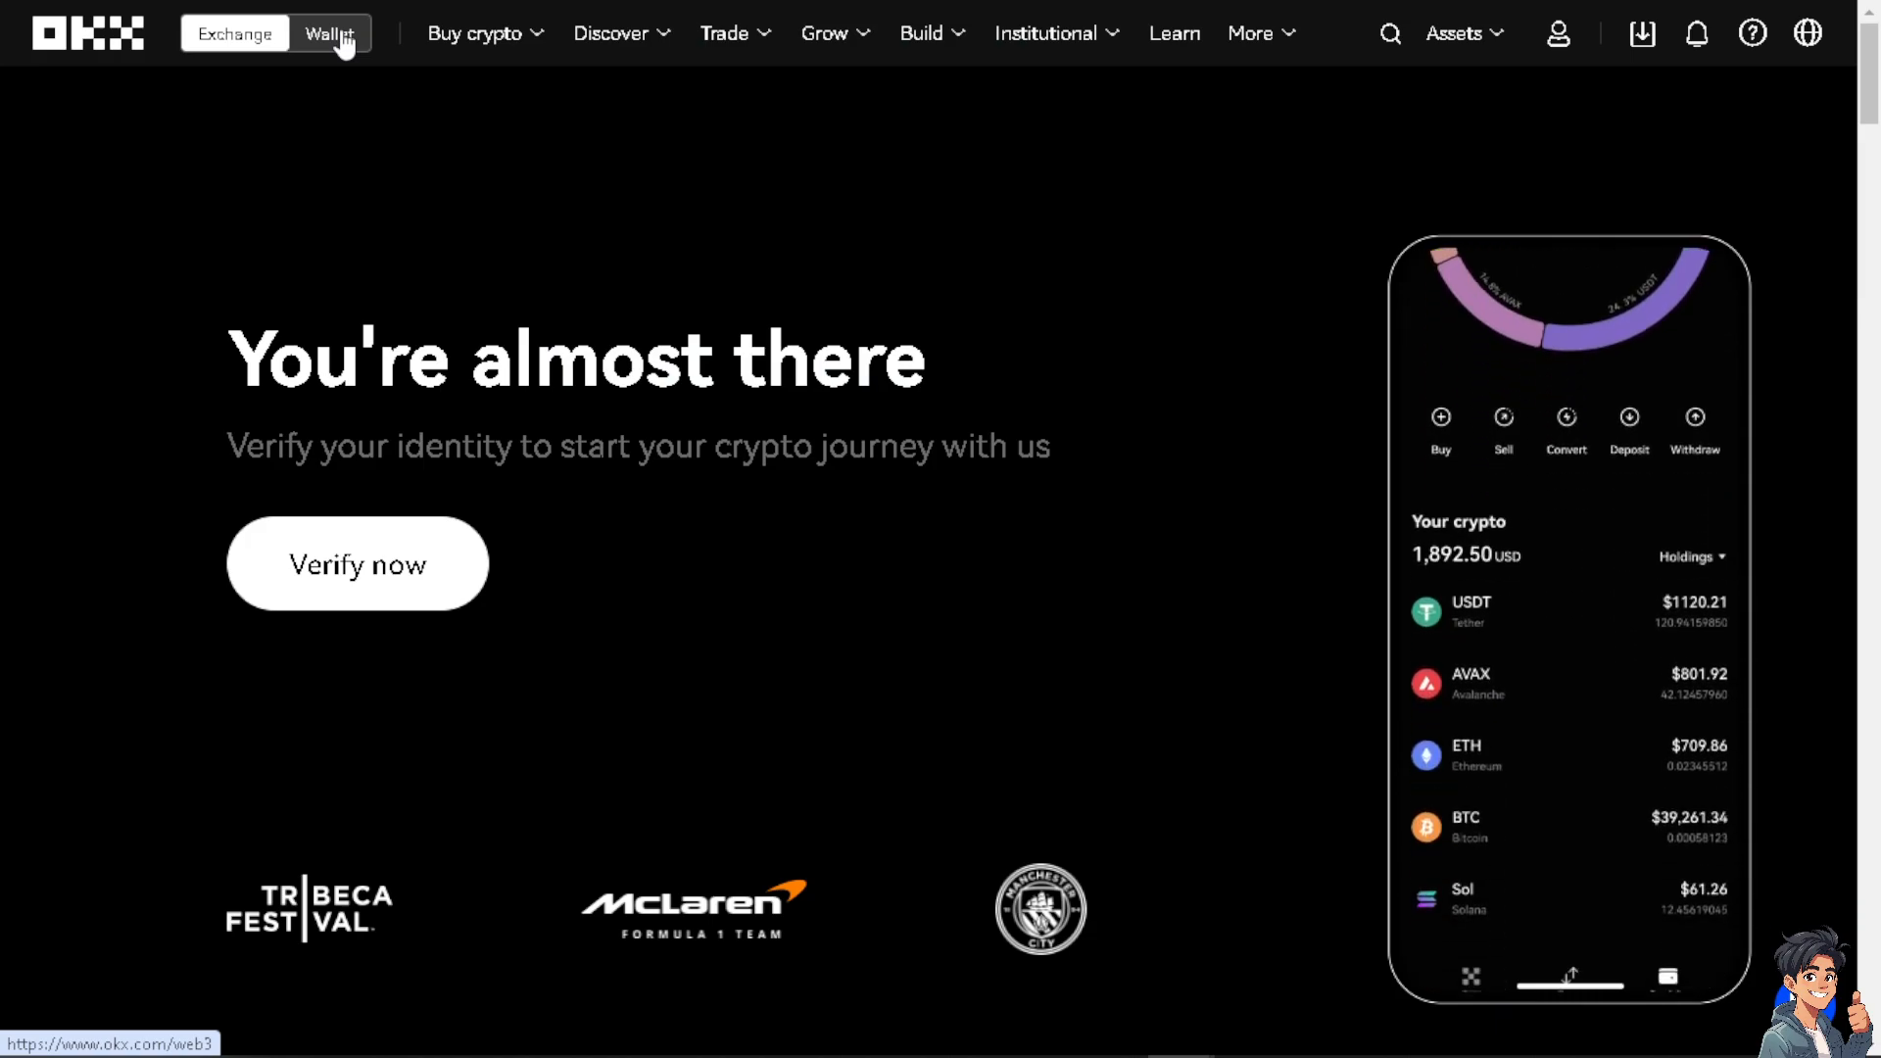
# Show the OKX web wallet's Connect wallet dialog listing MetaMask and other non-OKX wallets
pyautogui.click(330, 34)
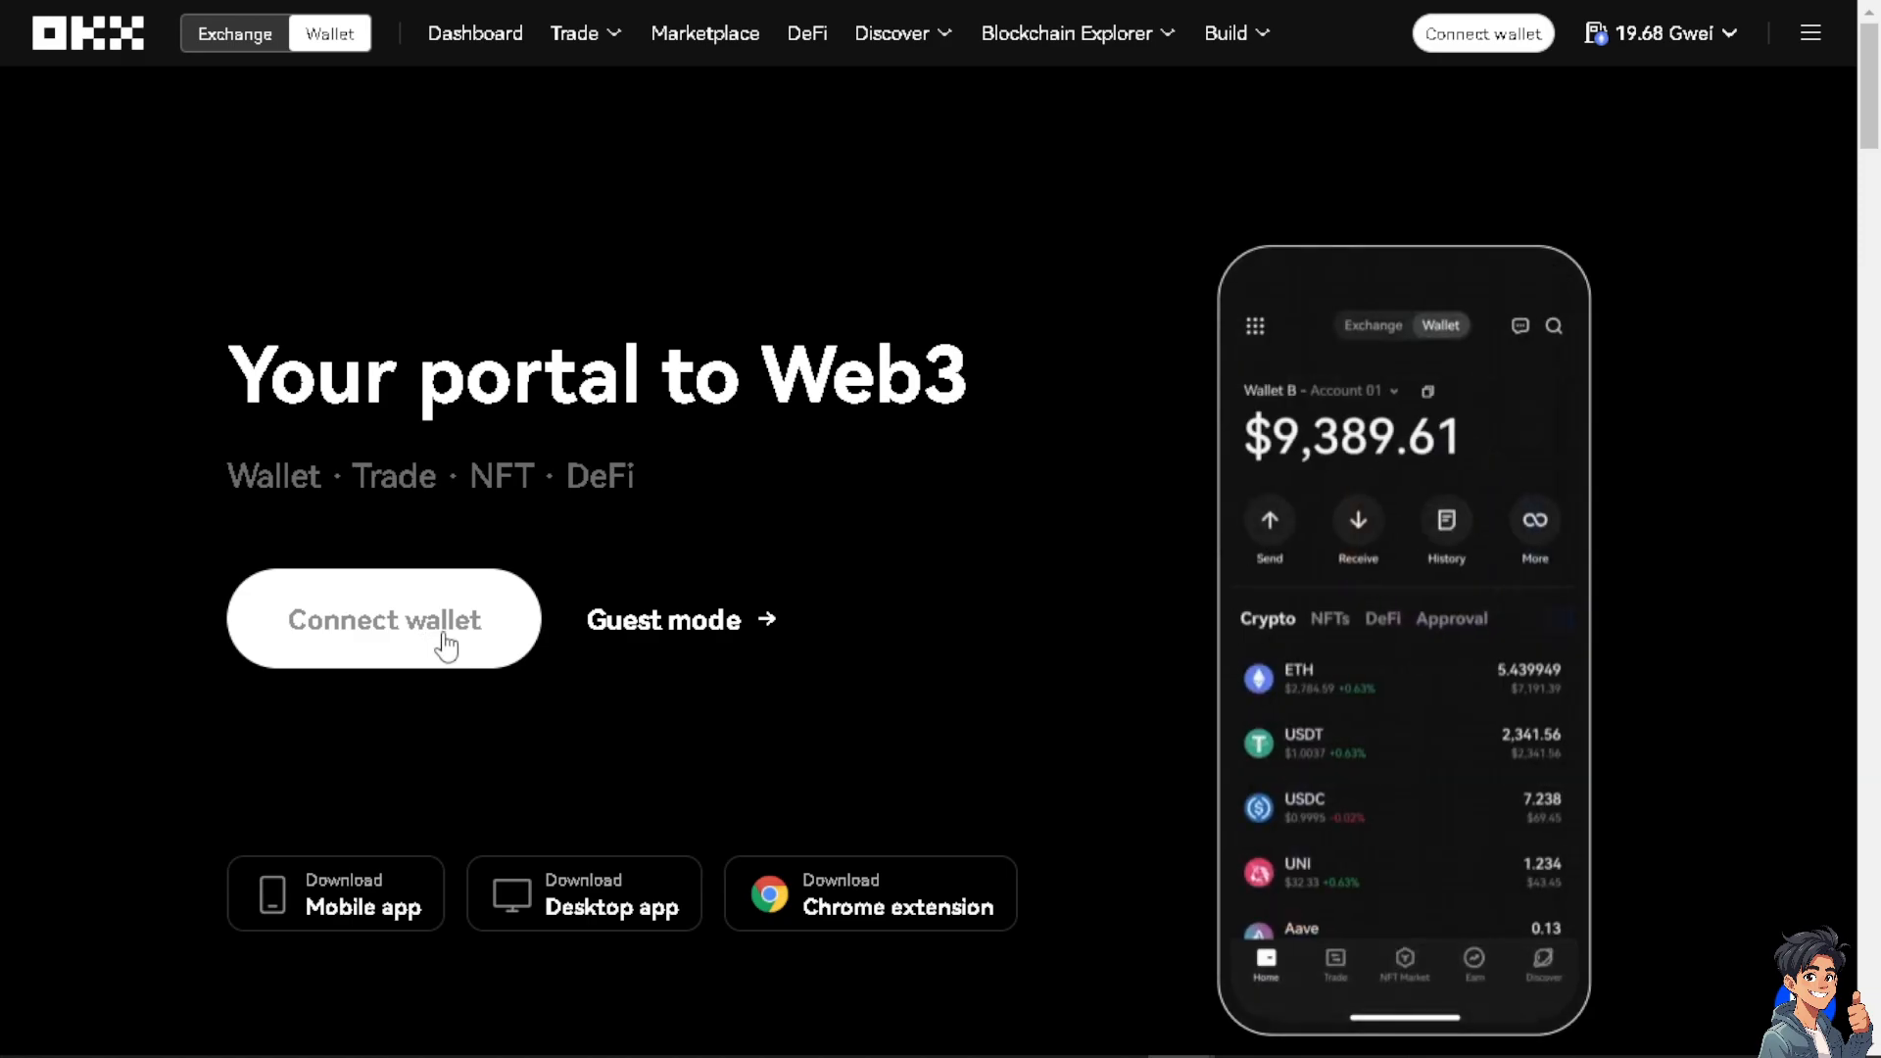
pyautogui.click(384, 617)
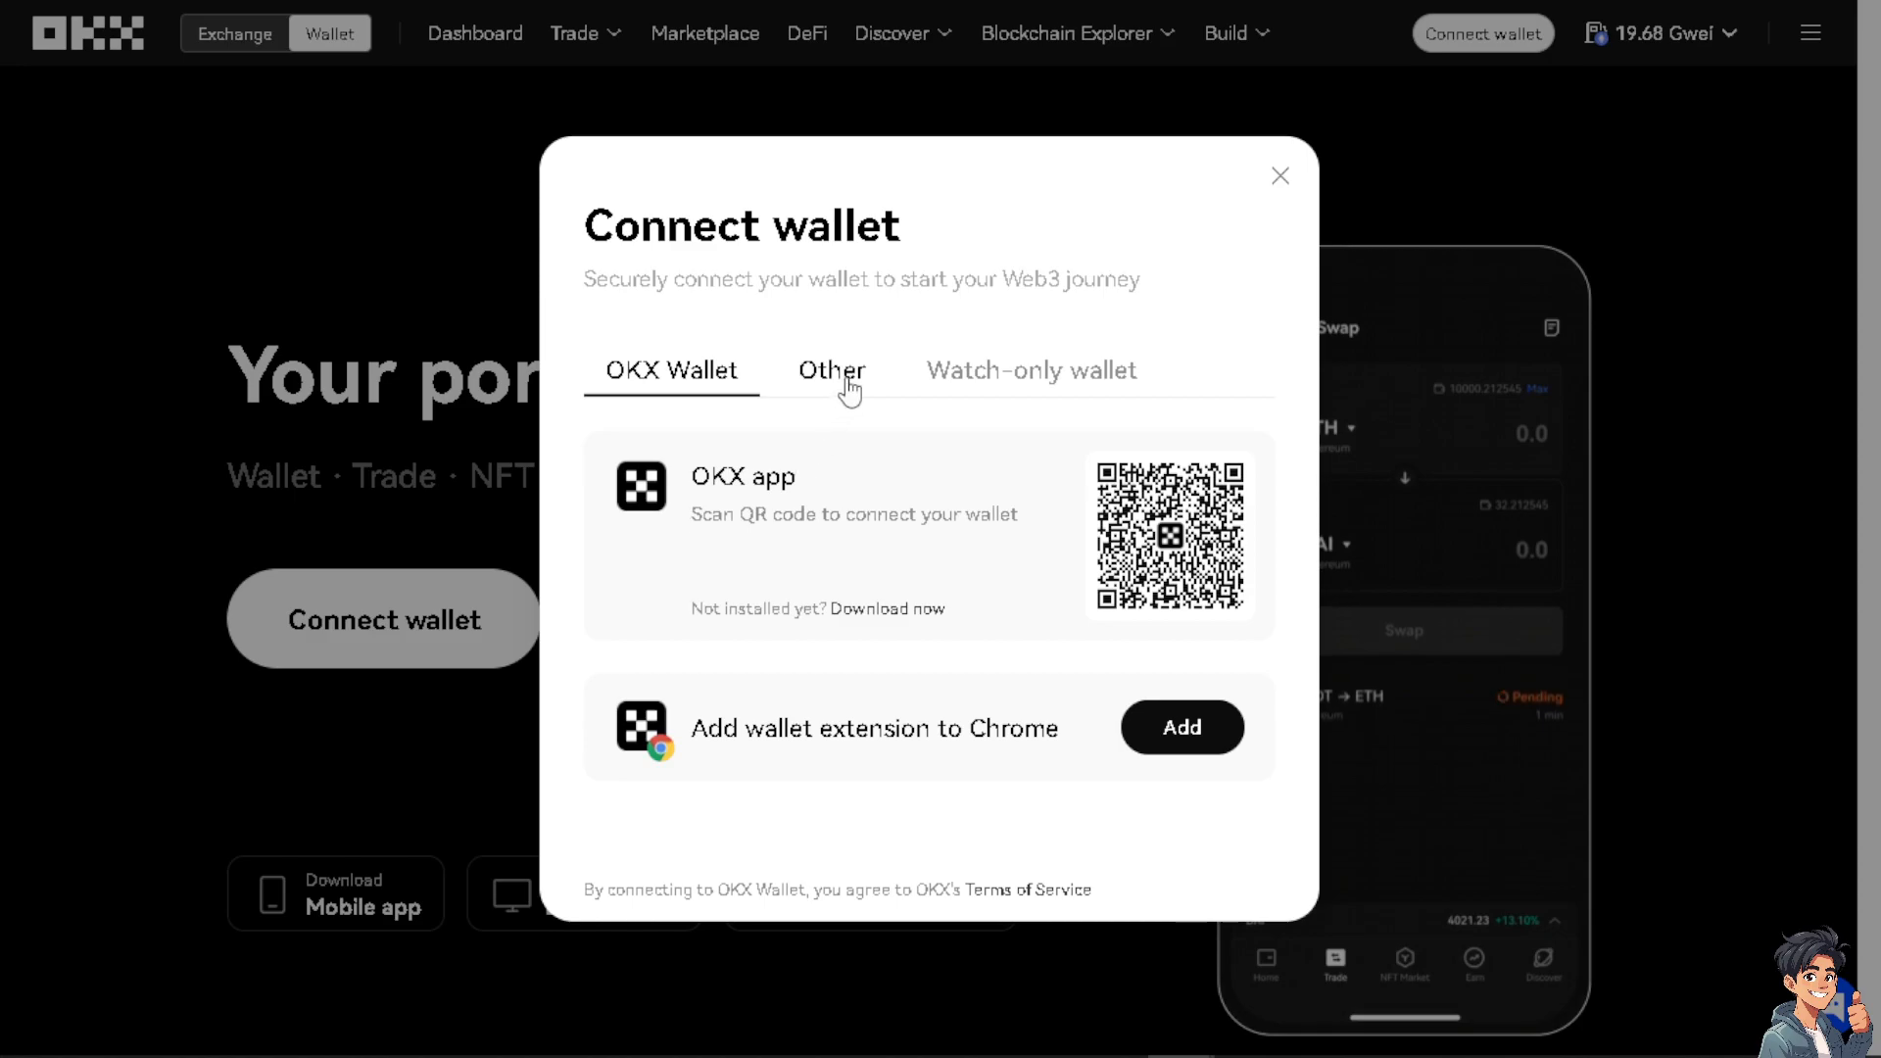
pyautogui.click(831, 371)
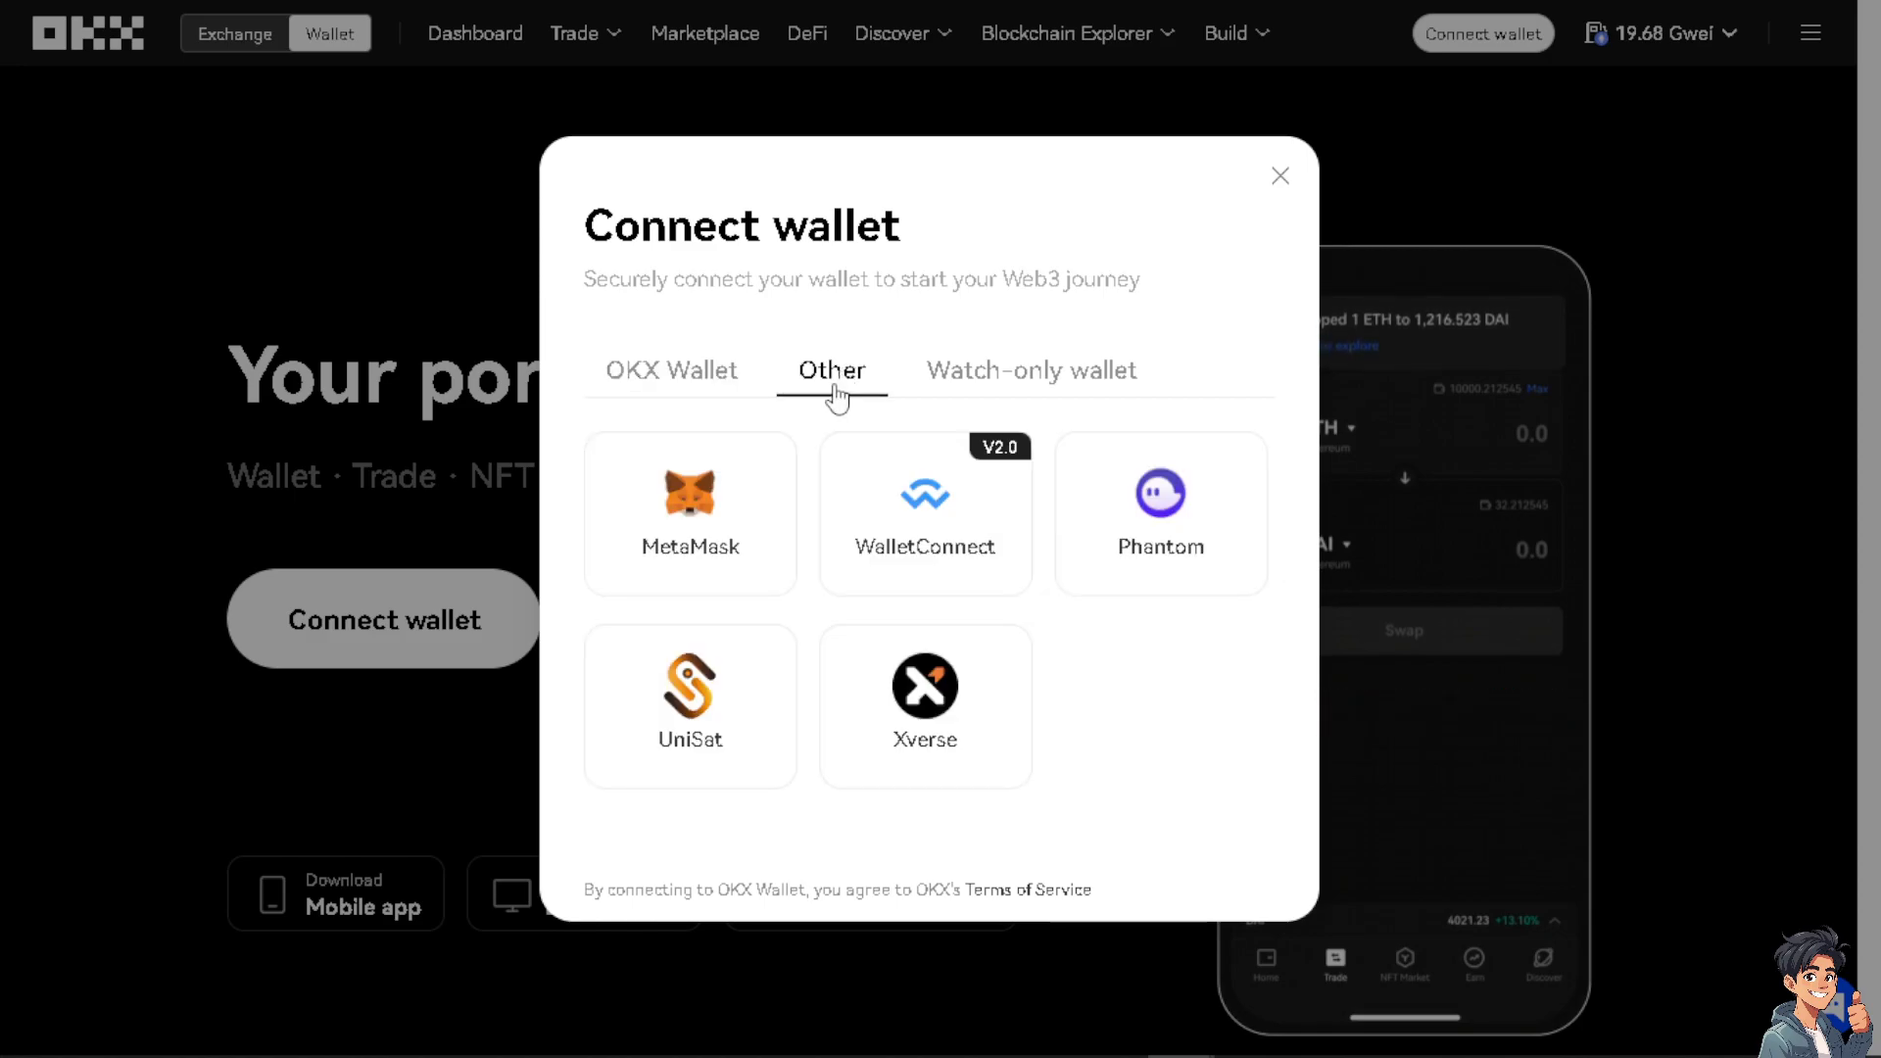
pyautogui.click(690, 514)
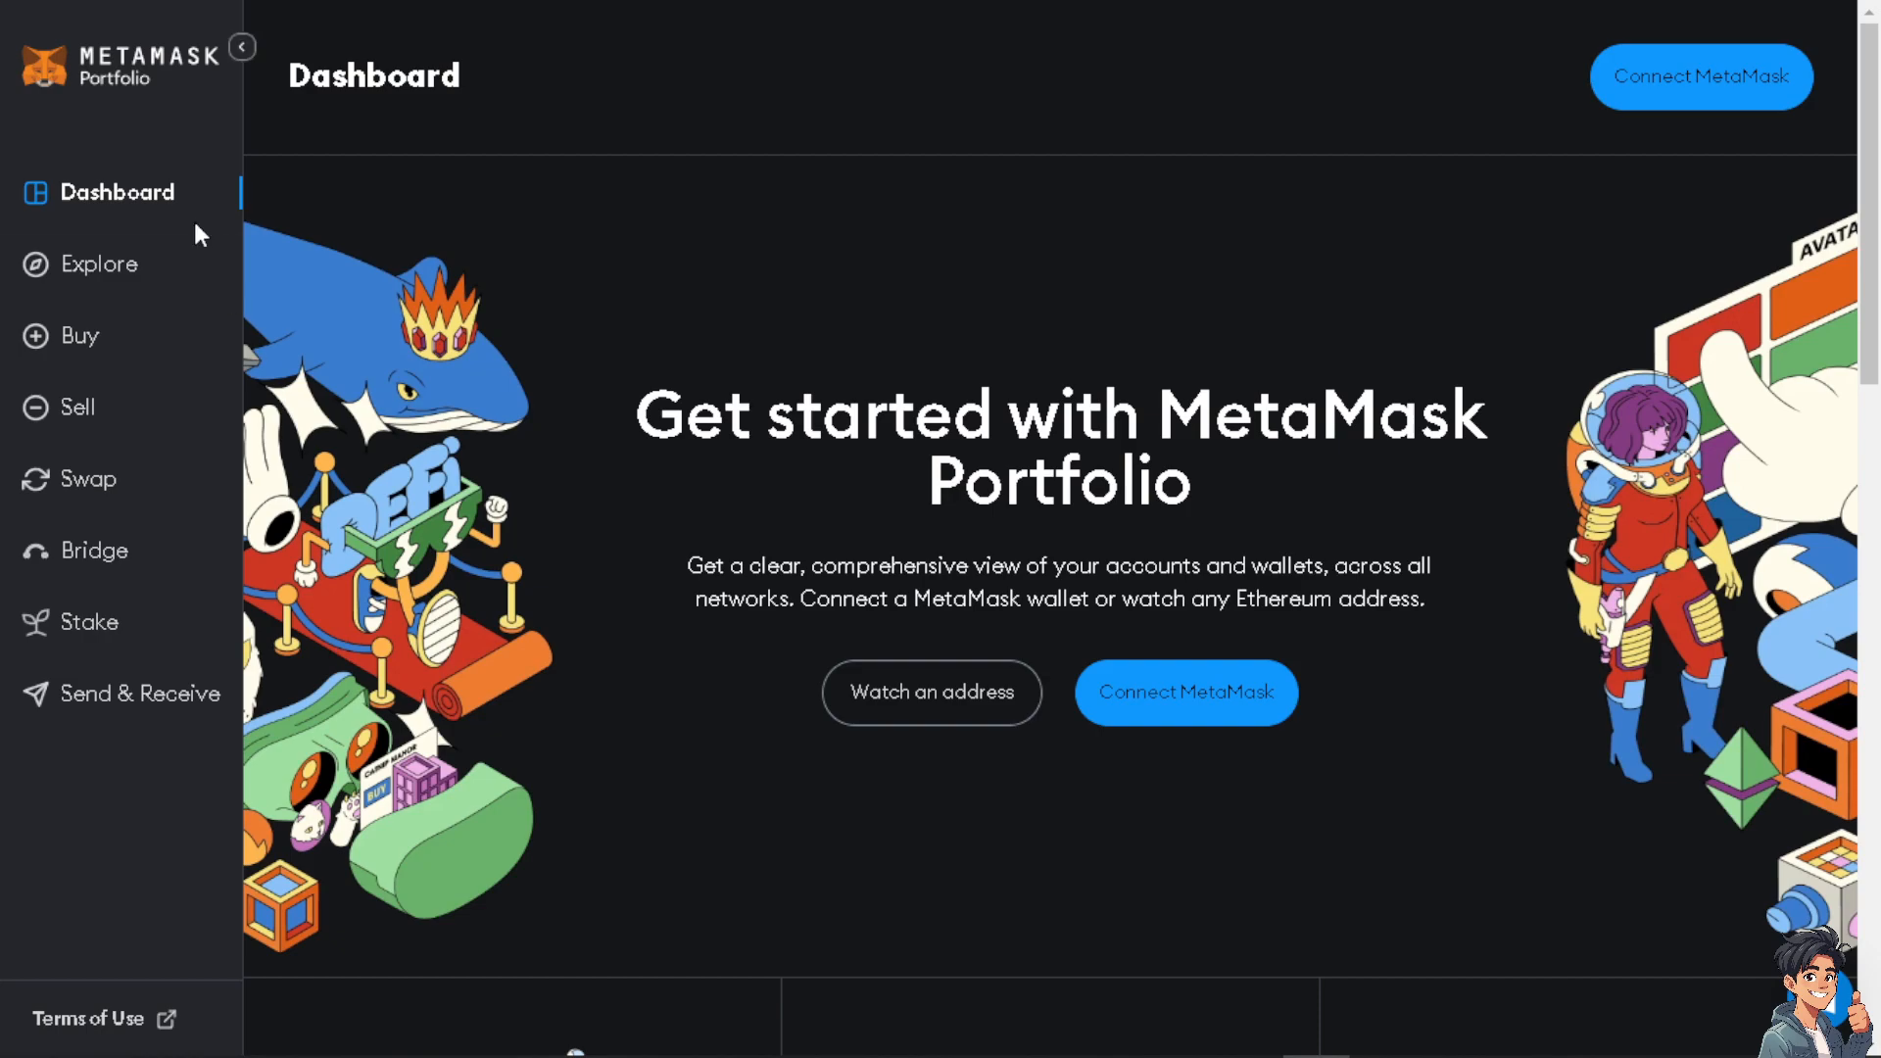
pyautogui.moveTo(88, 323)
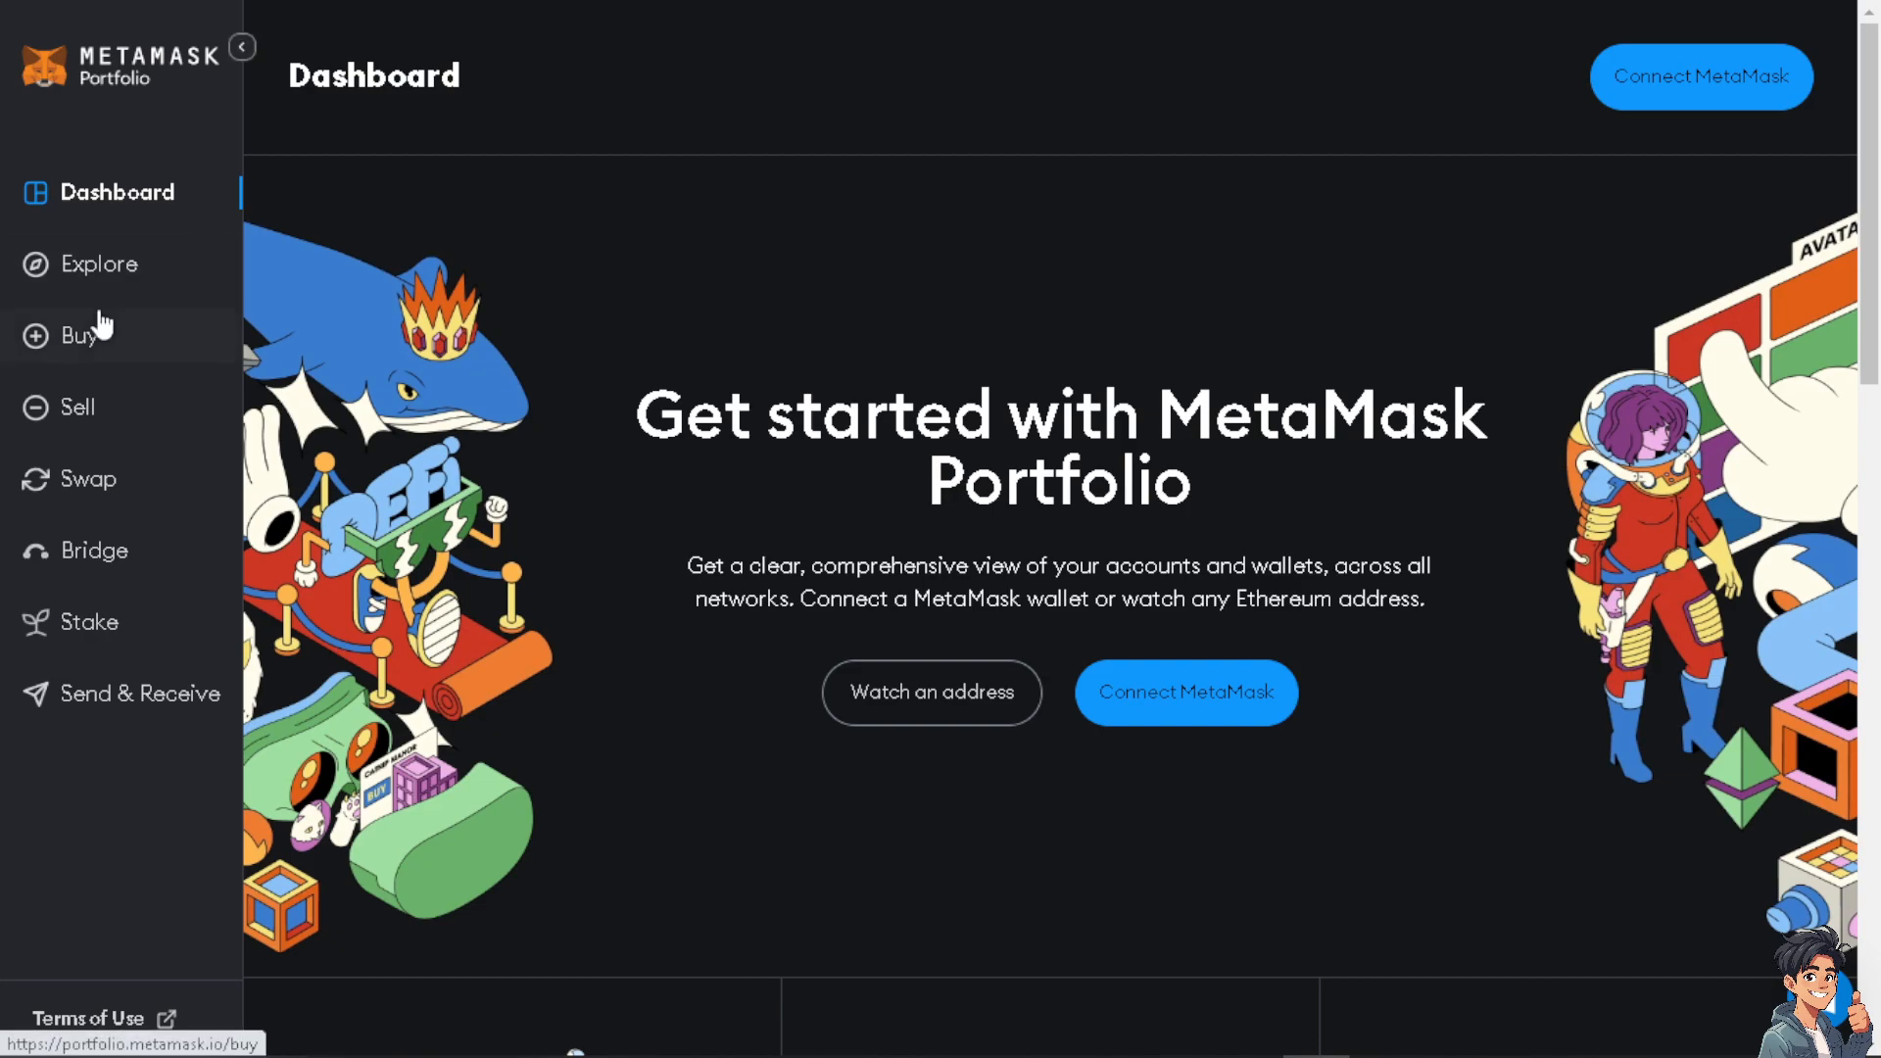
pyautogui.moveTo(1164, 717)
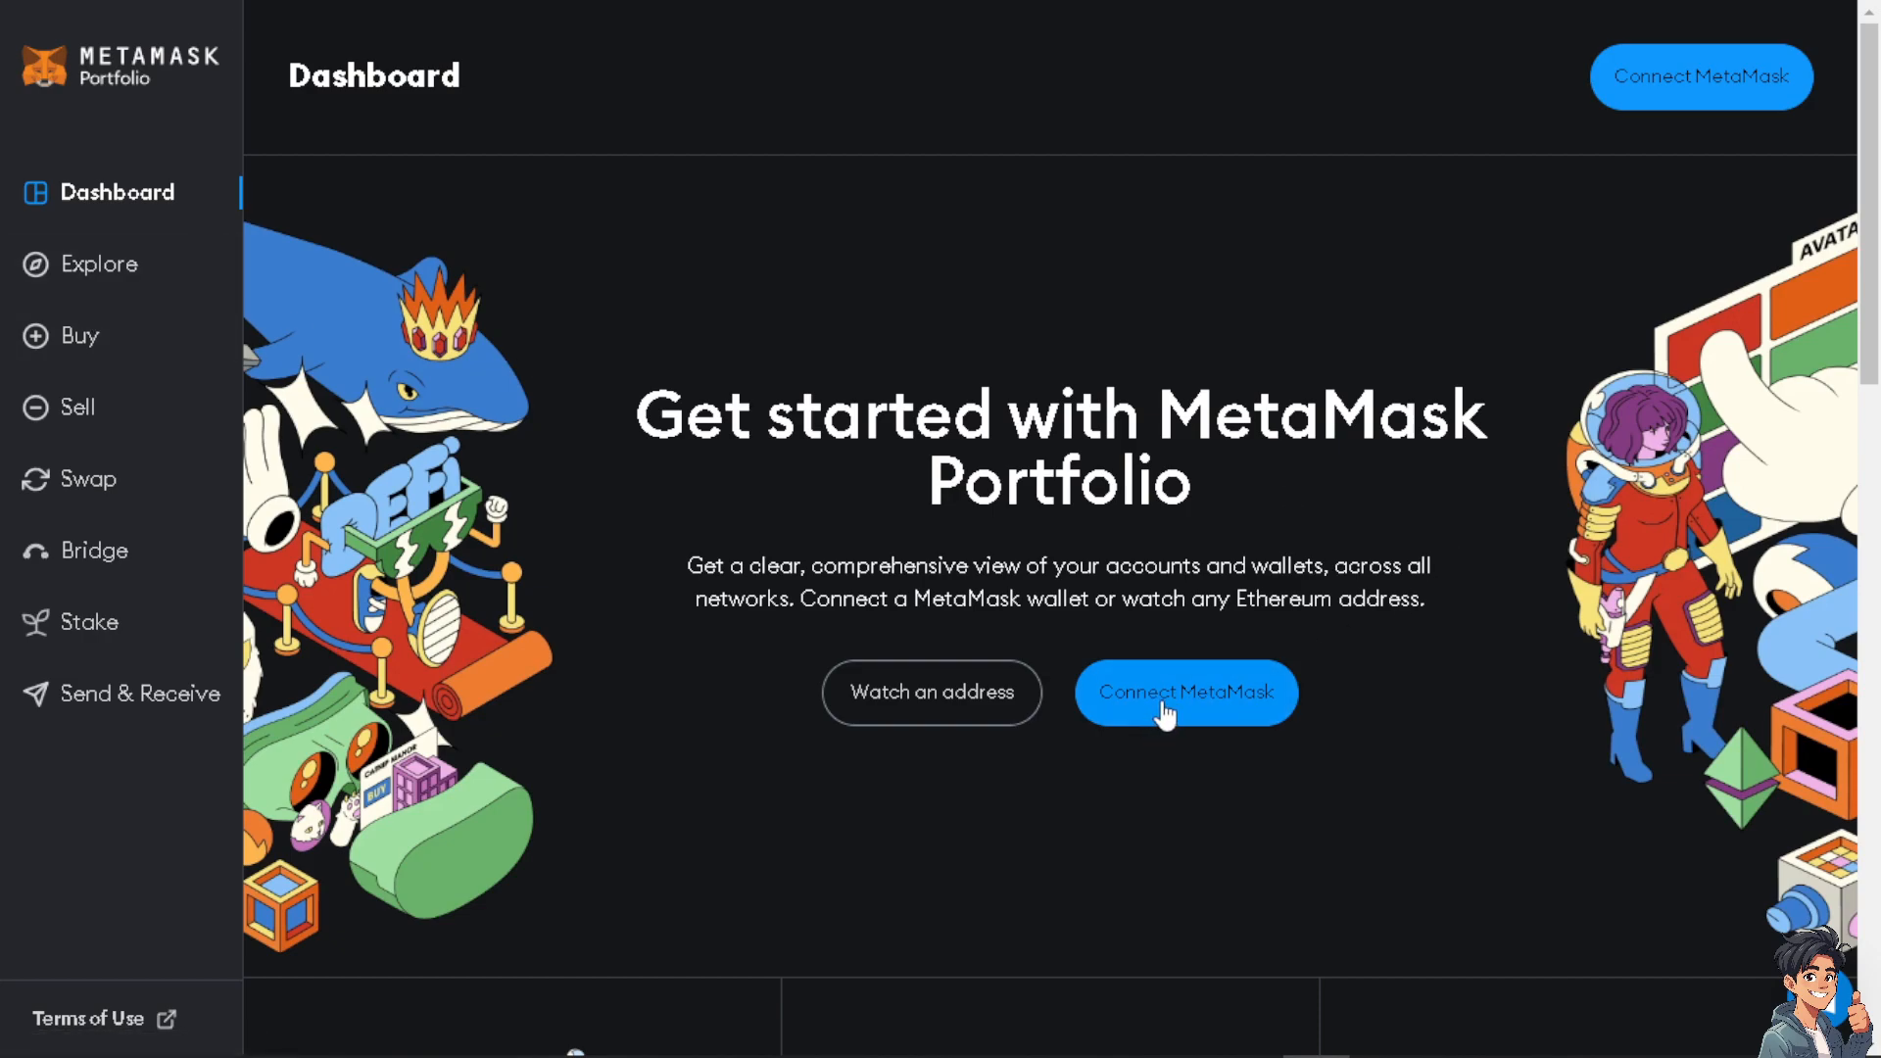
pyautogui.moveTo(1182, 725)
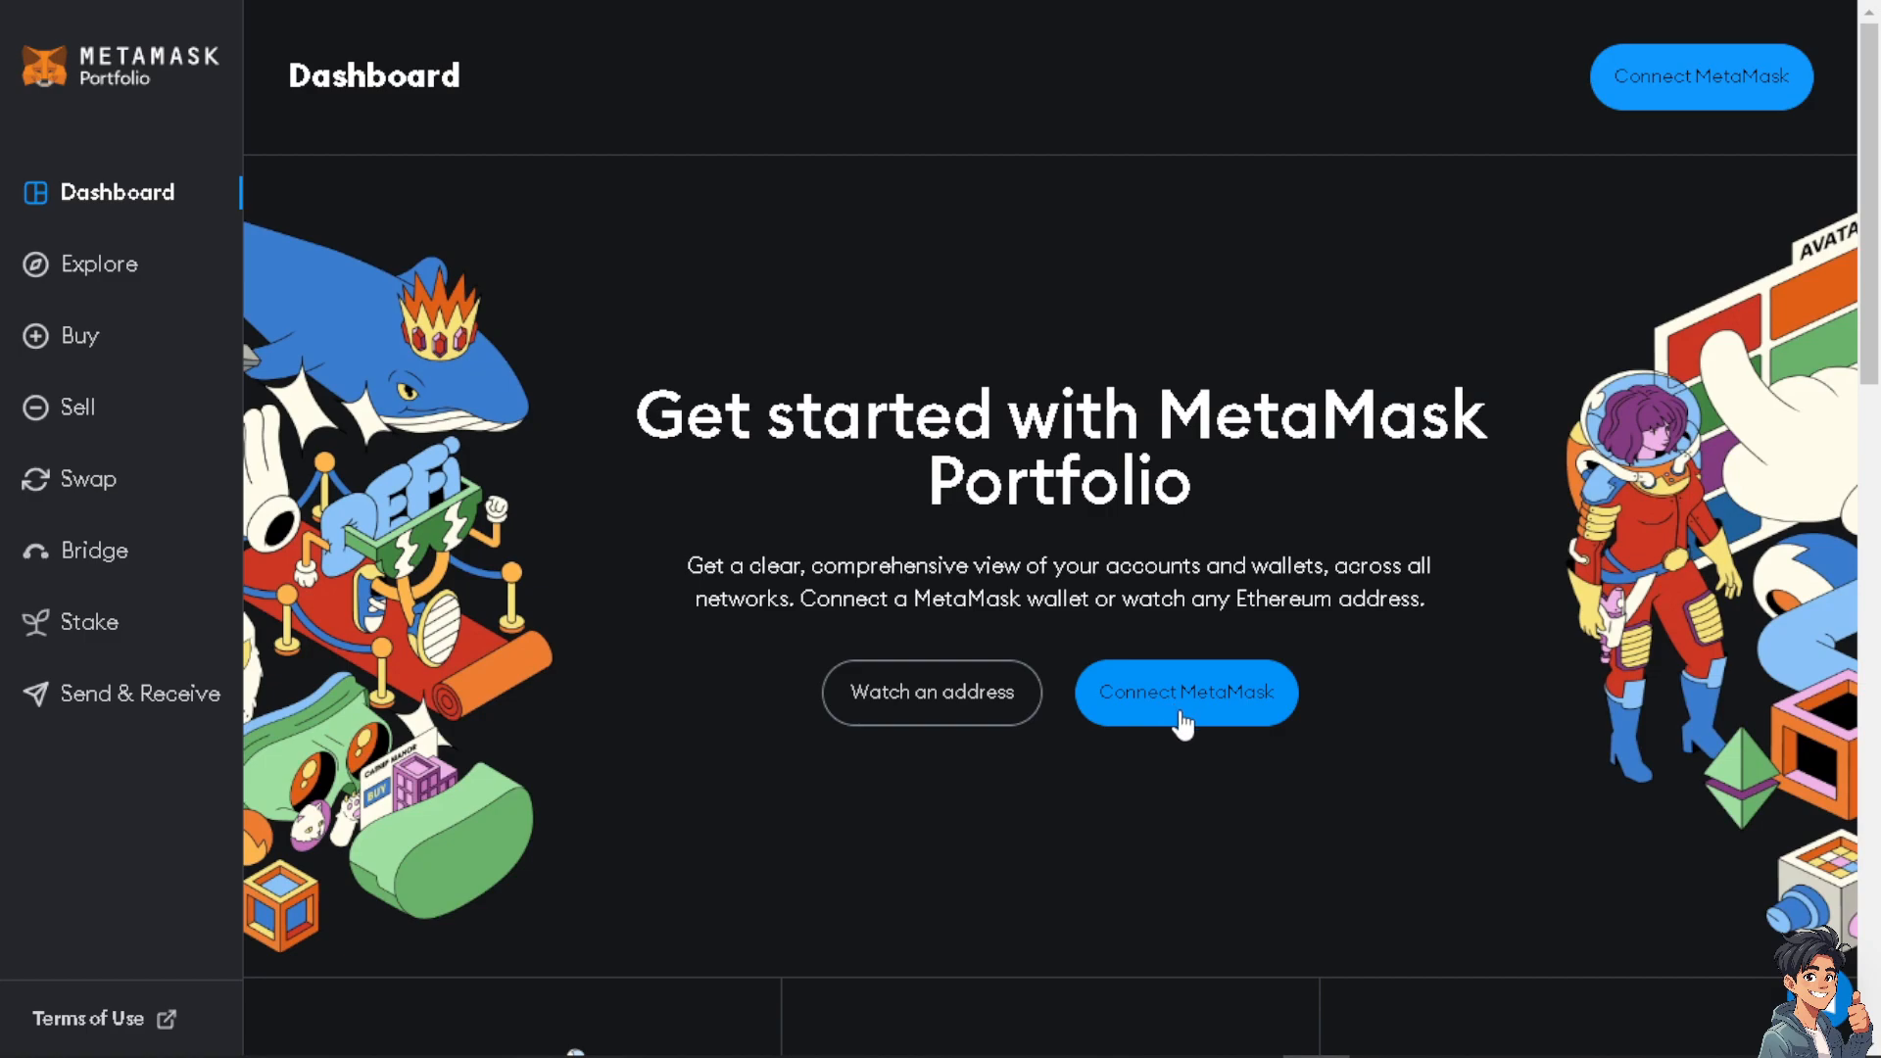
pyautogui.moveTo(1211, 733)
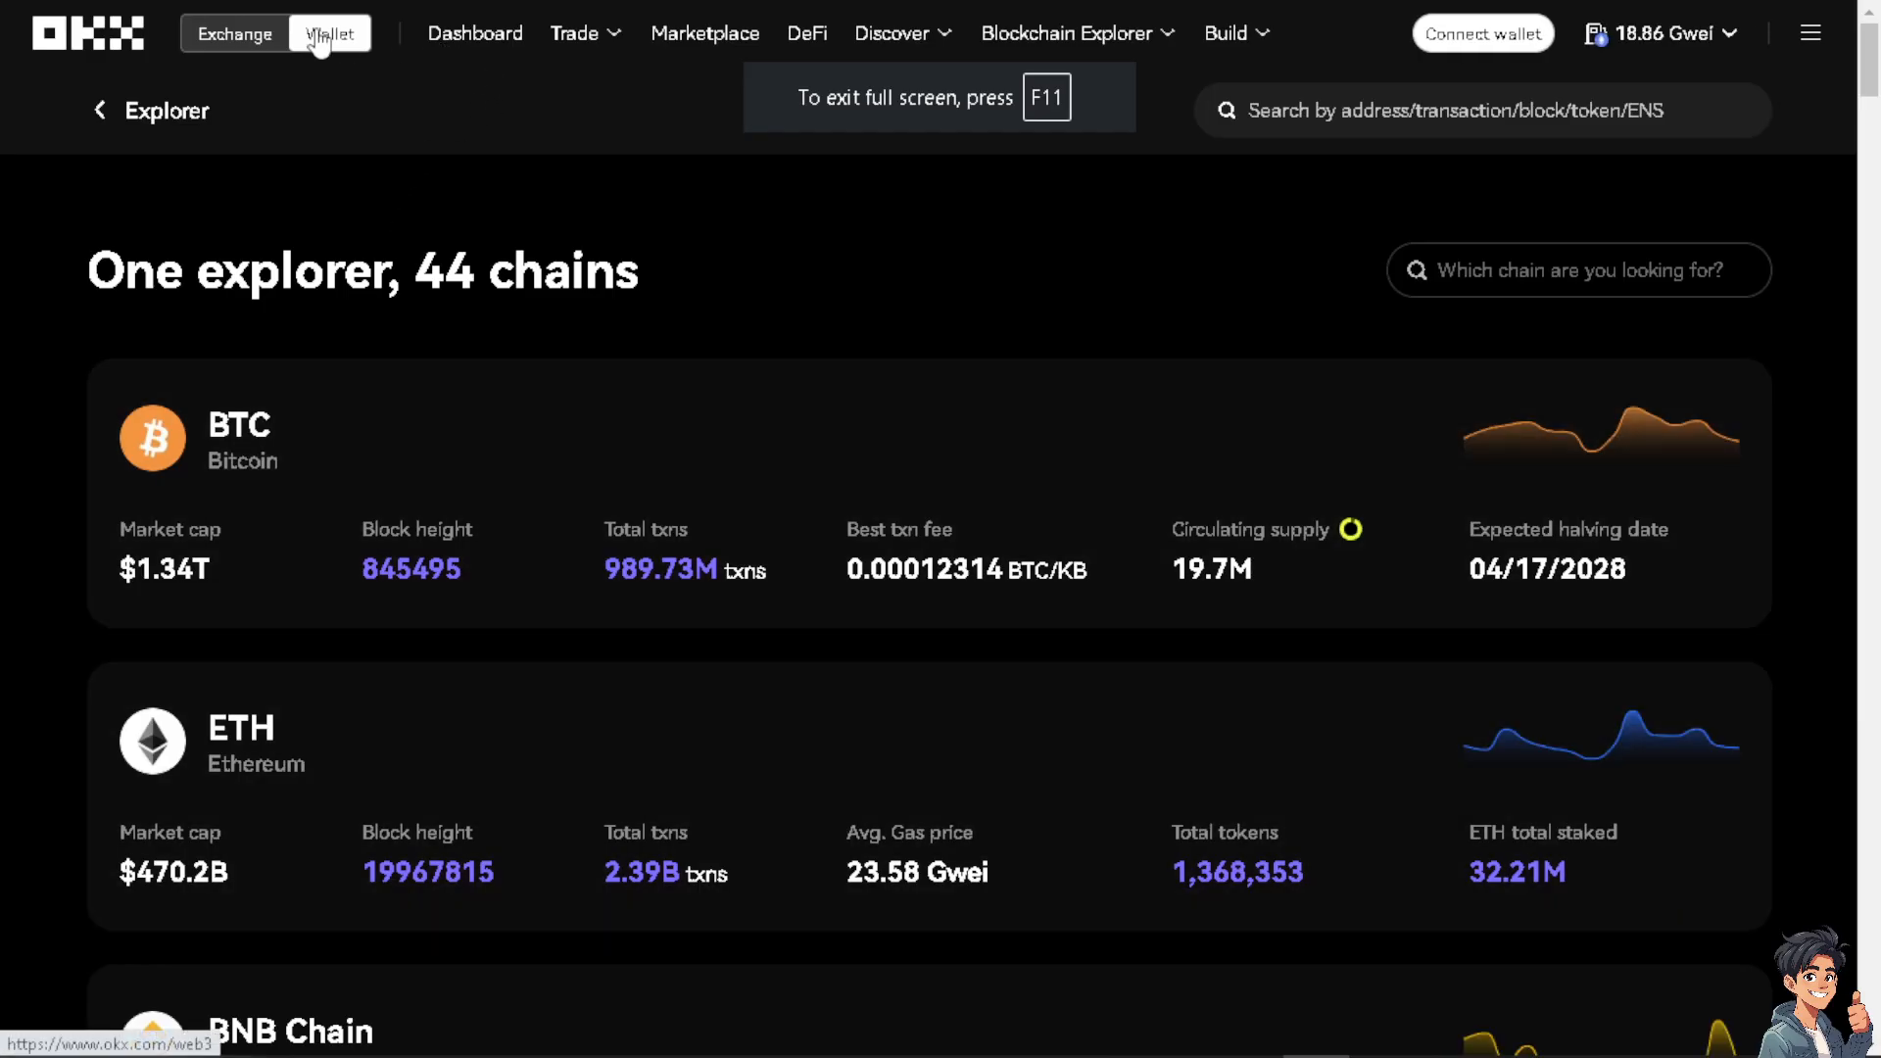
# Reopen the Connect wallet dialog's Other options from the Wallet home, then head to the support center
pyautogui.click(331, 31)
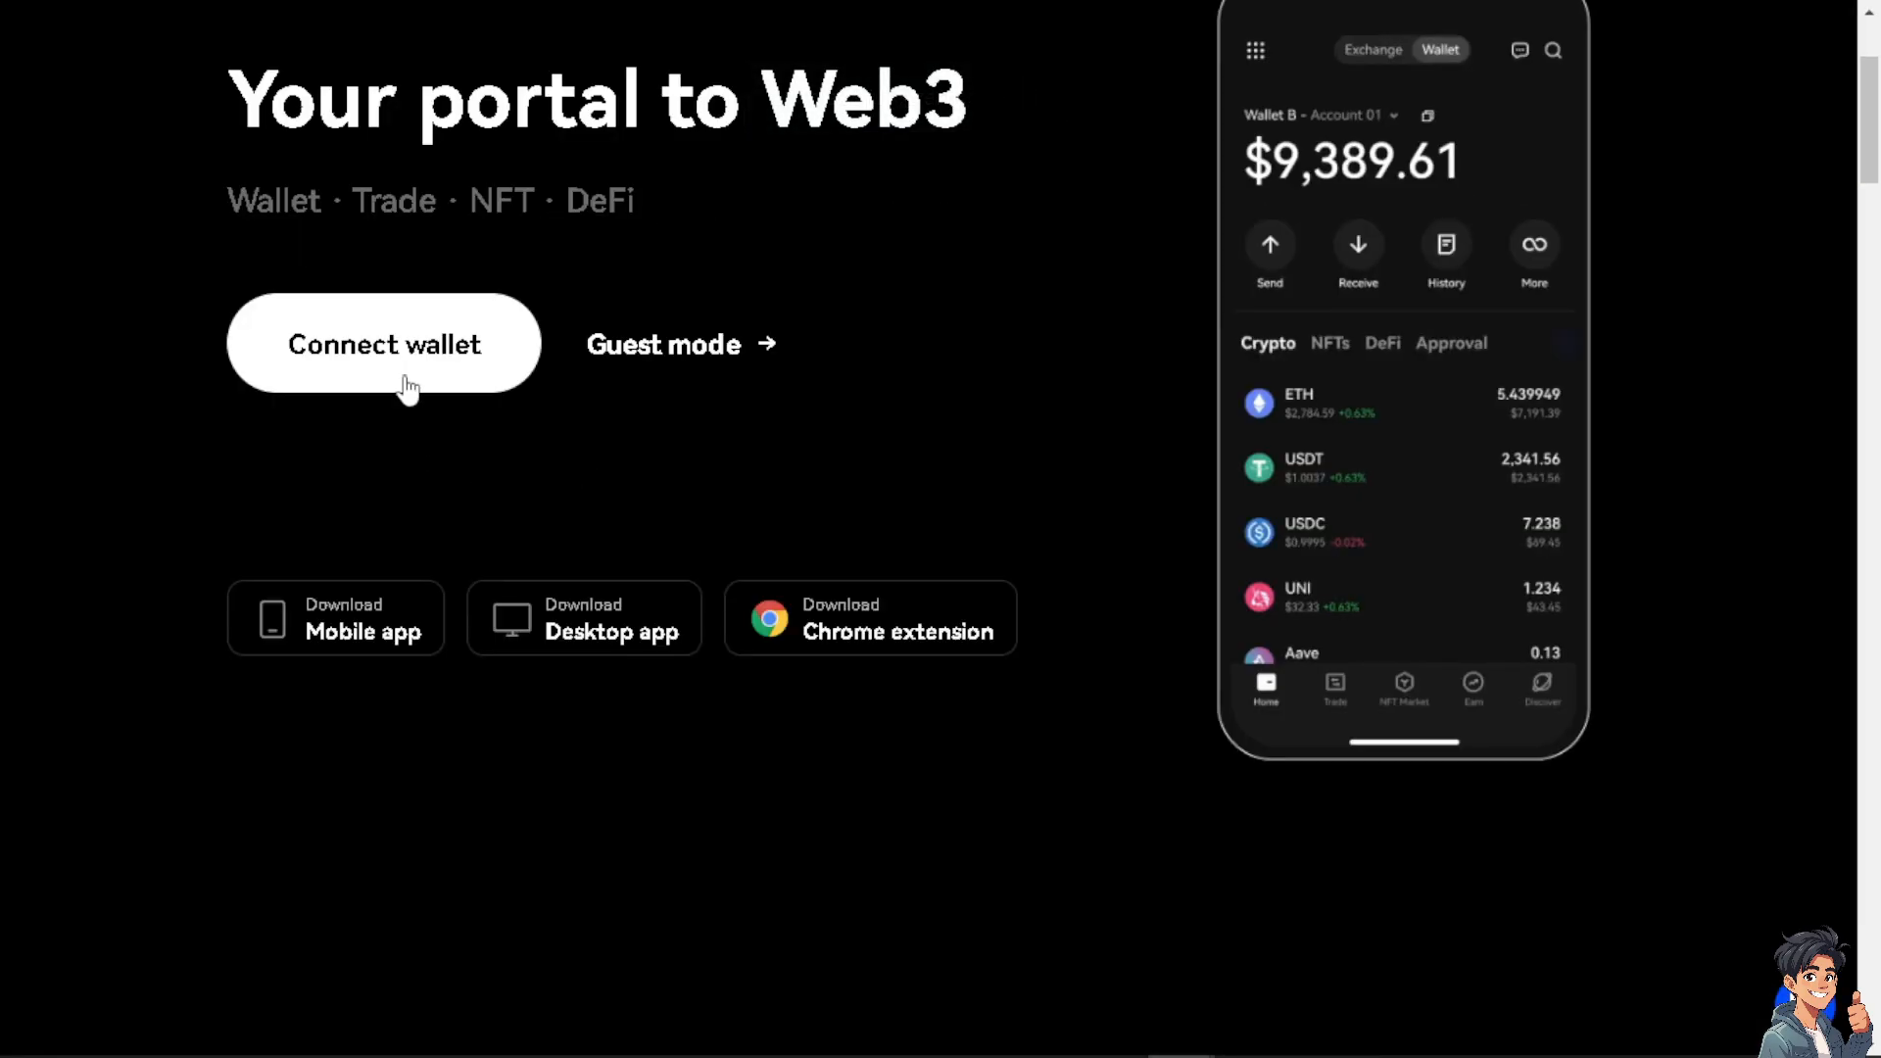
pyautogui.click(384, 343)
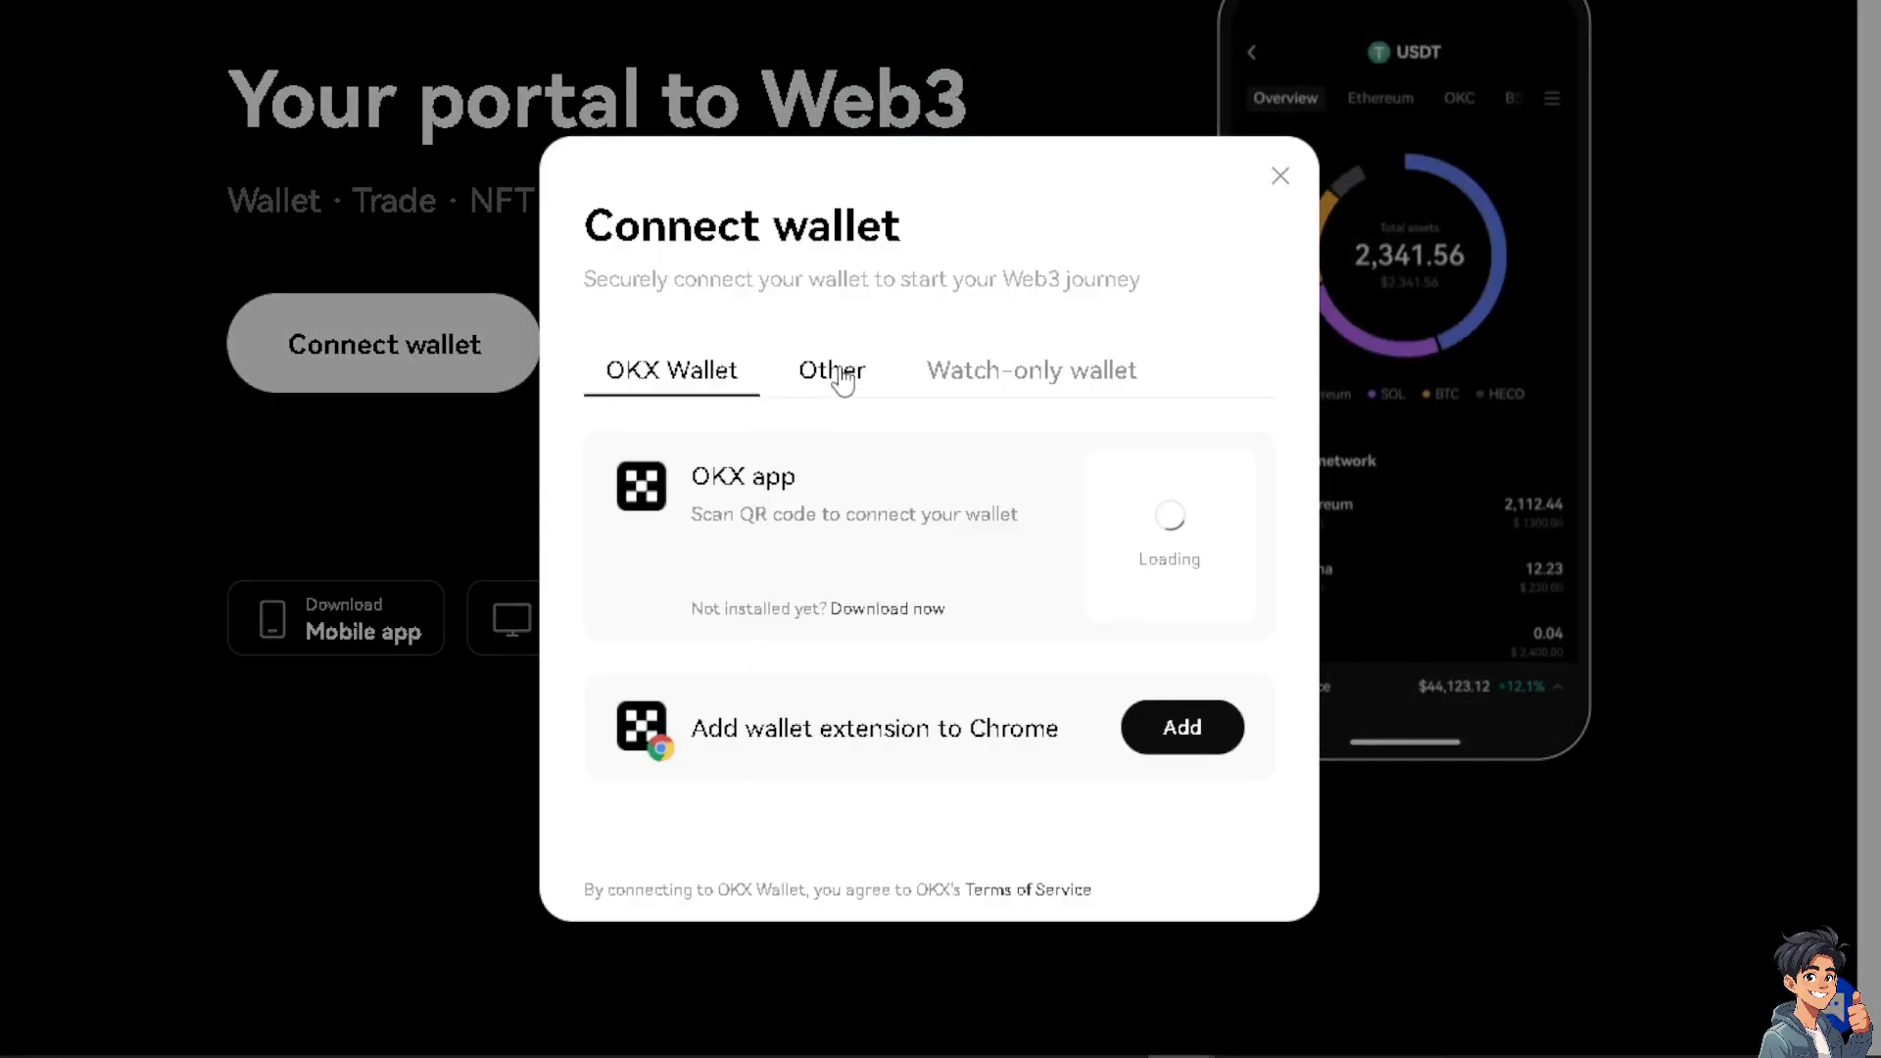
pyautogui.click(830, 370)
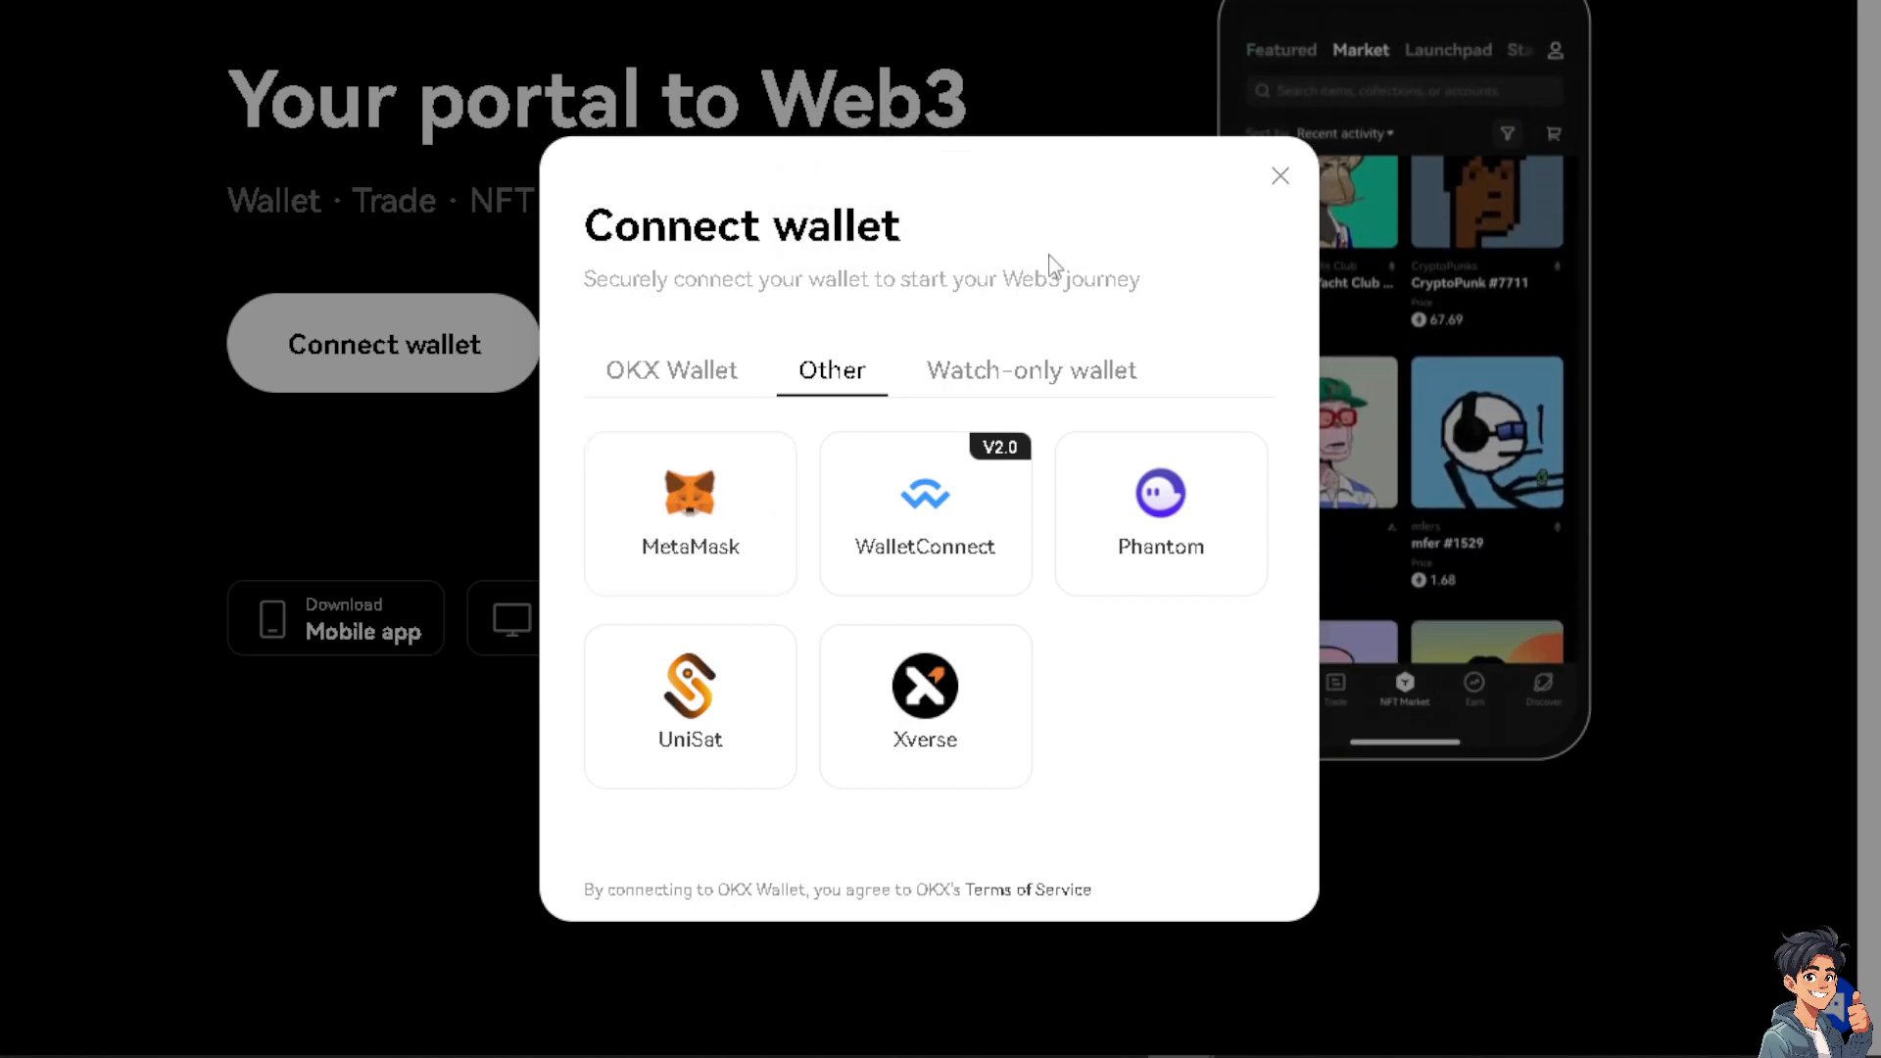
pyautogui.click(1281, 176)
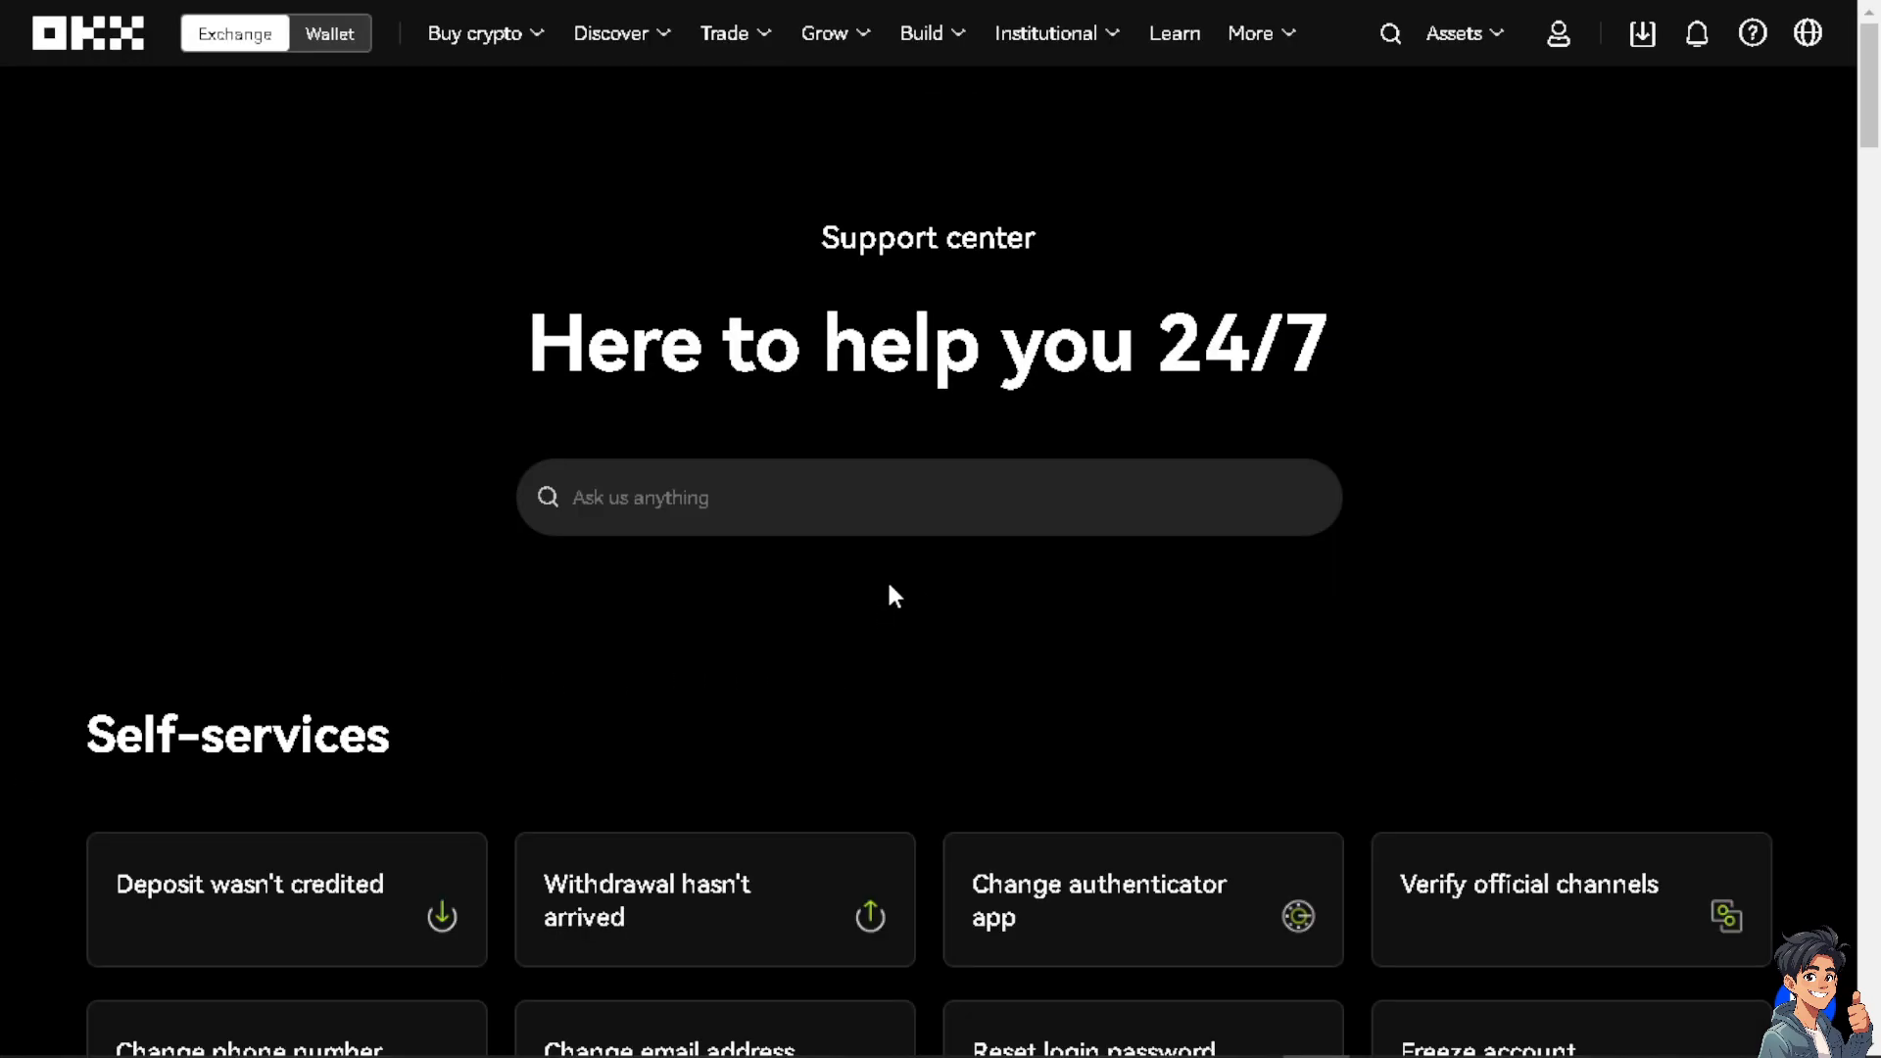
# Scroll the OKX support center through Self-services, Top questions, Getting started and FAQ topics
pyautogui.scroll(-3)
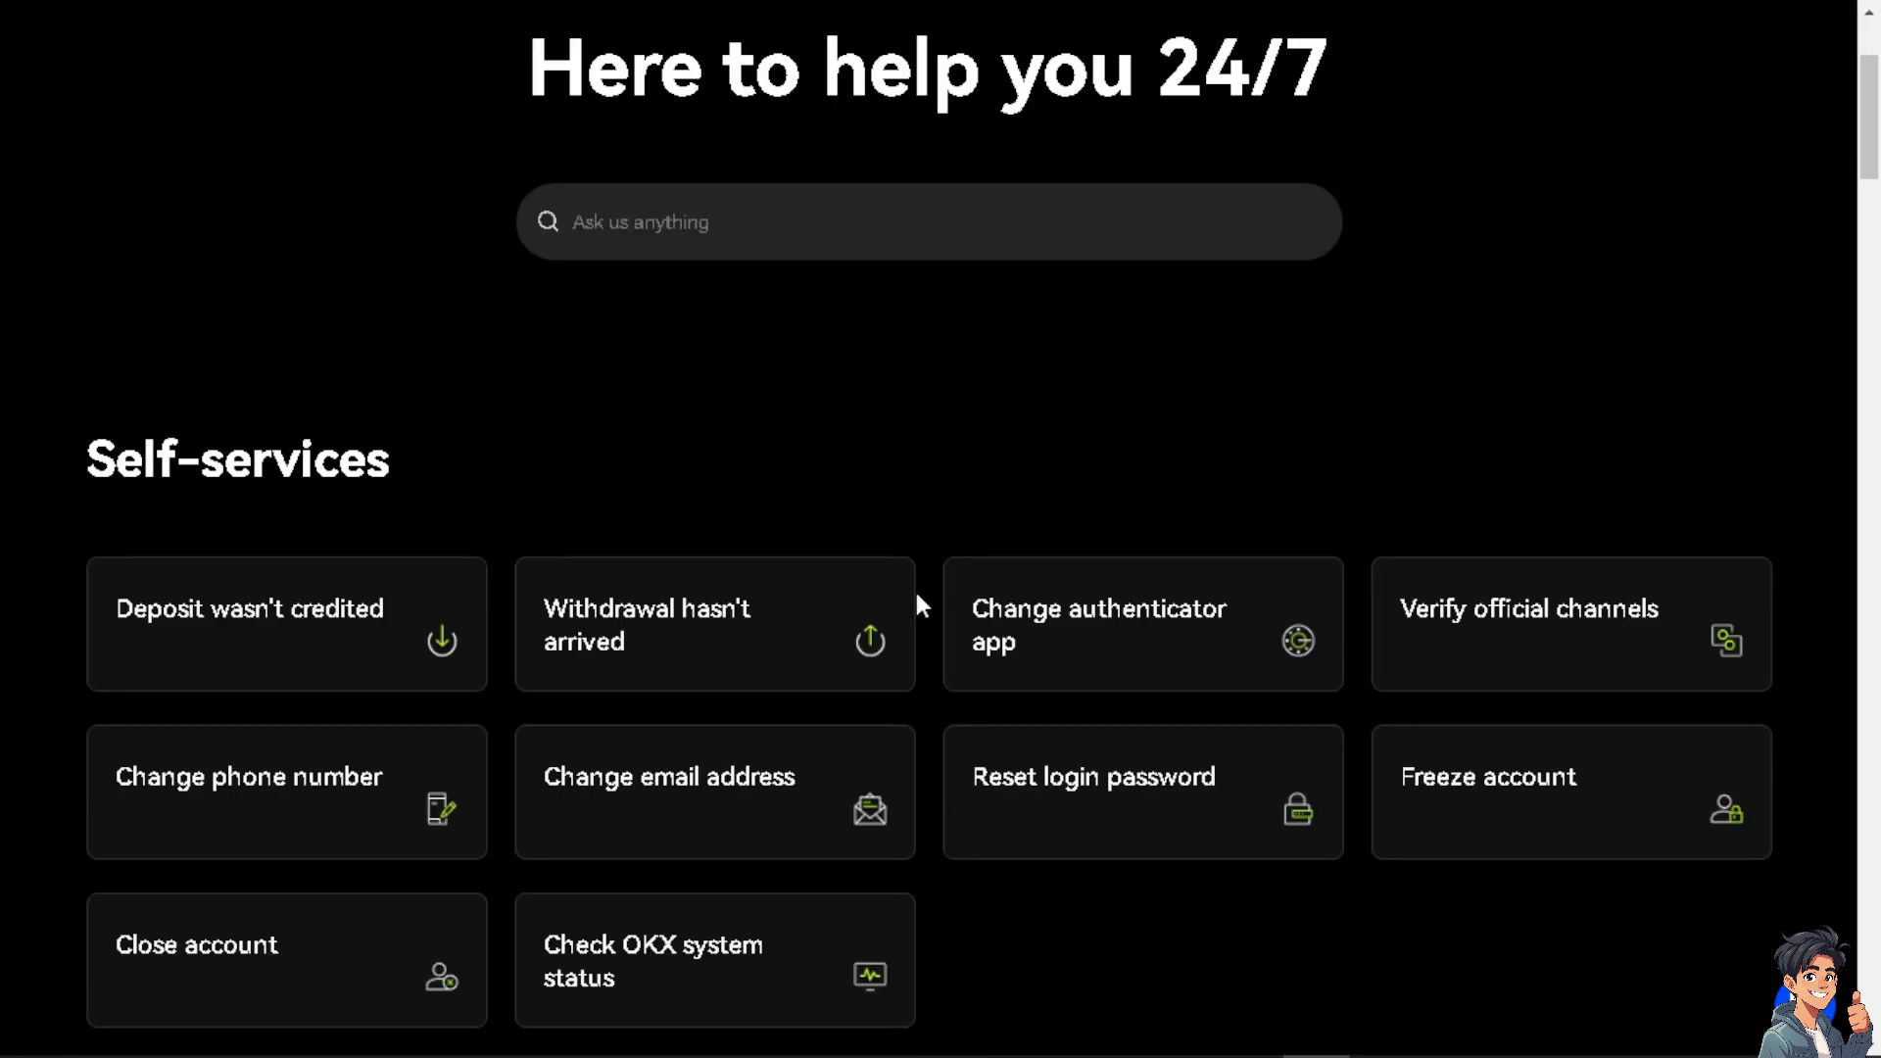
pyautogui.scroll(-3)
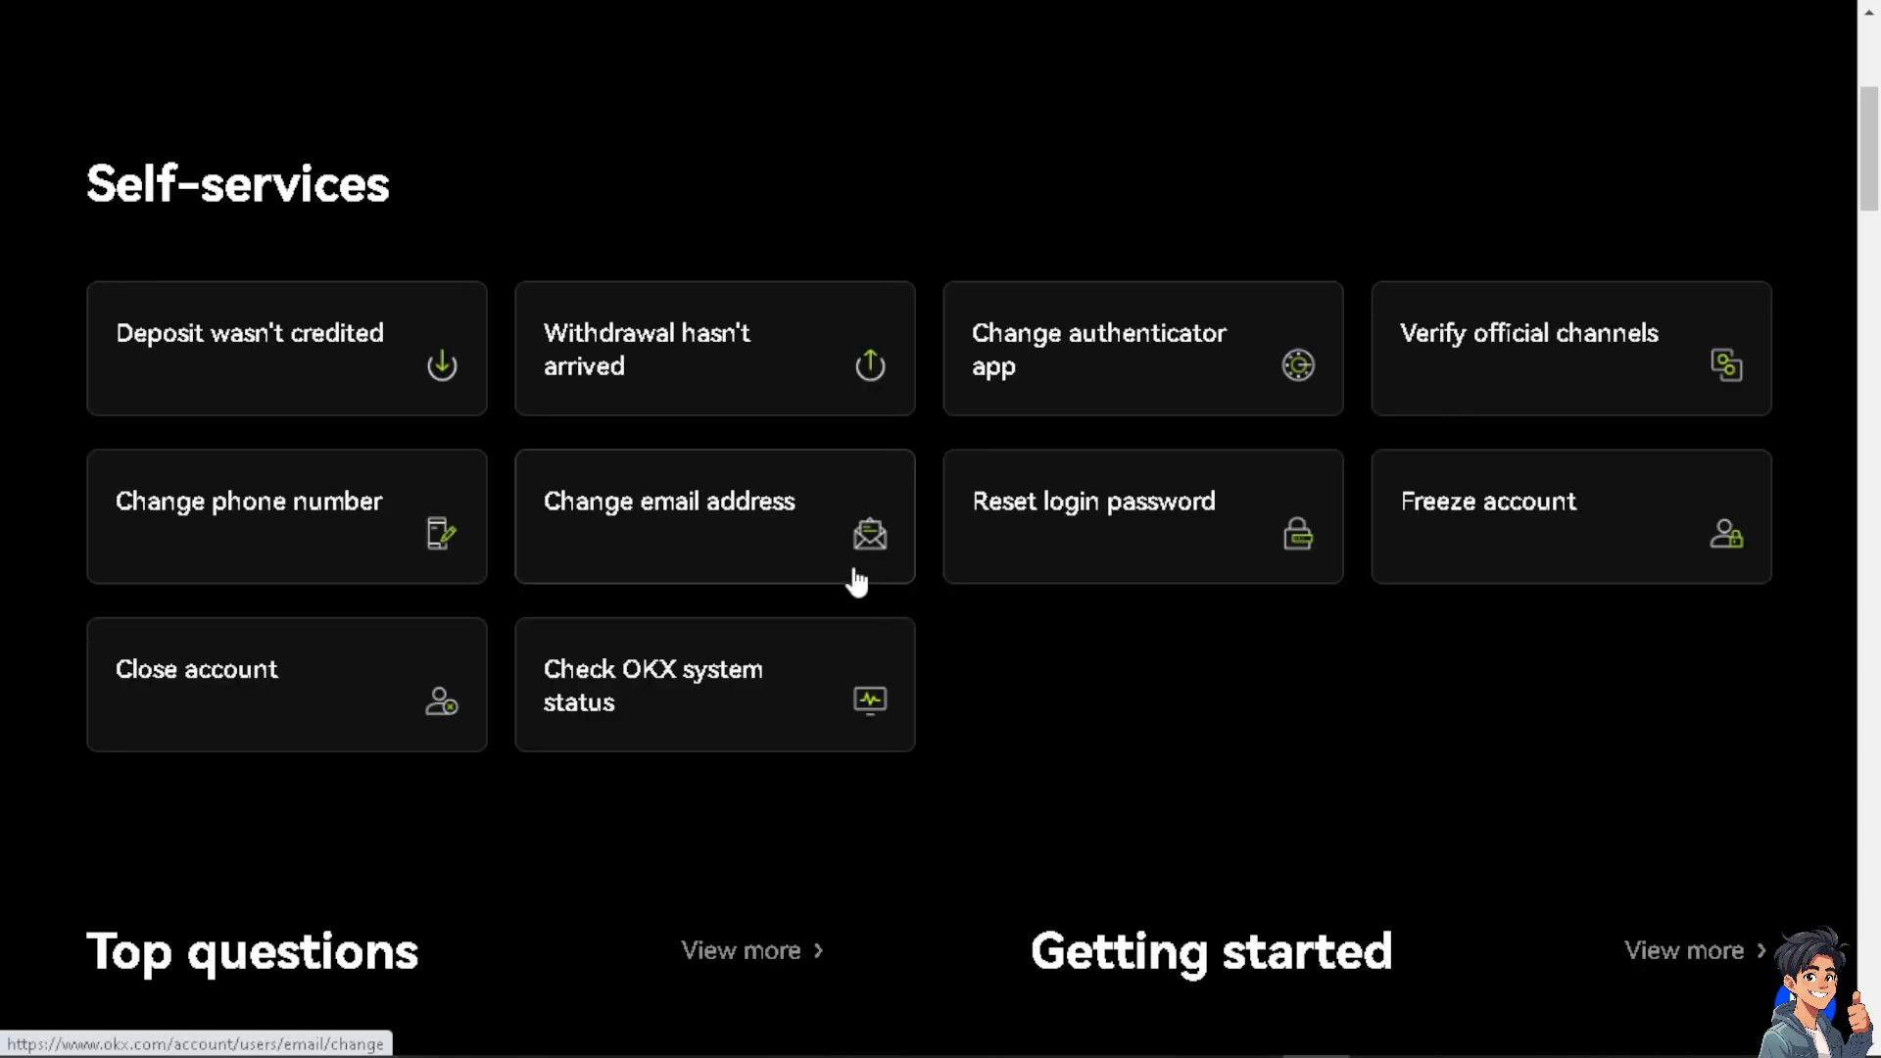
pyautogui.moveTo(851, 537)
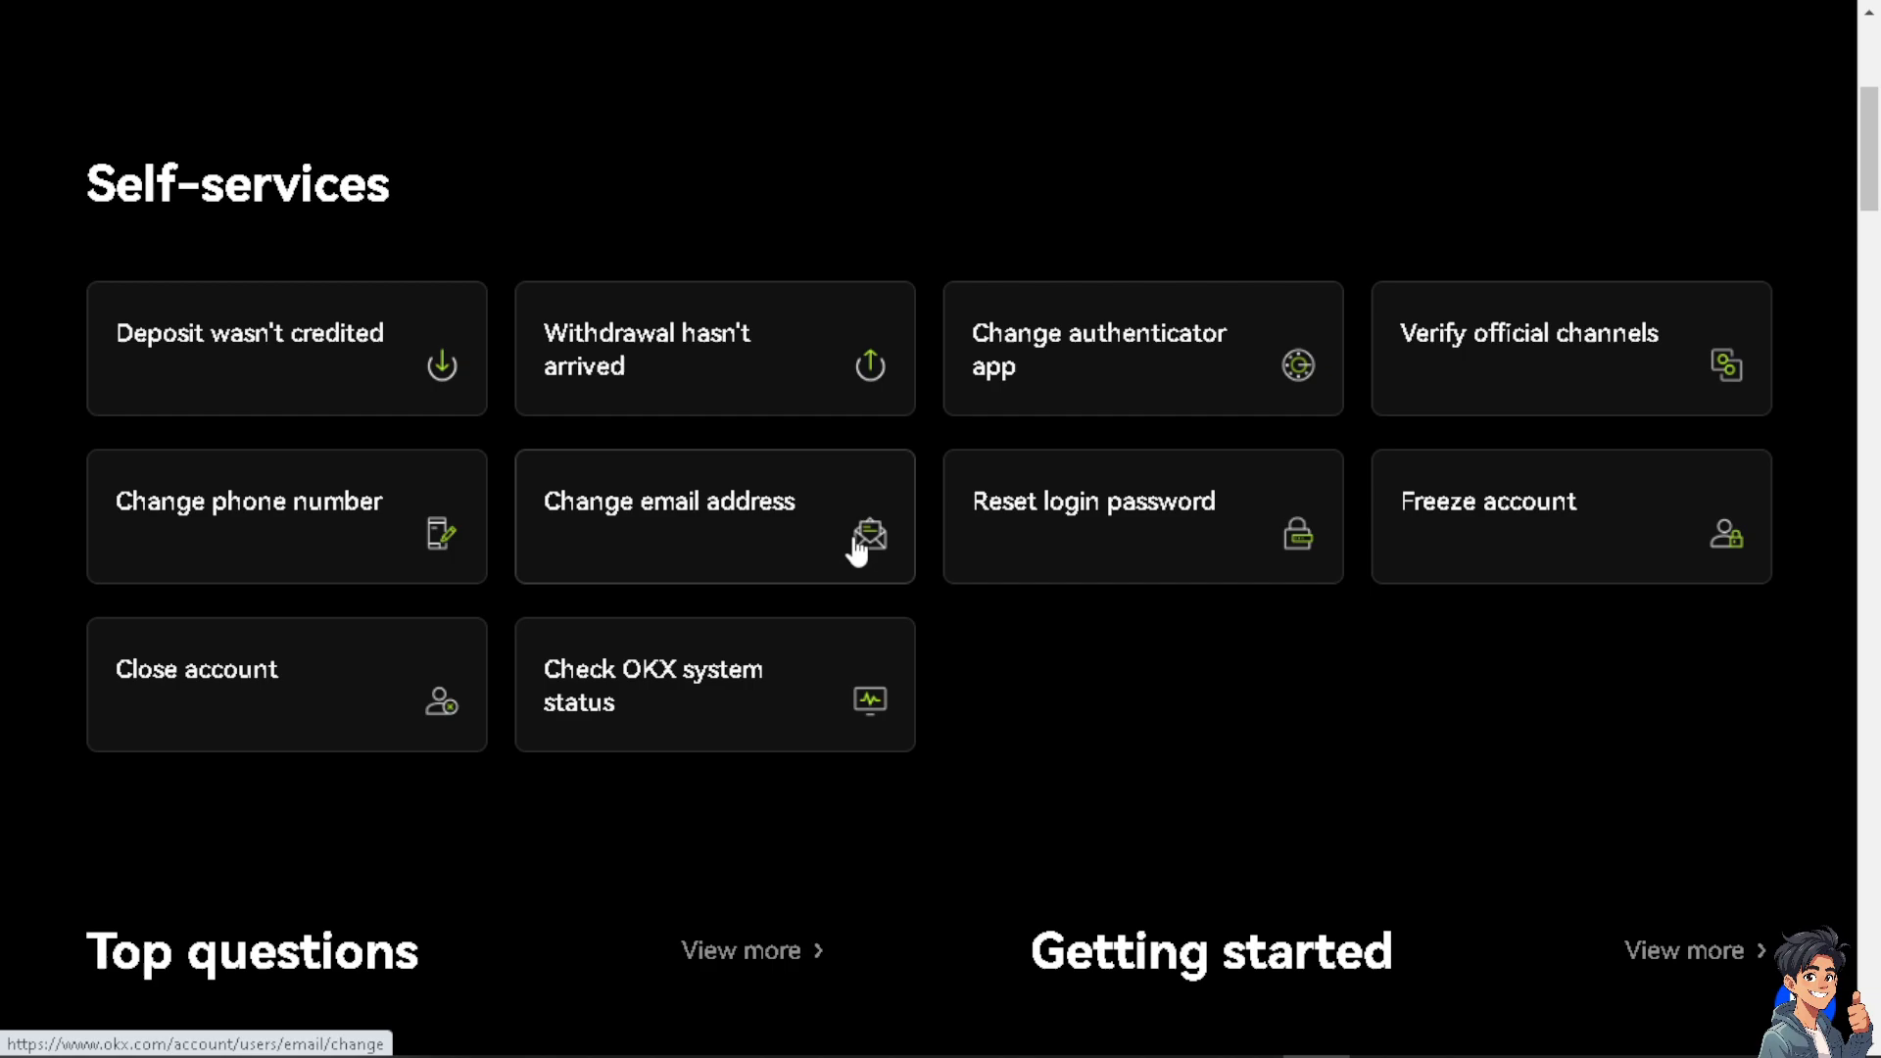
pyautogui.scroll(-3)
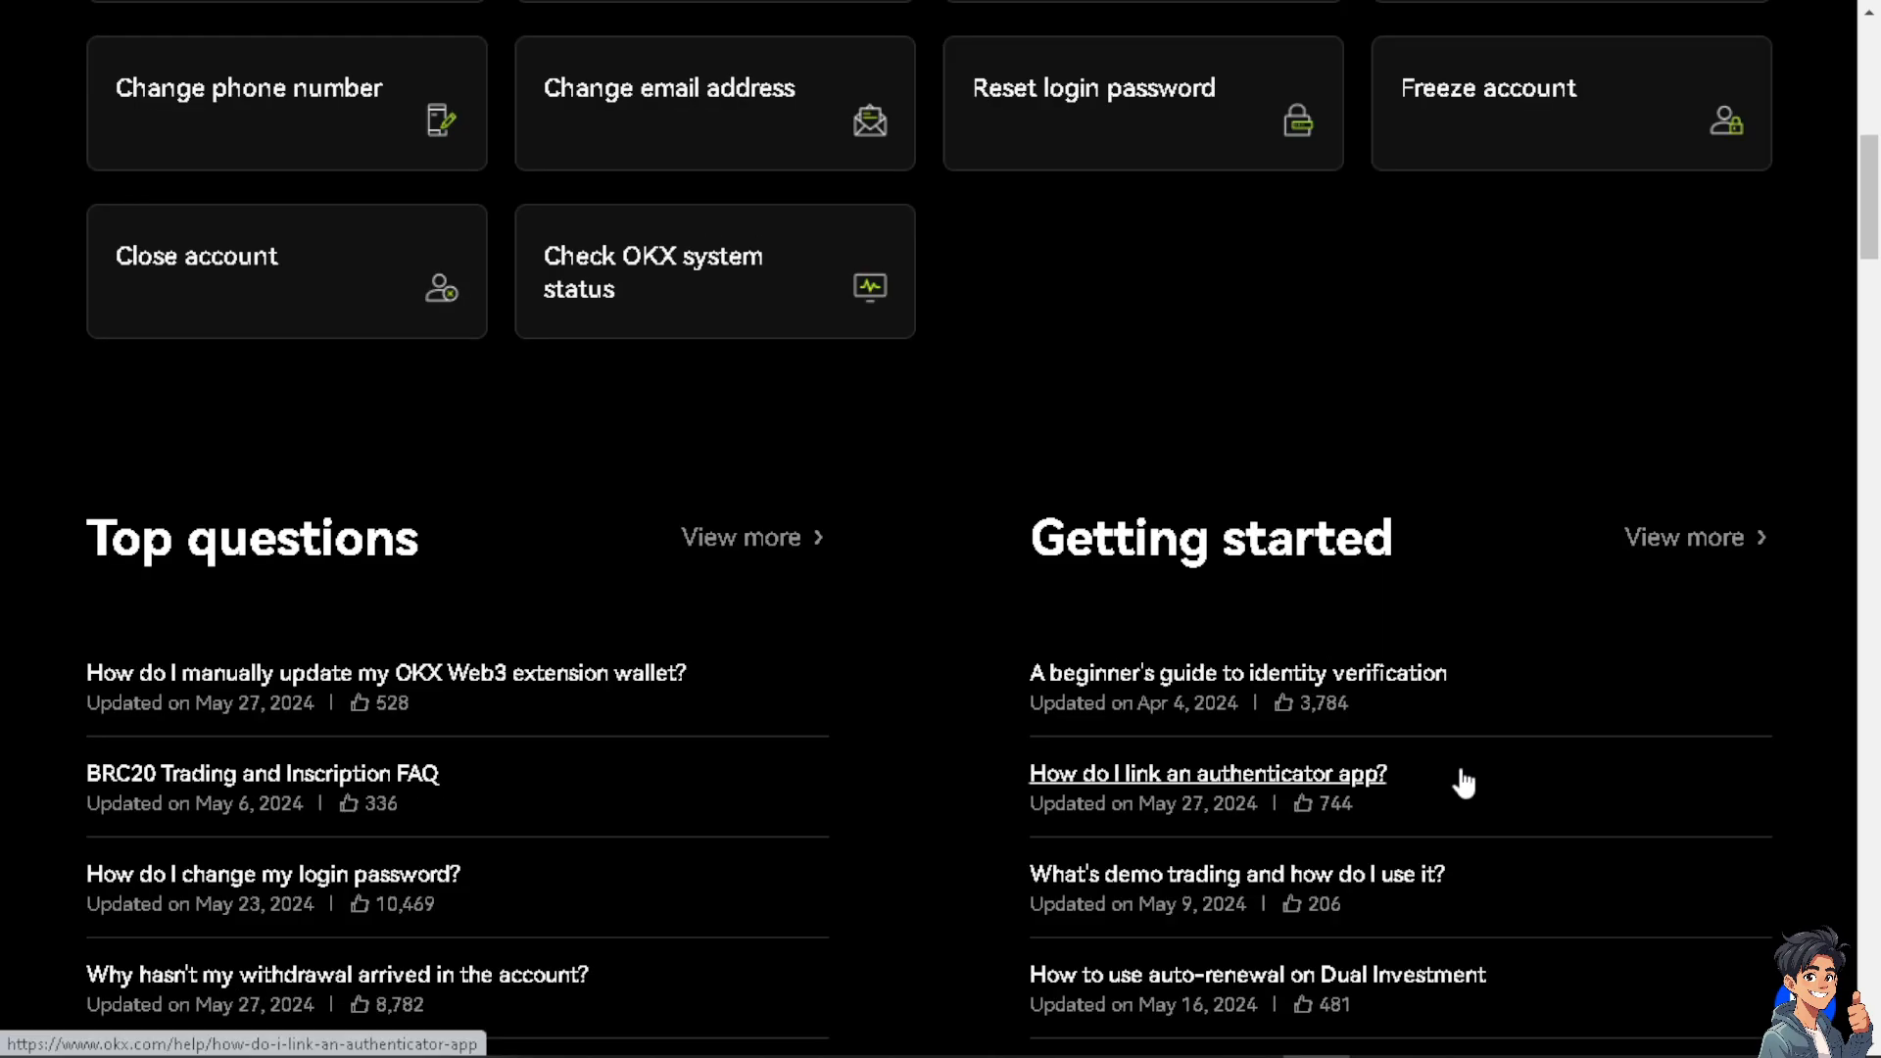
pyautogui.scroll(-3)
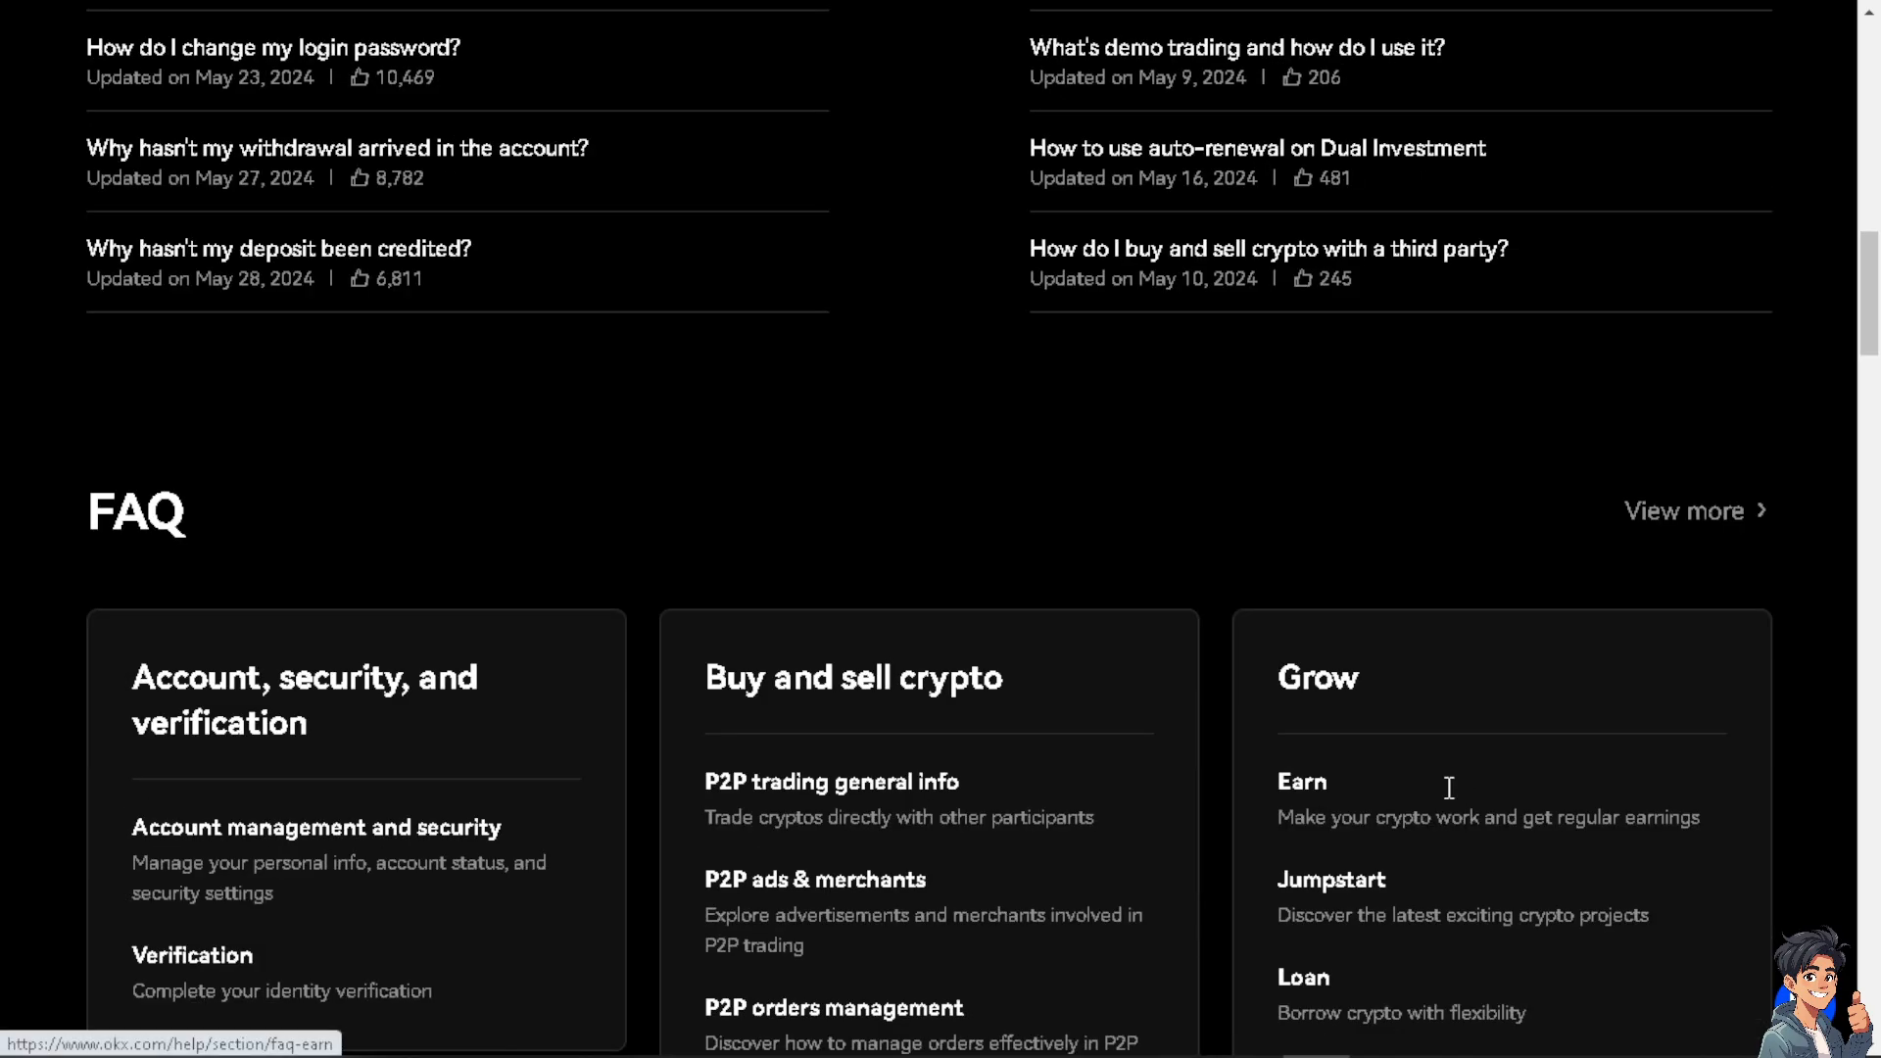
pyautogui.scroll(-3)
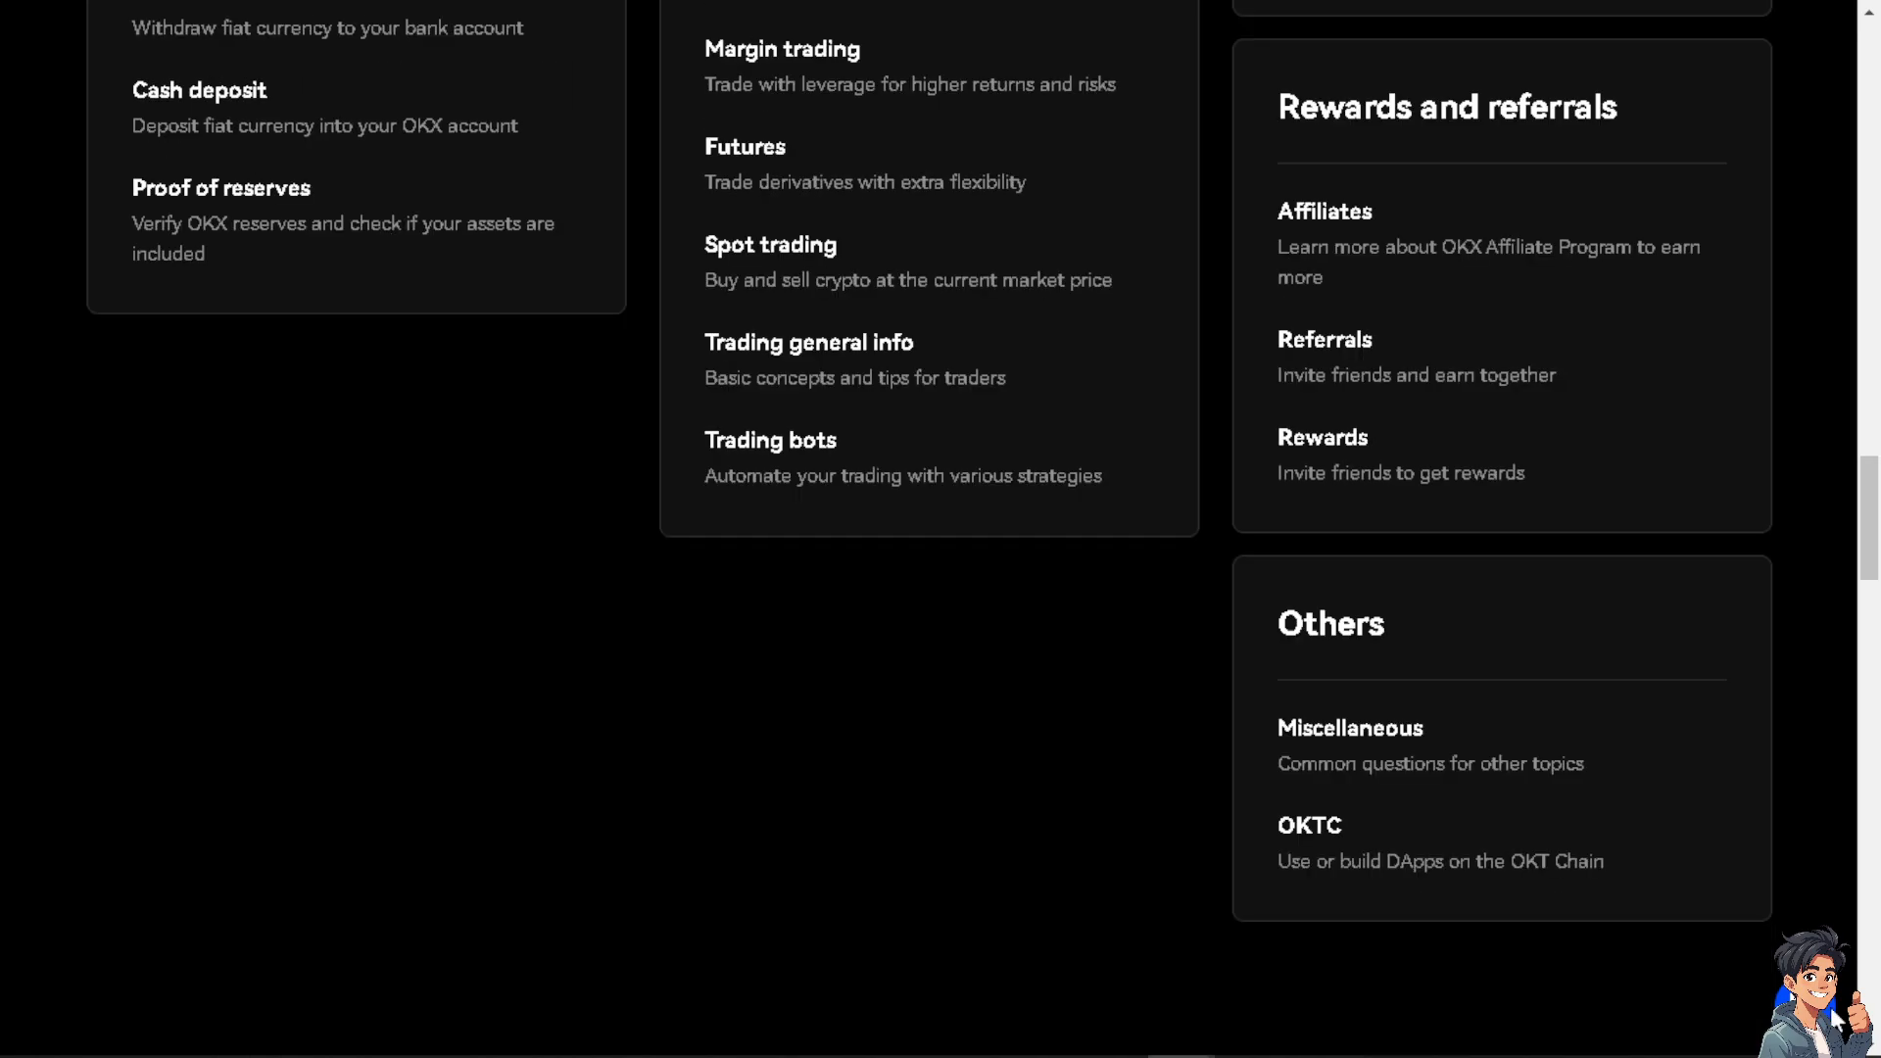